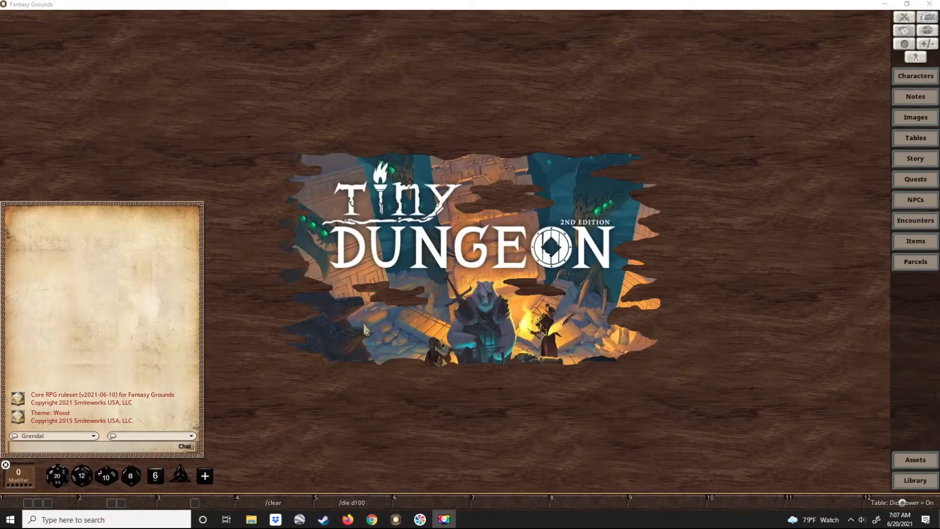
pyautogui.moveTo(314, 294)
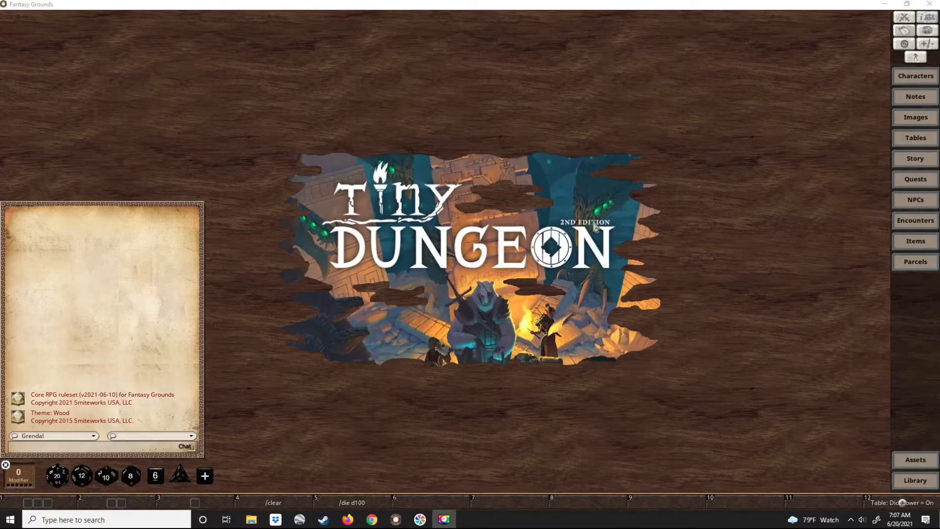
pyautogui.moveTo(729, 181)
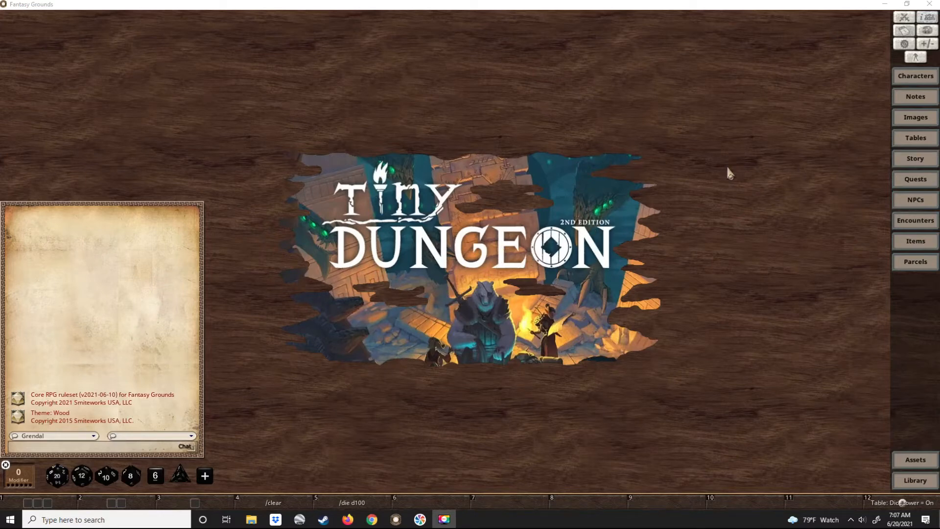
pyautogui.moveTo(691, 157)
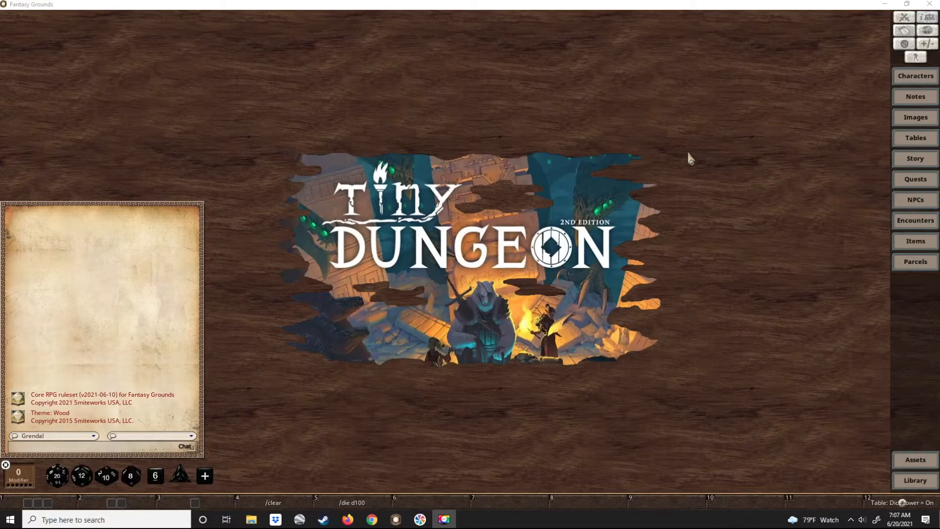
pyautogui.moveTo(662, 250)
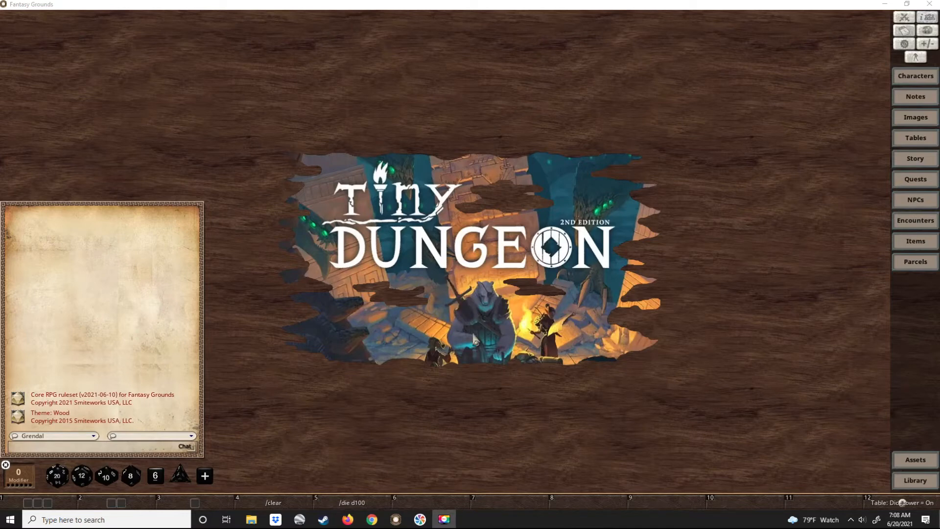
pyautogui.moveTo(731, 109)
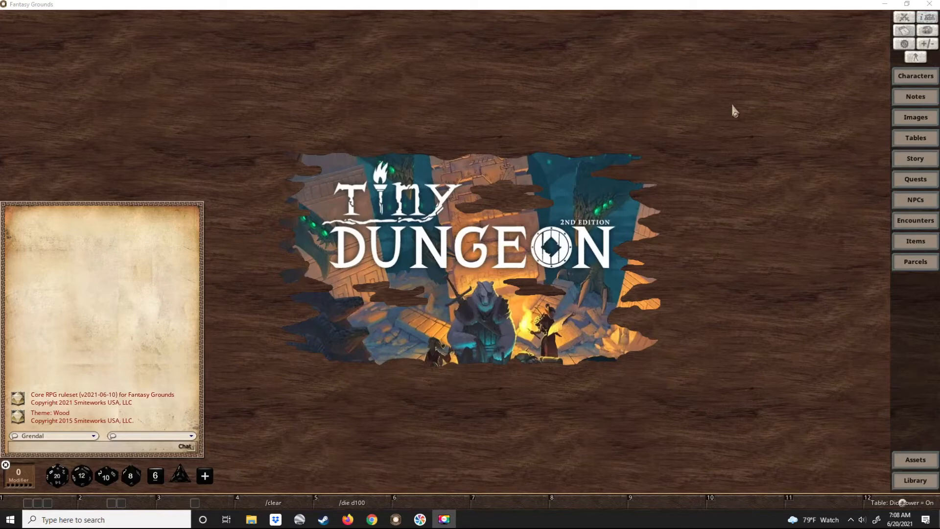
pyautogui.moveTo(913, 86)
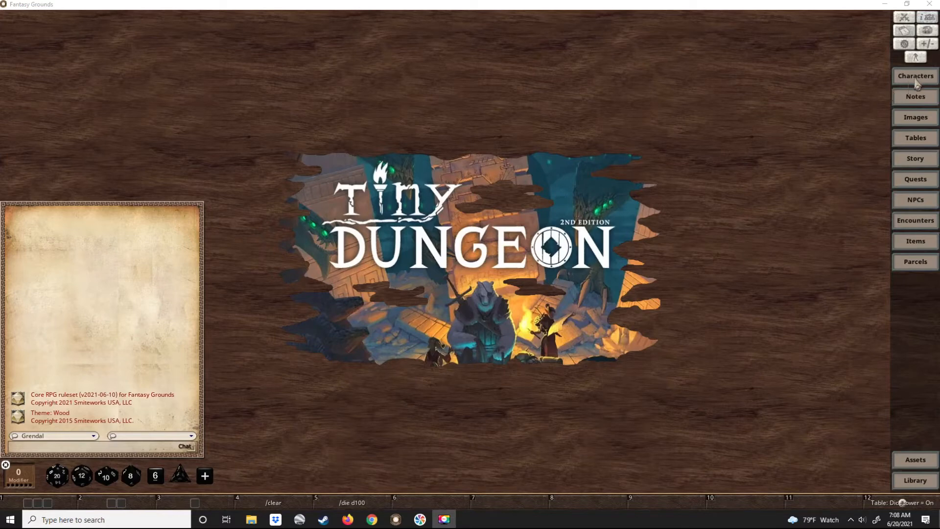
# Create a new character sheet, centre it, and change its Fey heading to Race
pyautogui.click(915, 76)
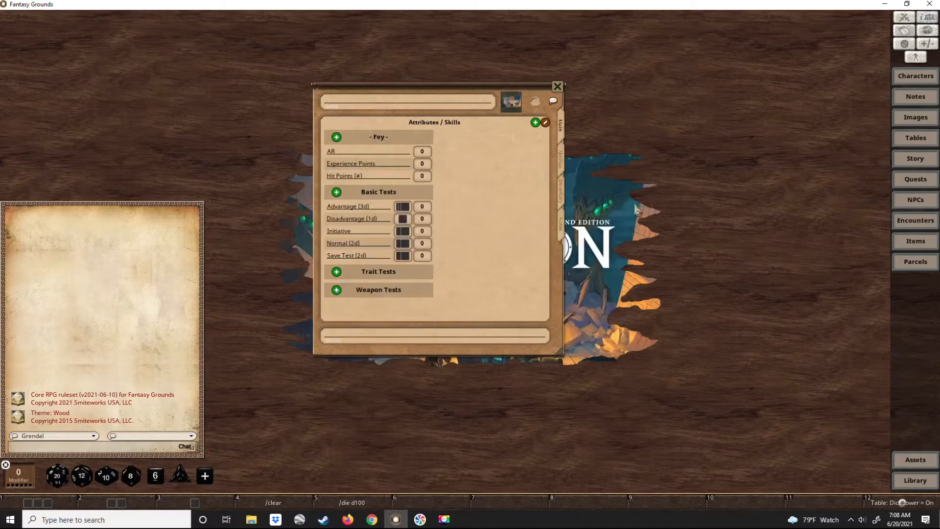
pyautogui.moveTo(435, 87); pyautogui.dragTo(494, 126)
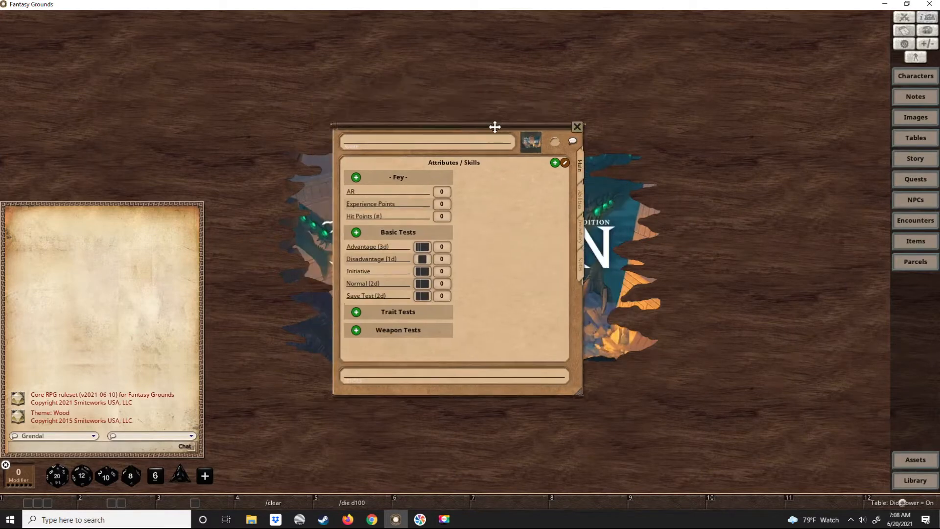
pyautogui.moveTo(495, 126); pyautogui.dragTo(441, 114)
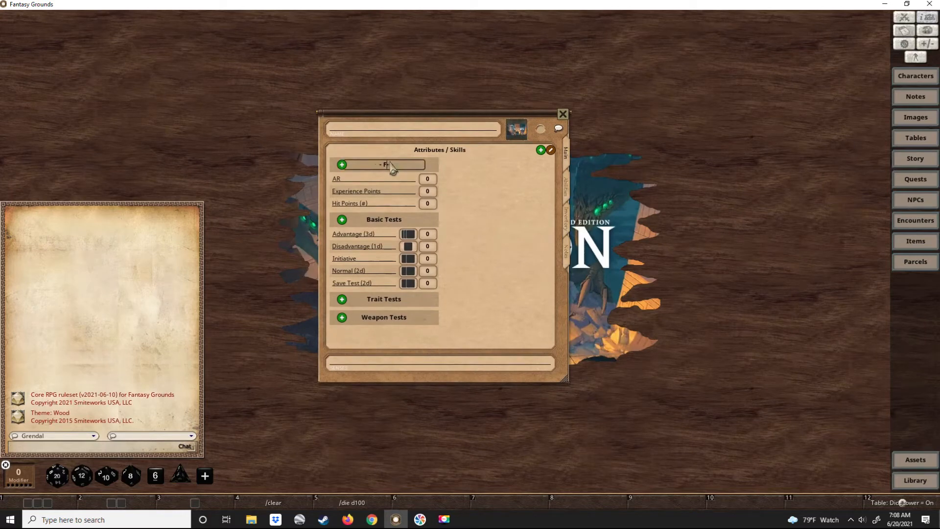
pyautogui.write('Race -')
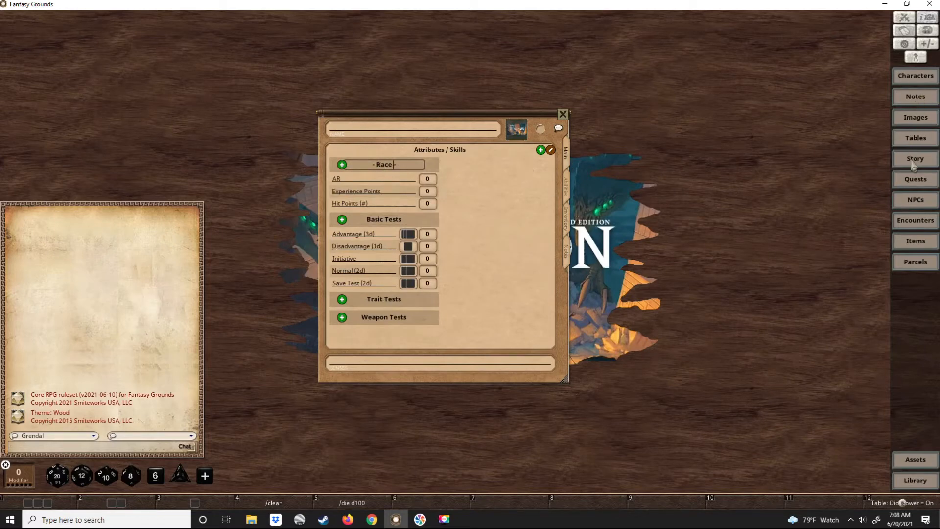
# Open the Tiny Dungeon 2e Basics Heritages (races) page and move the Fey picture aside
pyautogui.click(915, 158)
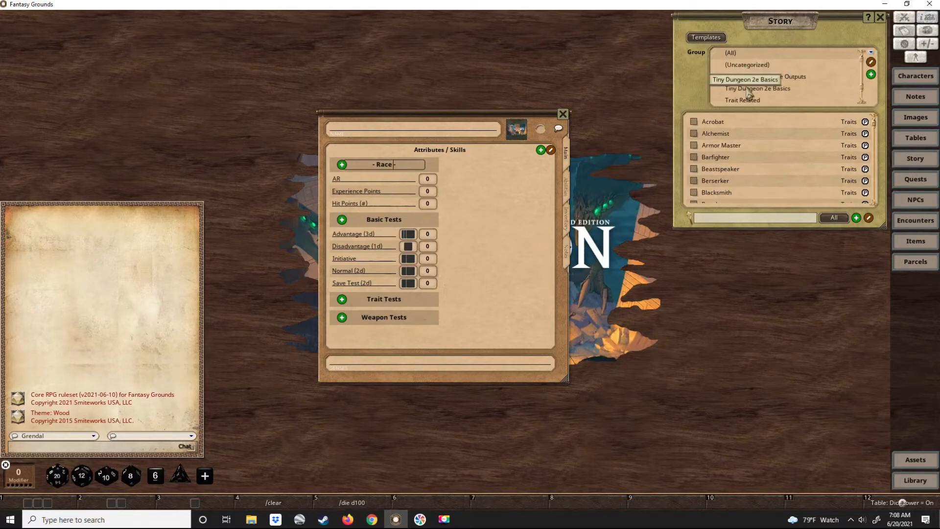
pyautogui.click(757, 88)
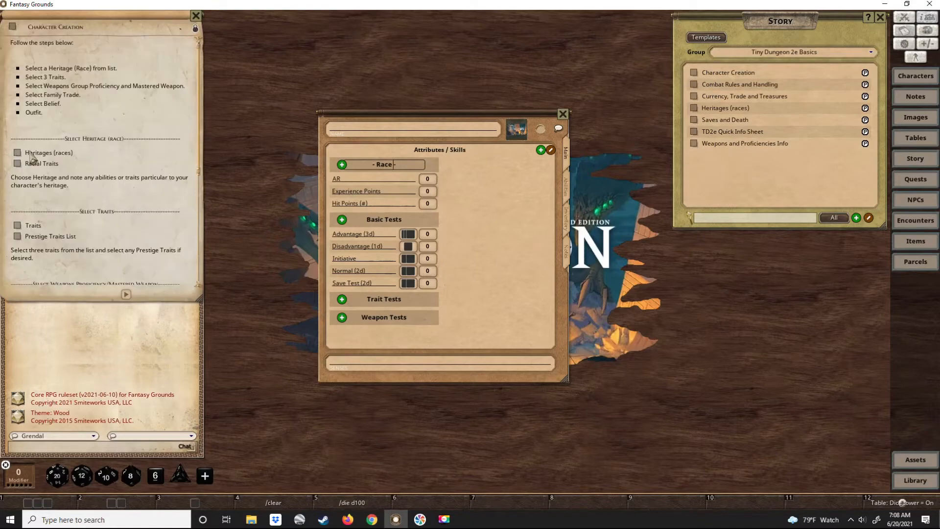
pyautogui.click(41, 152)
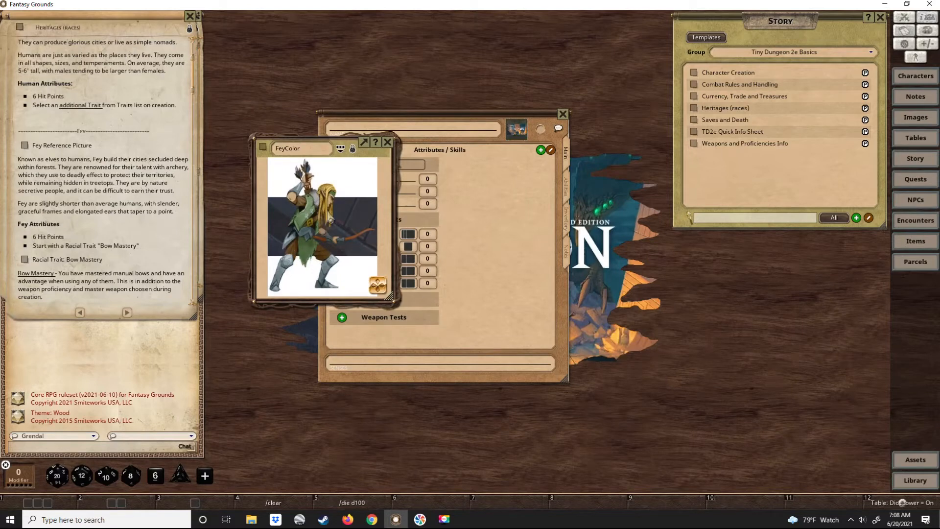
pyautogui.moveTo(130, 221)
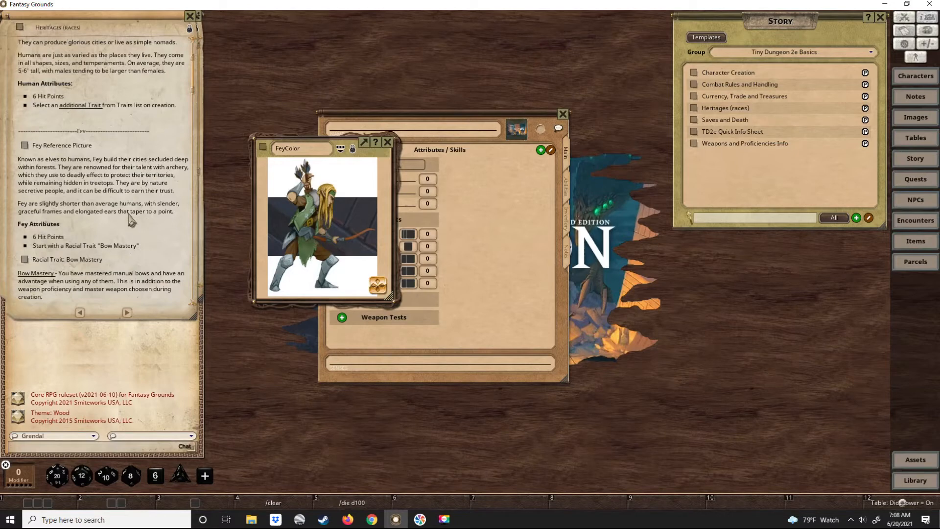
pyautogui.moveTo(350, 238)
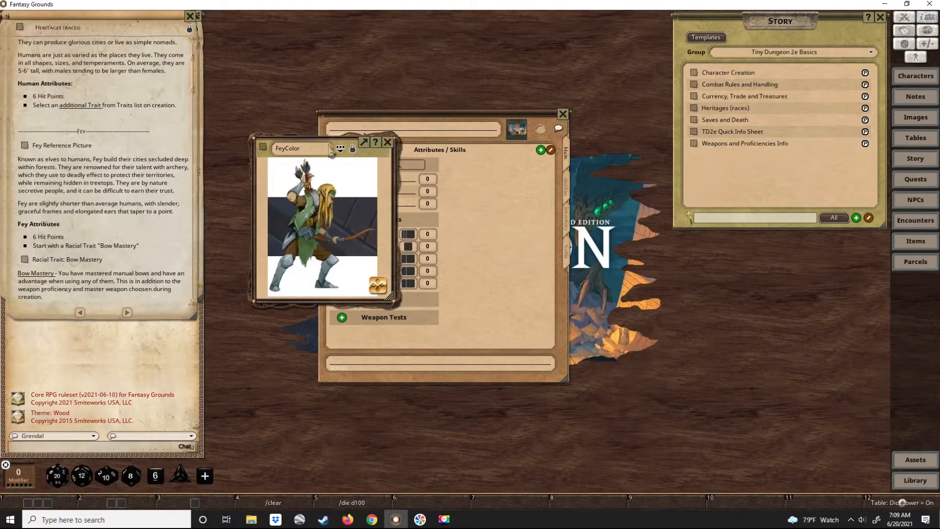
pyautogui.moveTo(288, 147); pyautogui.dragTo(719, 320)
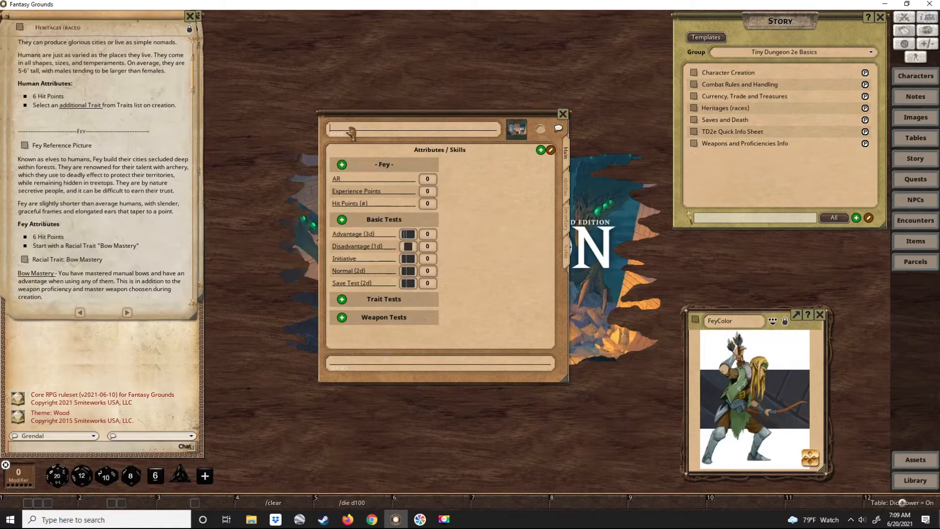
# Name the character Sarfa and enter Fey, Male, Unk, 5'5" and 140 as details
pyautogui.write('Sarfa')
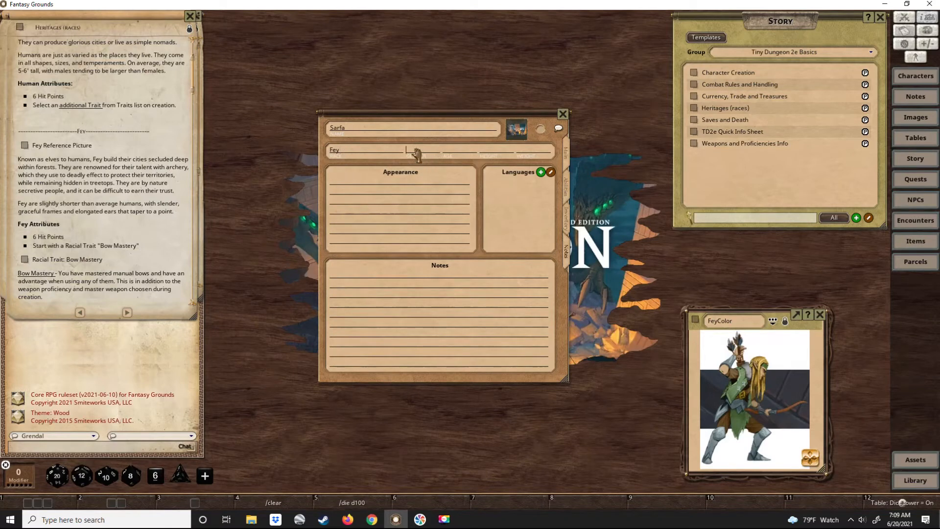
pyautogui.write('Male')
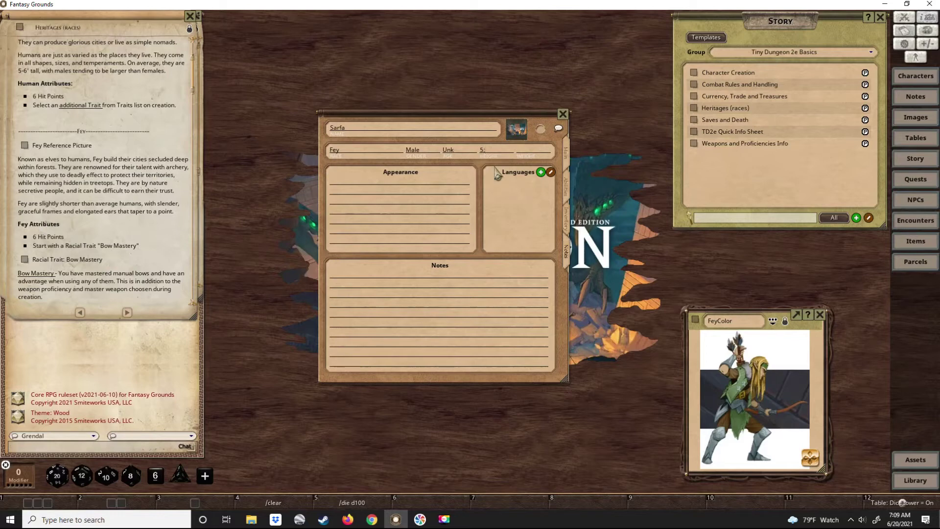
pyautogui.write('5\'5"')
pyautogui.click(533, 150)
pyautogui.write('140')
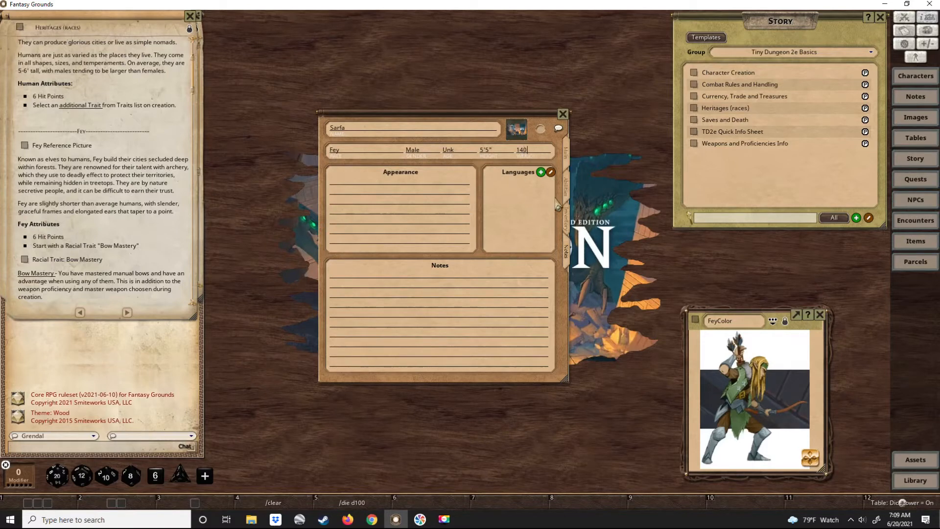
pyautogui.moveTo(515, 157)
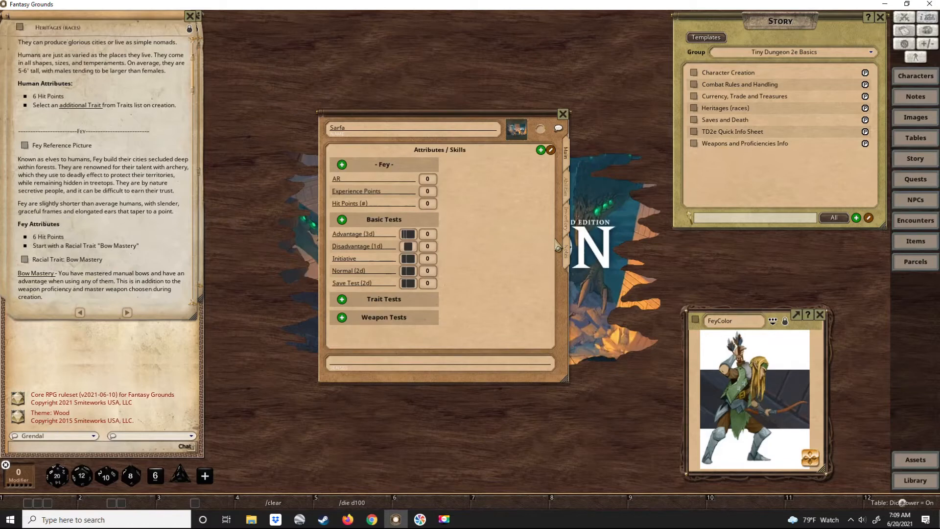
pyautogui.moveTo(498, 236)
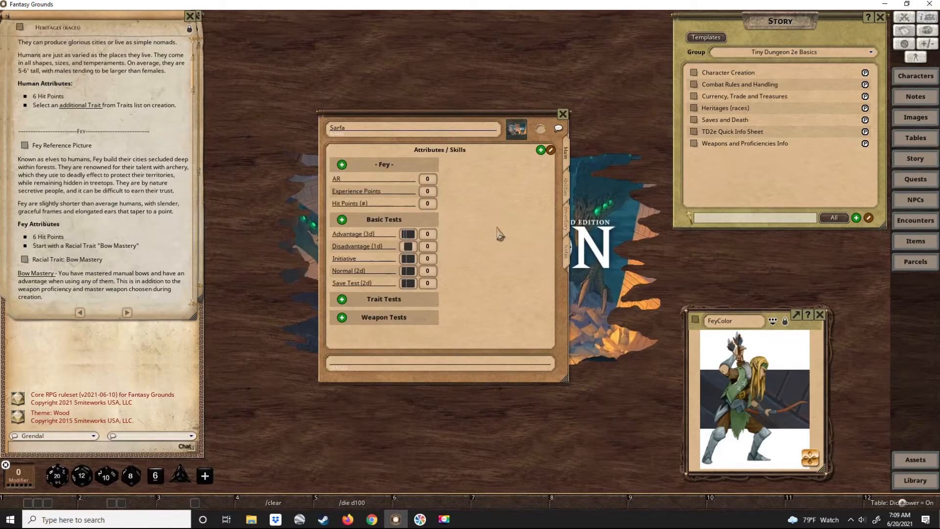
pyautogui.moveTo(491, 224)
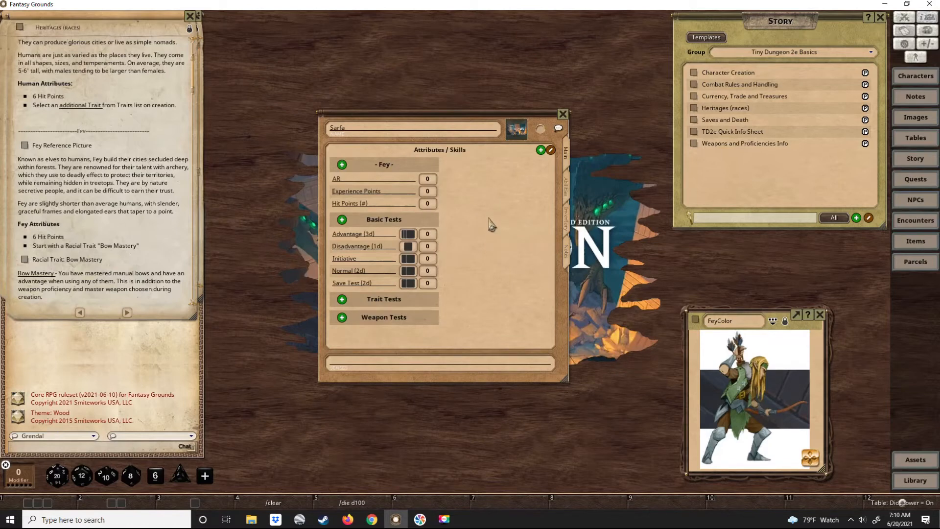
pyautogui.moveTo(538, 263)
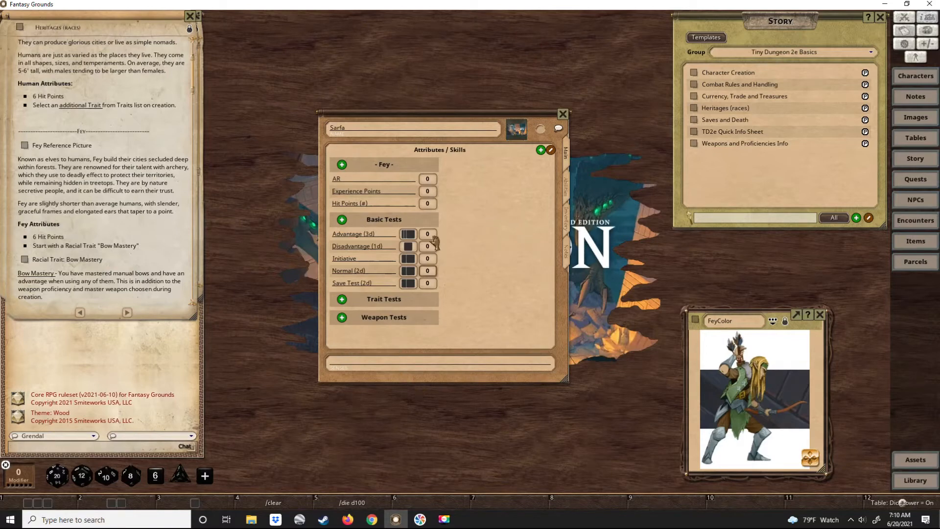
pyautogui.moveTo(354, 210)
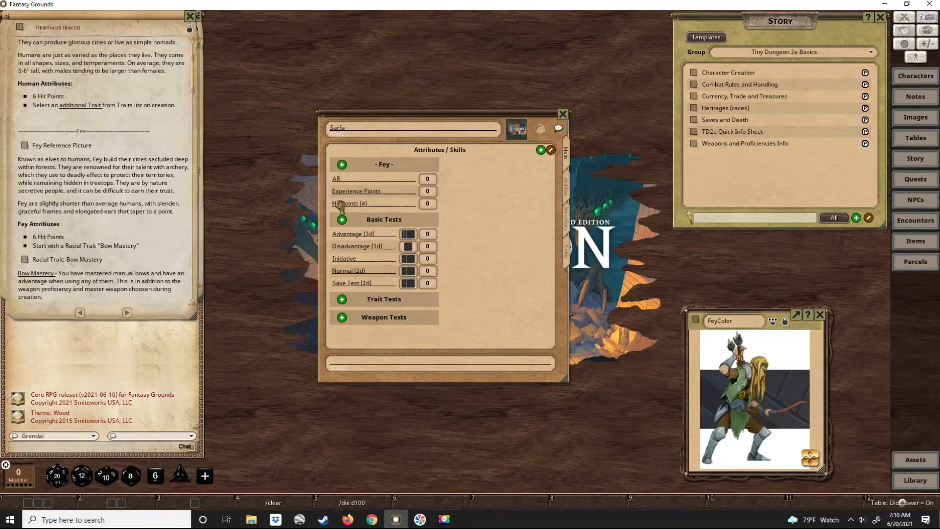
pyautogui.moveTo(432, 220)
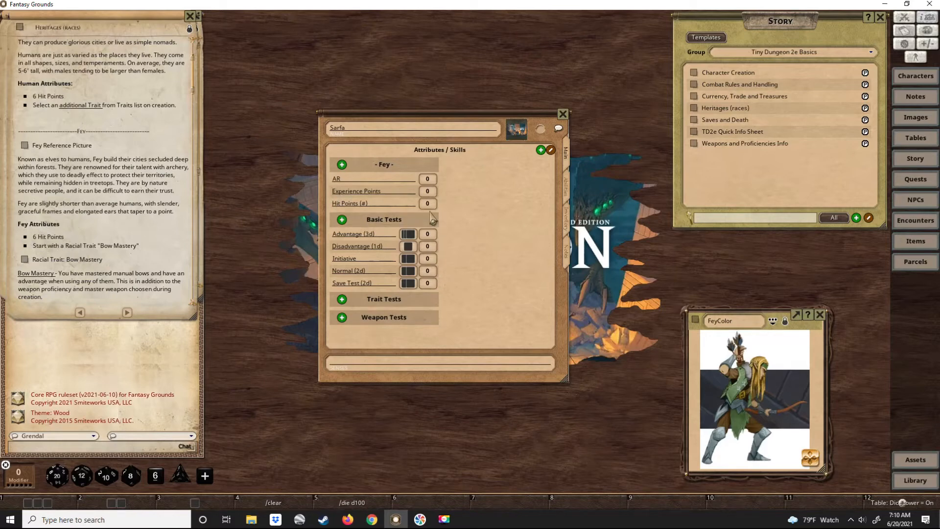
pyautogui.moveTo(365, 210)
pyautogui.write('6')
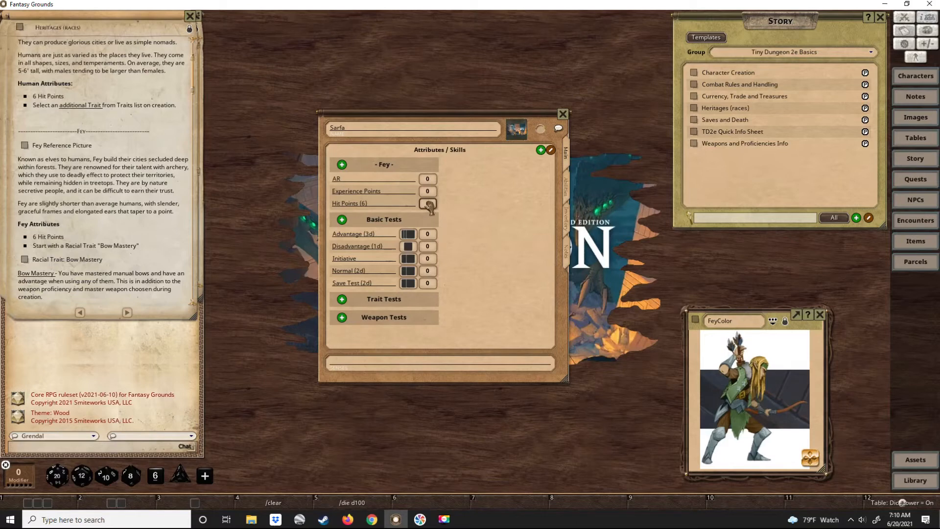
# Switch Sarfa's sheet to the Abilities page, where Bow Mastery is listed
pyautogui.click(427, 203)
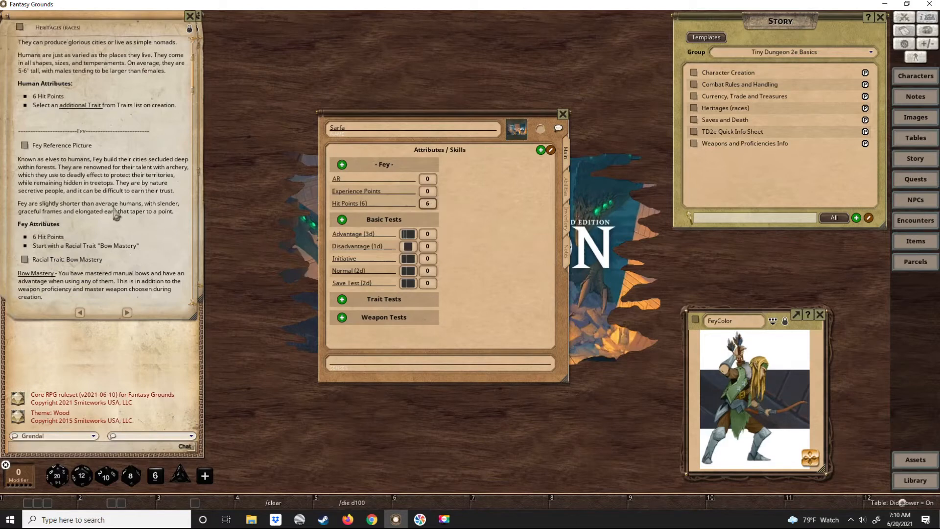
pyautogui.moveTo(36, 260)
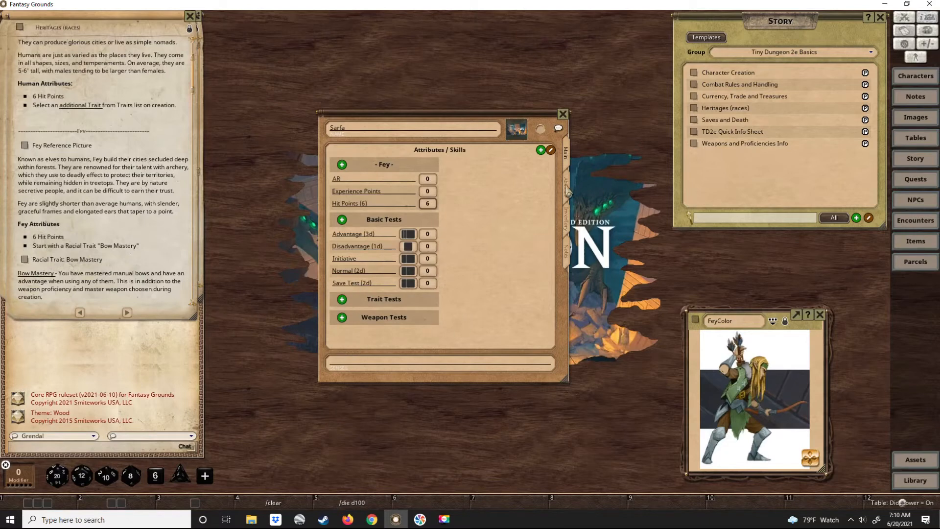
pyautogui.click(567, 182)
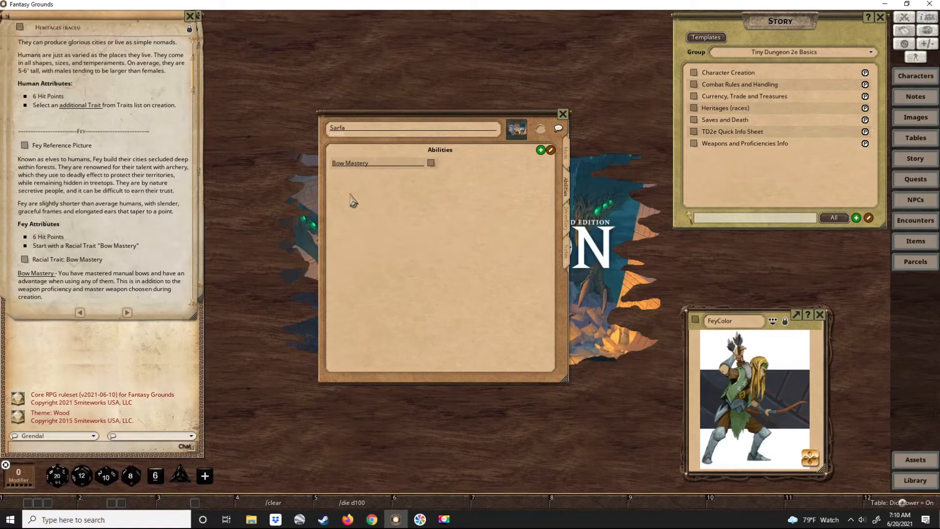
# Open the Bow Mastery ability description, read it, and close it
pyautogui.click(350, 162)
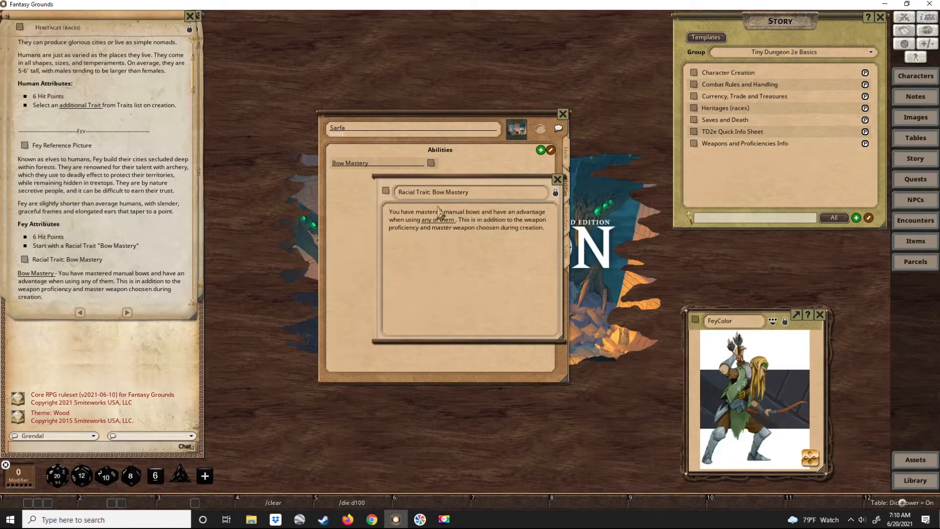
pyautogui.moveTo(452, 244)
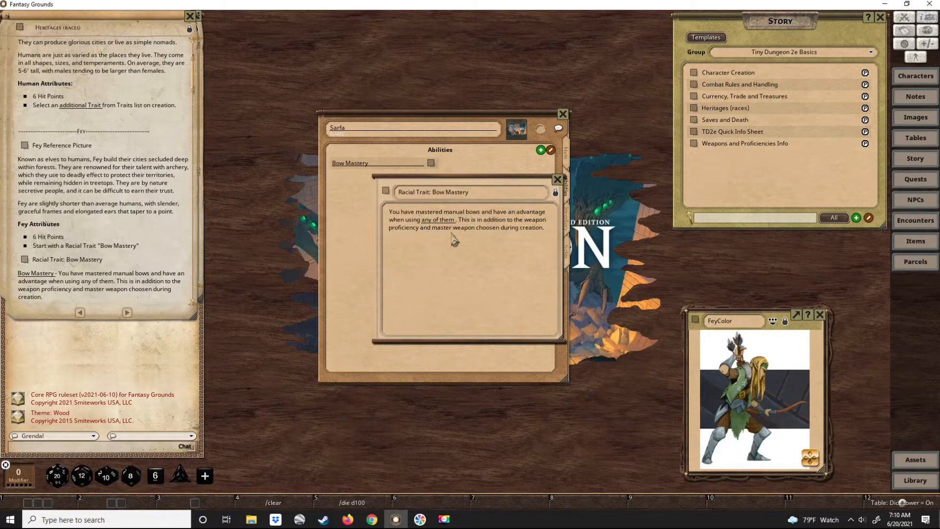
pyautogui.moveTo(438, 263)
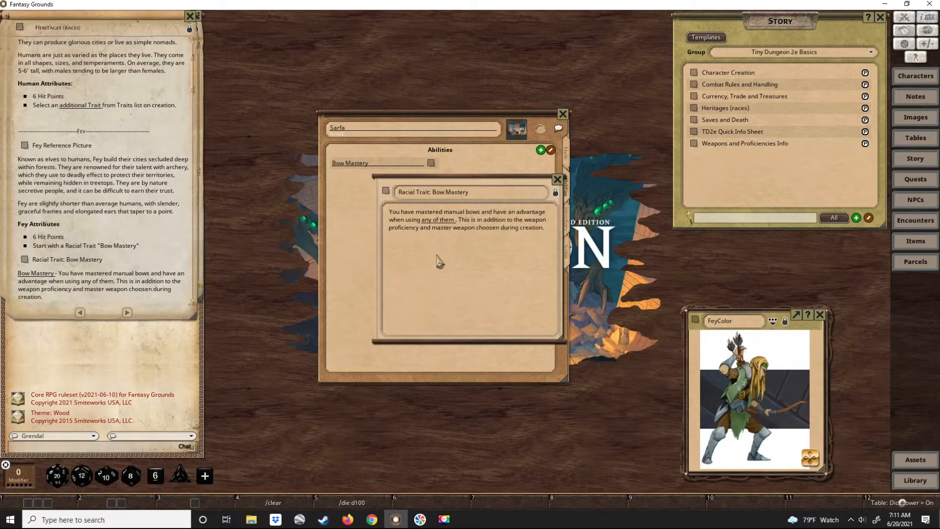
pyautogui.moveTo(533, 233)
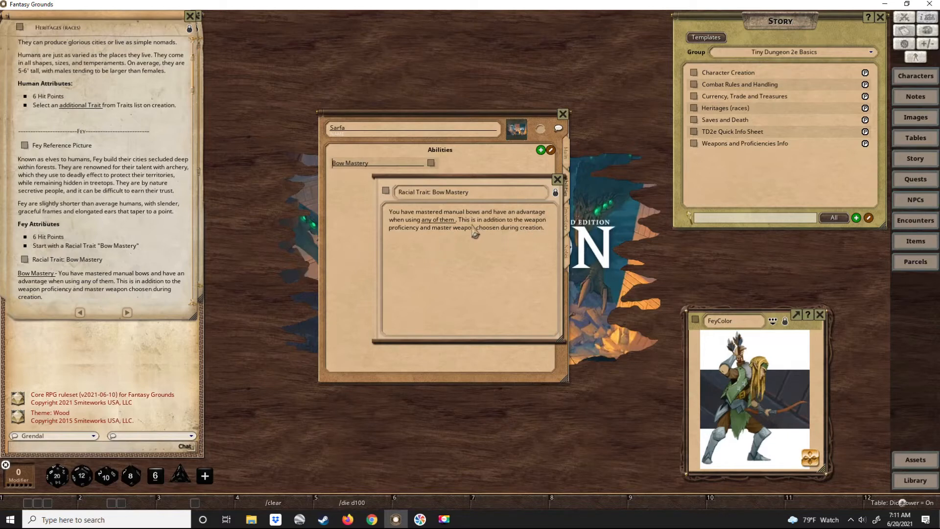
pyautogui.moveTo(509, 222)
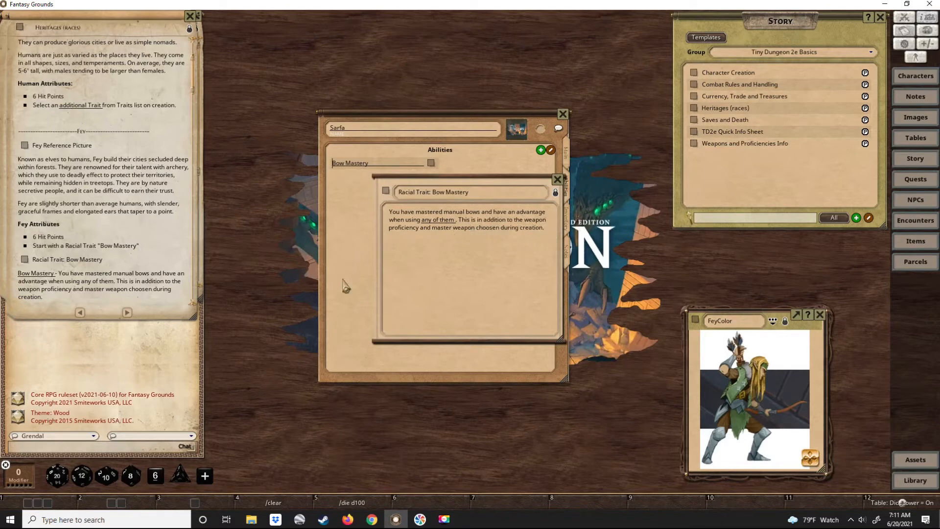
pyautogui.click(556, 179)
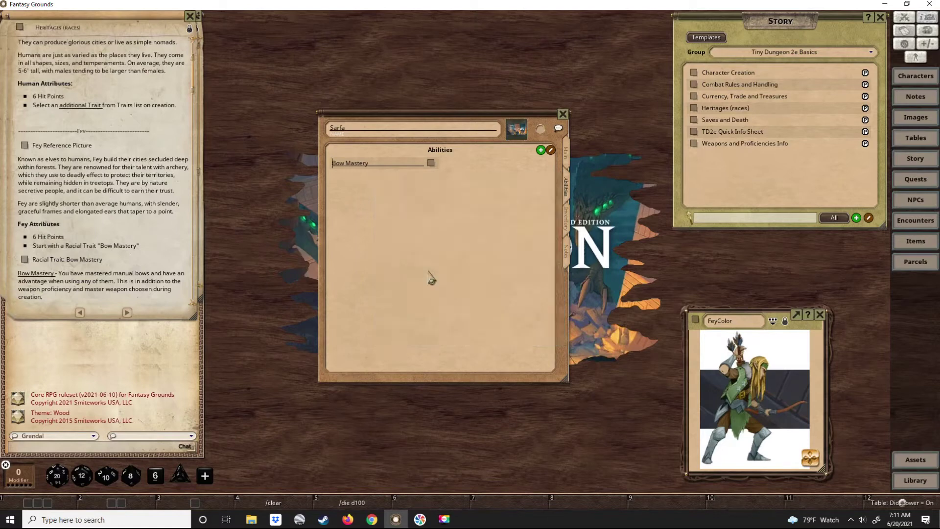
pyautogui.moveTo(370, 166)
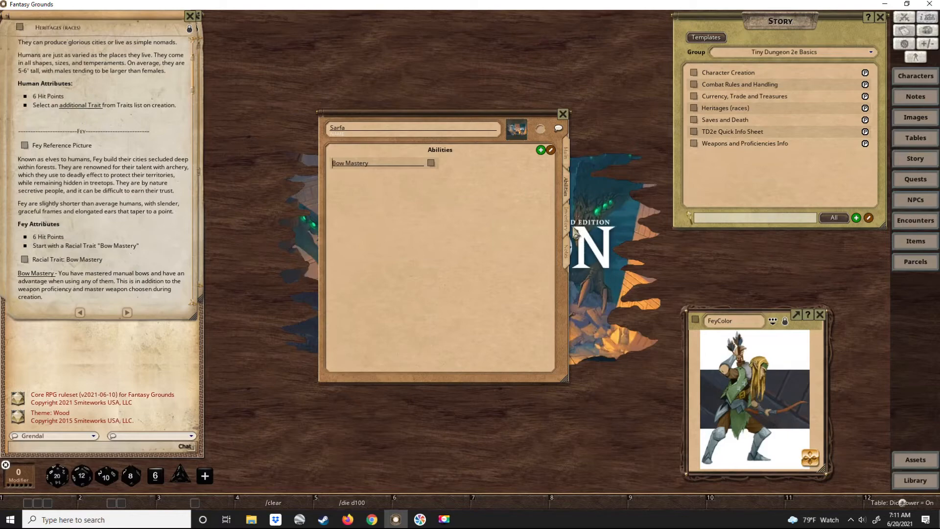
pyautogui.moveTo(59, 230)
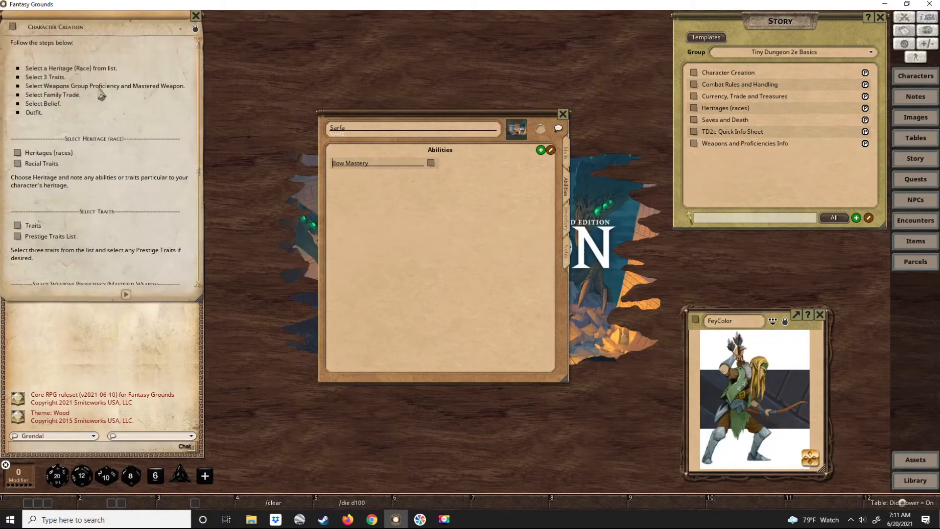
pyautogui.moveTo(44, 68)
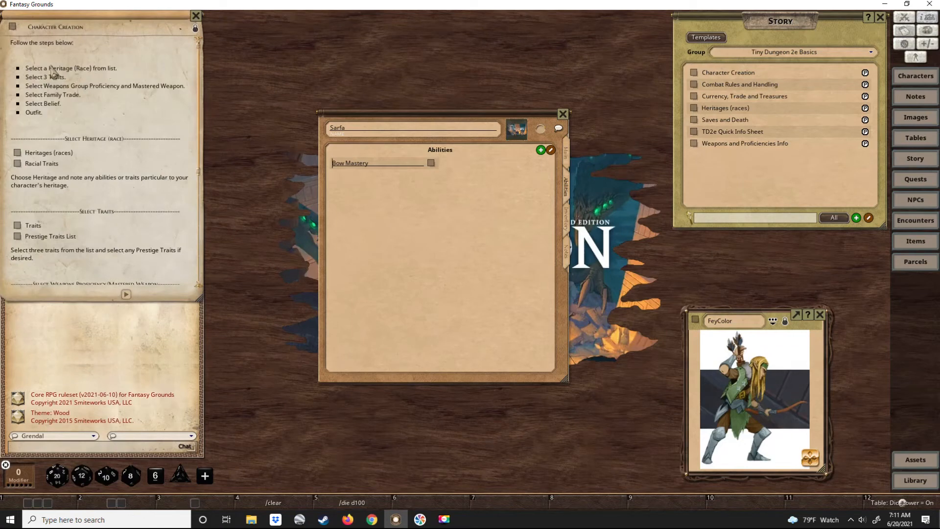
# Filter the story entries to the Traits group and scroll through the list
pyautogui.click(870, 51)
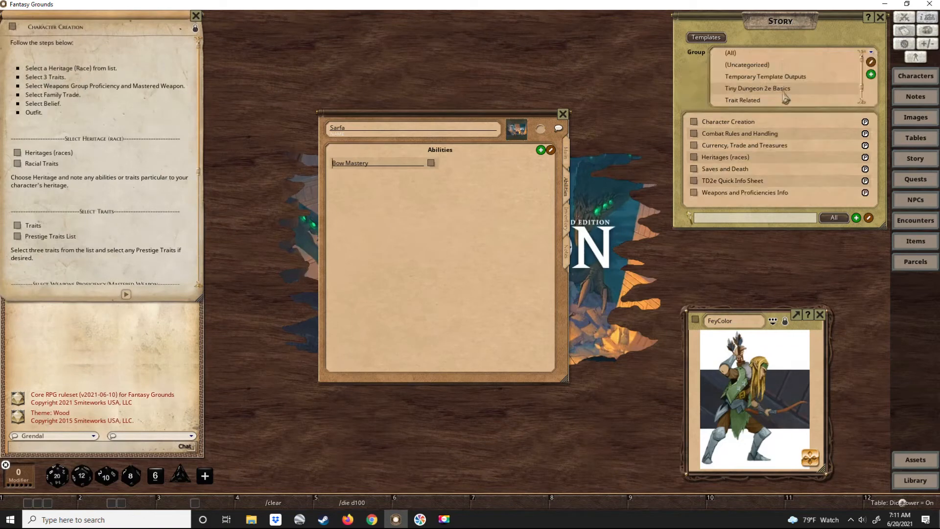
pyautogui.click(743, 99)
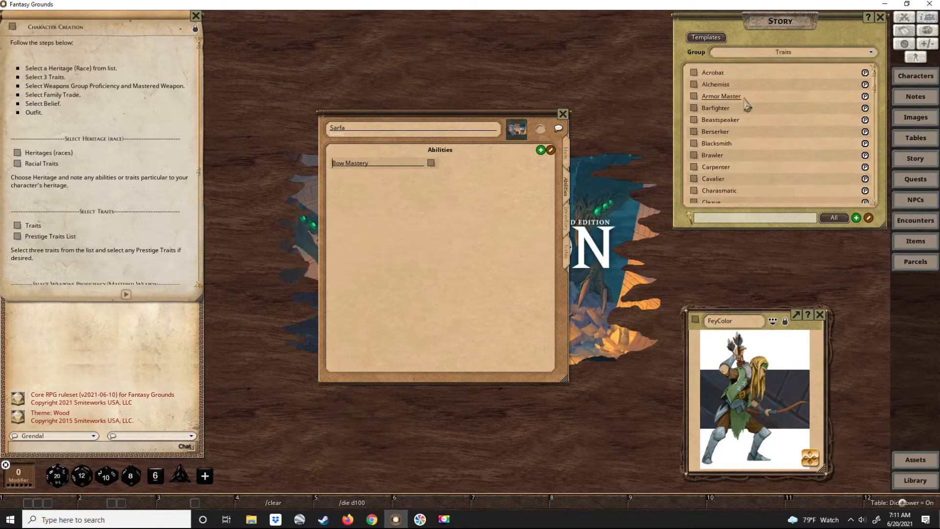
pyautogui.scroll(-3)
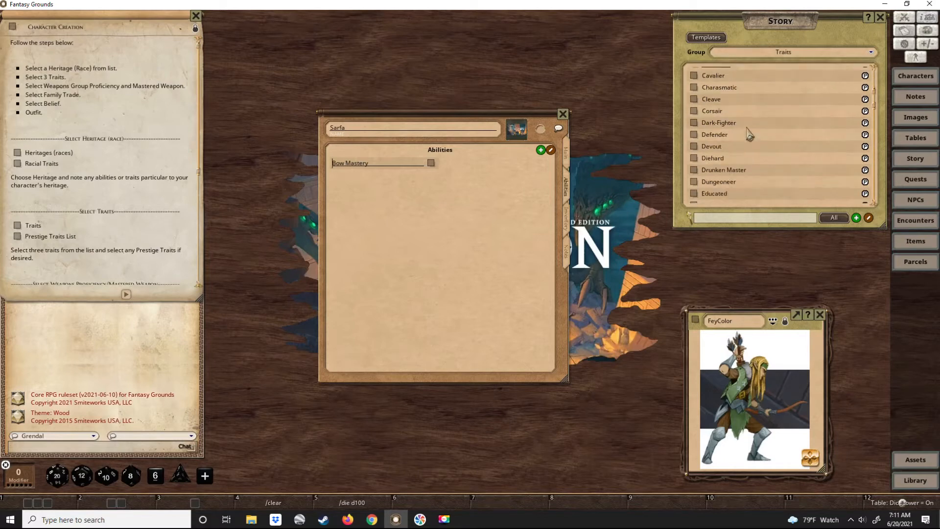
pyautogui.scroll(-3)
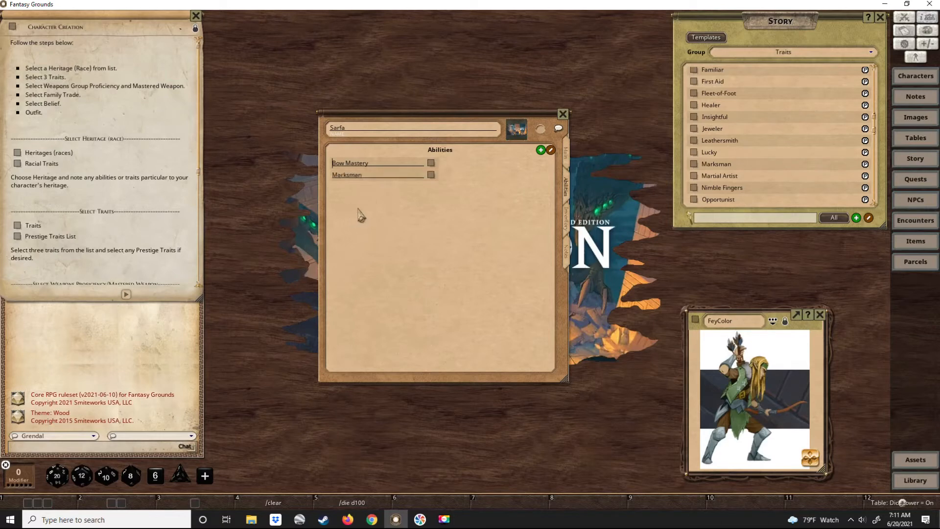
pyautogui.moveTo(600, 199)
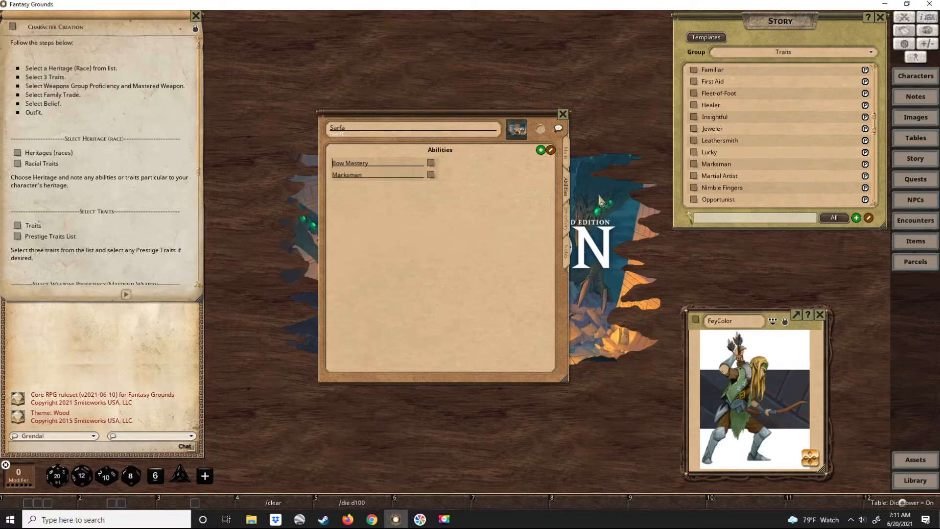
# Read and close the Marksman description, then scroll toward Quick Shot
pyautogui.click(345, 174)
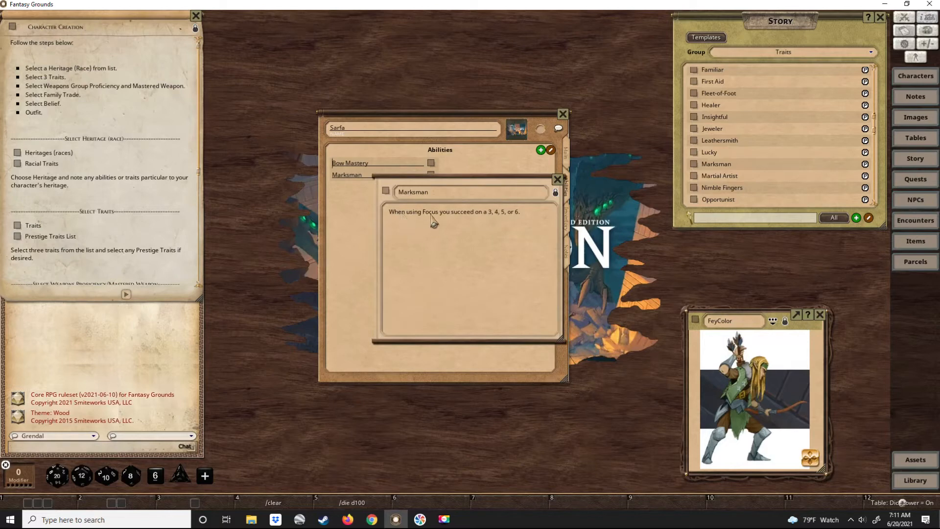
pyautogui.moveTo(487, 233)
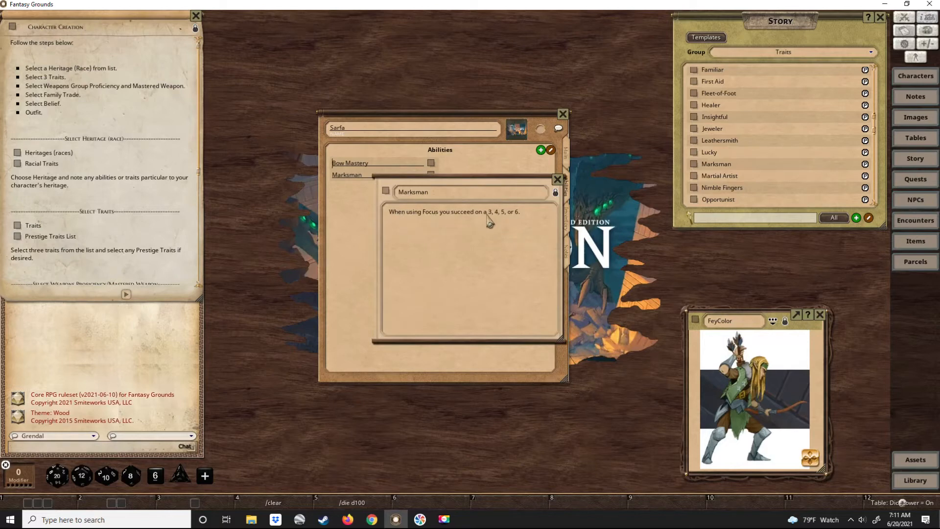
pyautogui.moveTo(509, 225)
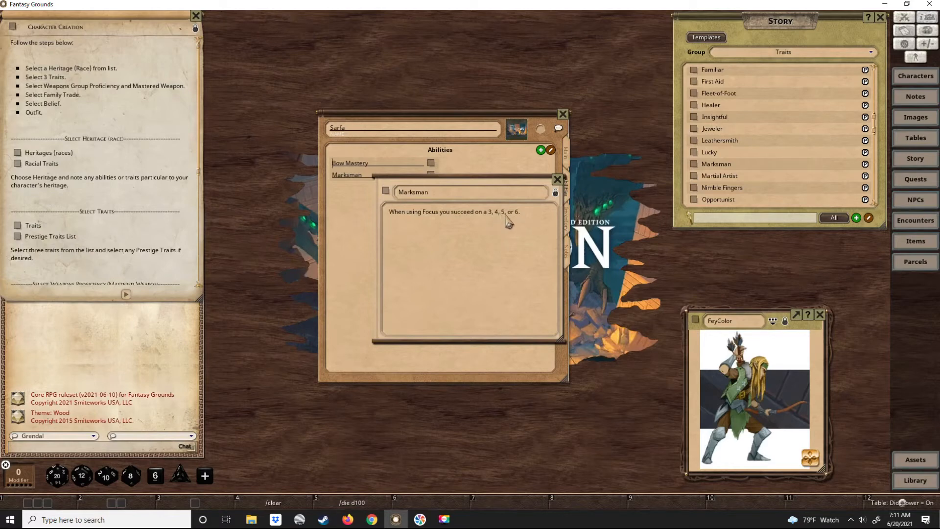
pyautogui.click(563, 179)
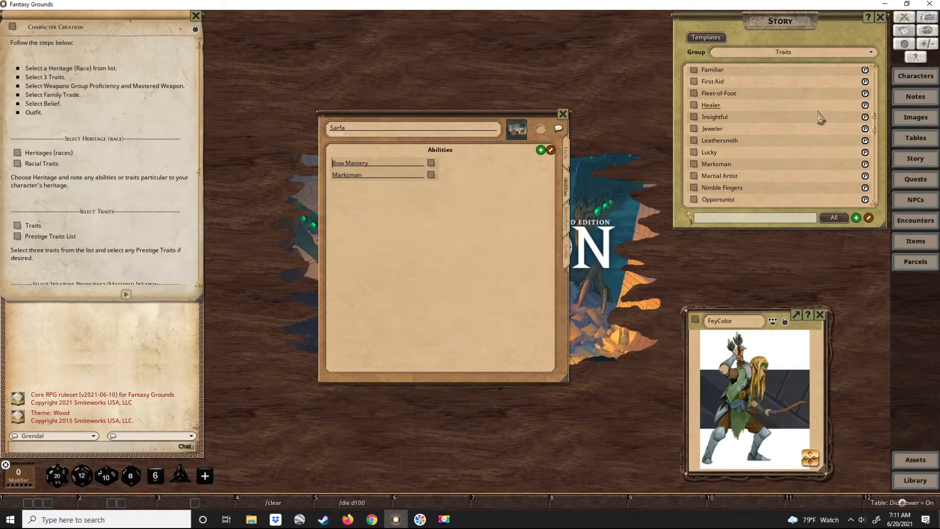
pyautogui.scroll(-3)
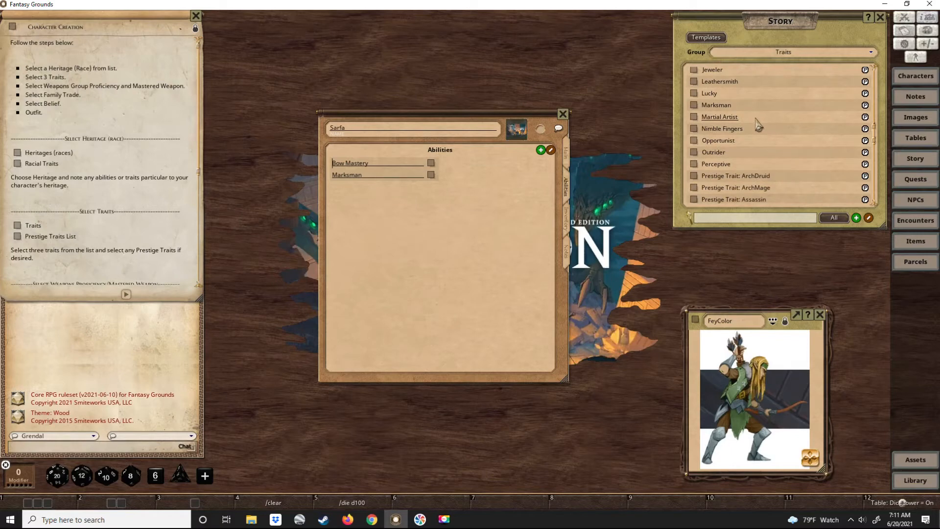
pyautogui.scroll(-3)
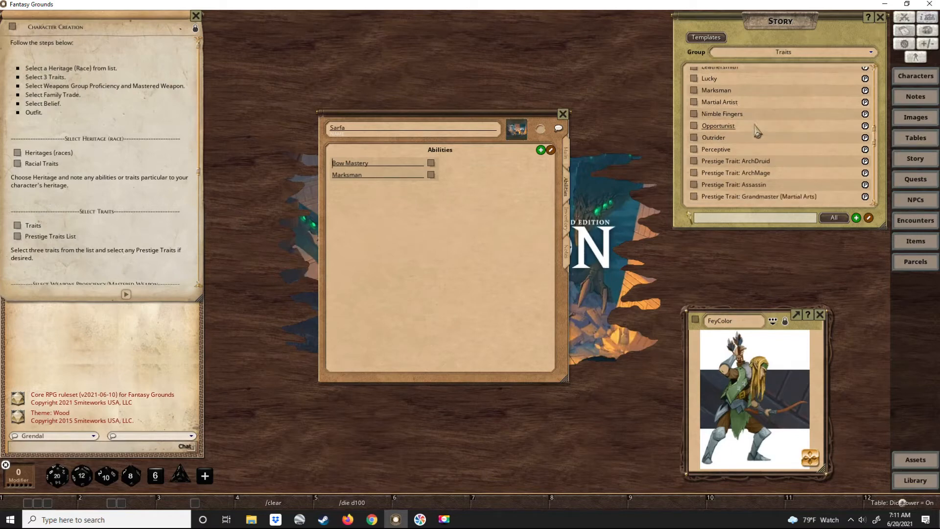
pyautogui.scroll(-3)
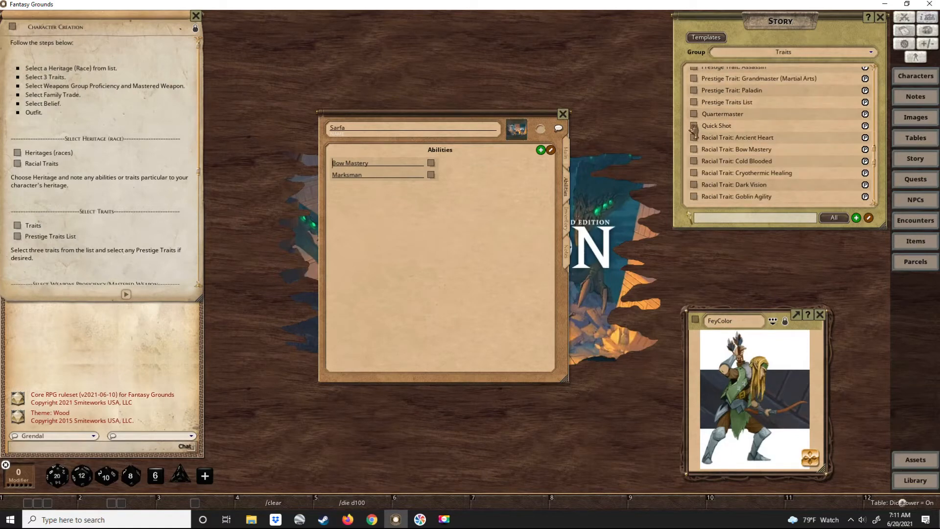
# Add Quick Shot to Sarfa's abilities and close its description window
pyautogui.moveTo(716, 125); pyautogui.dragTo(378, 186)
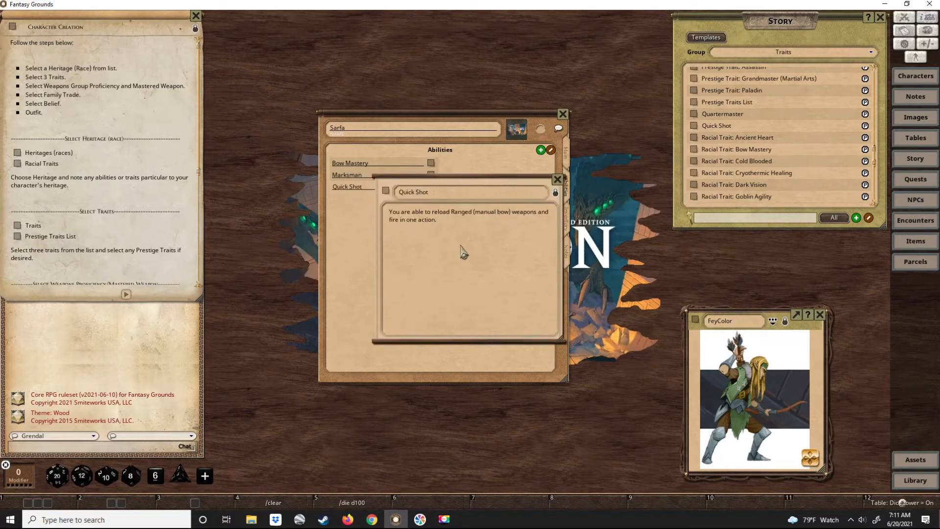
pyautogui.moveTo(392, 247)
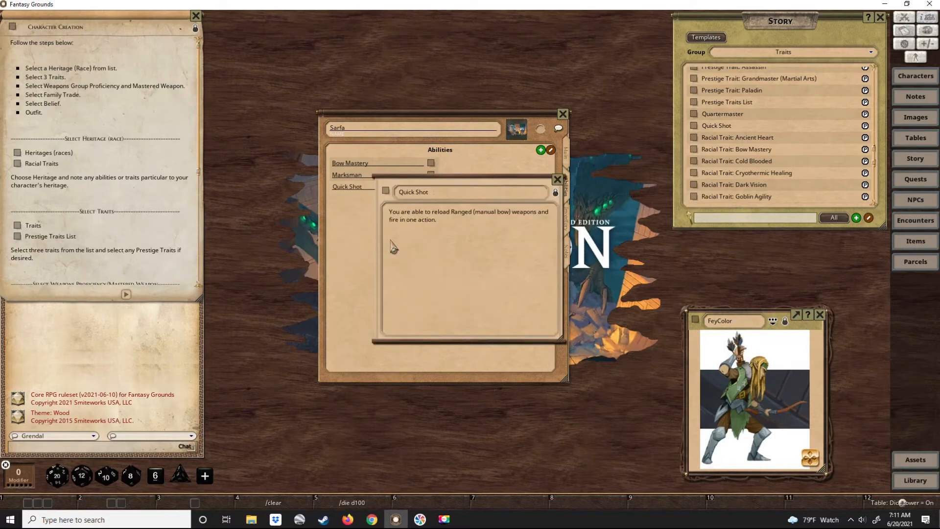
pyautogui.moveTo(470, 290)
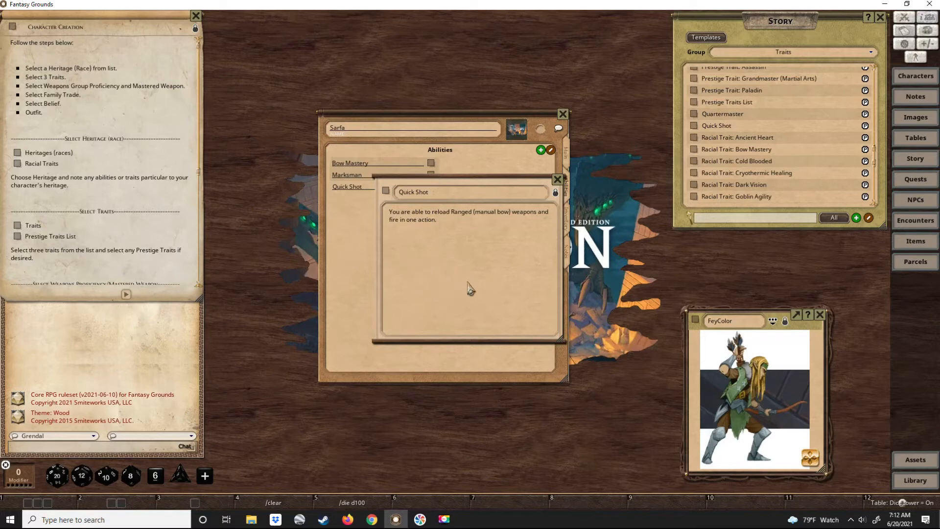
pyautogui.moveTo(425, 289)
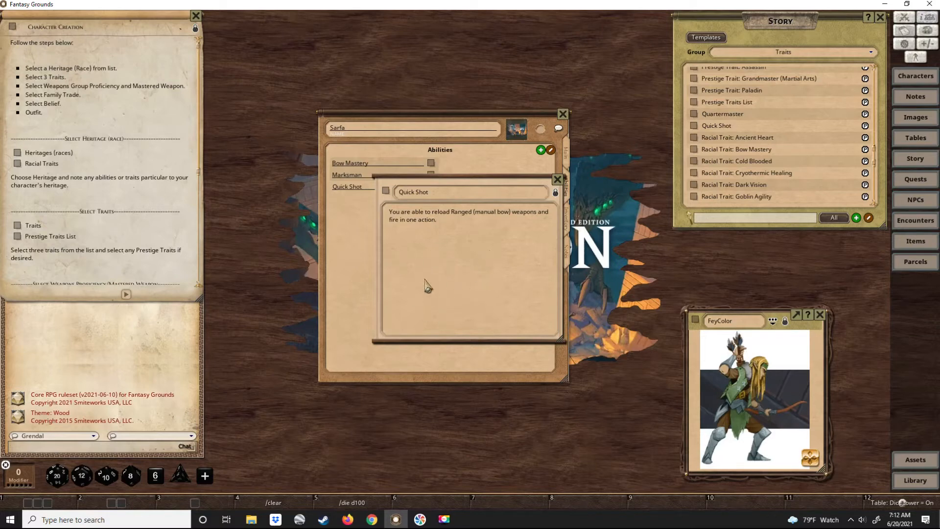
pyautogui.moveTo(418, 228)
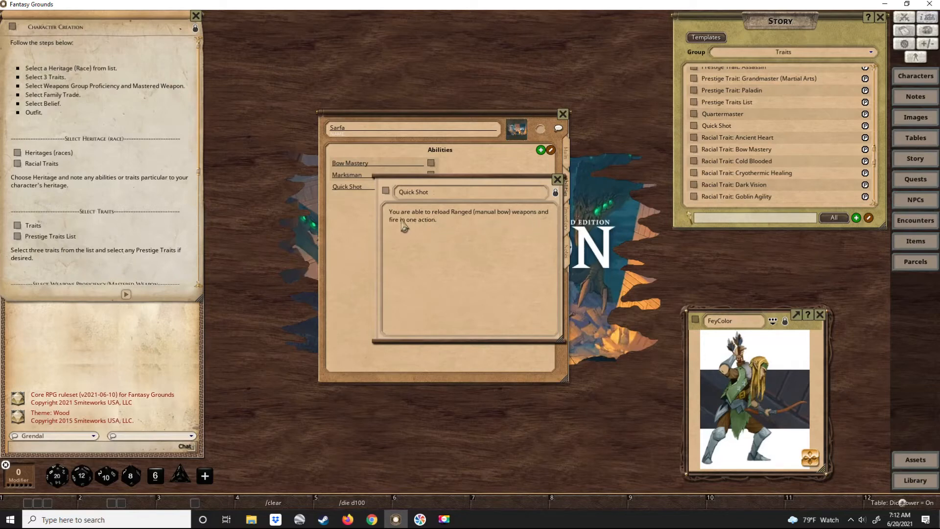
pyautogui.moveTo(431, 228)
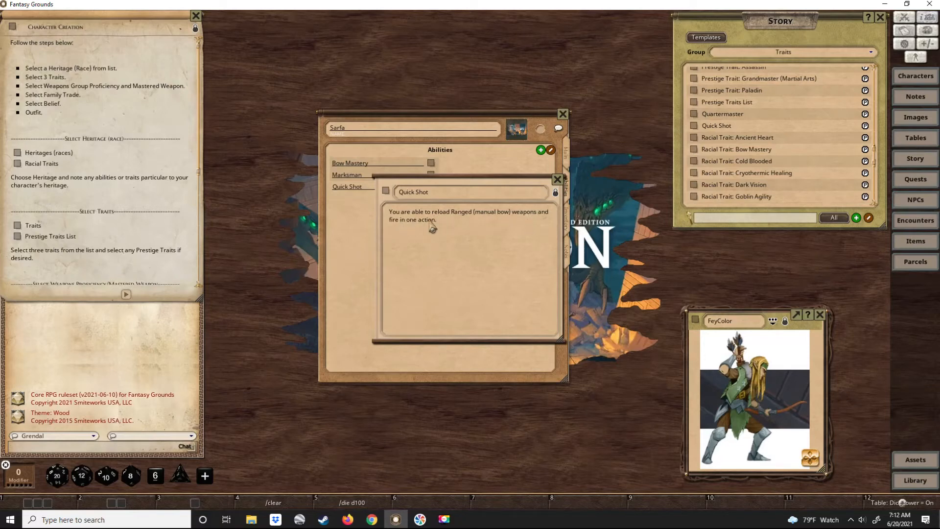
pyautogui.moveTo(454, 230)
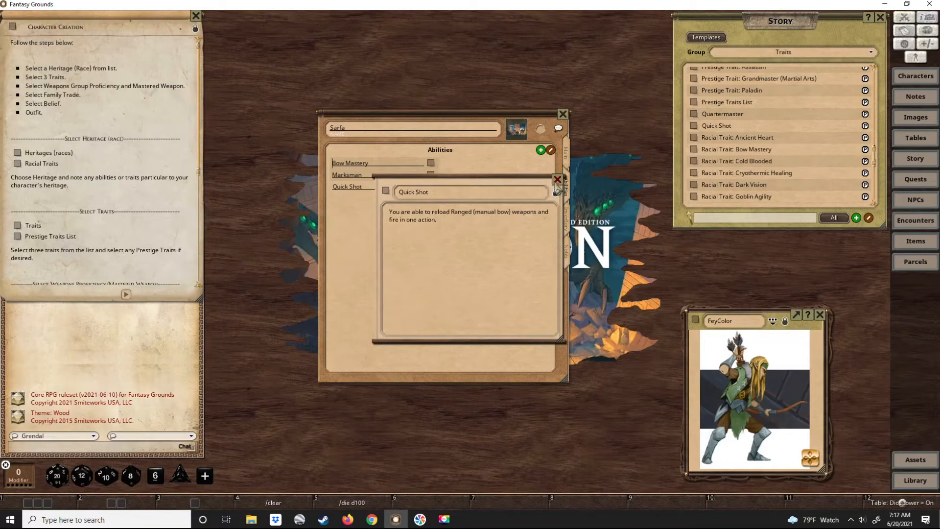
pyautogui.click(556, 178)
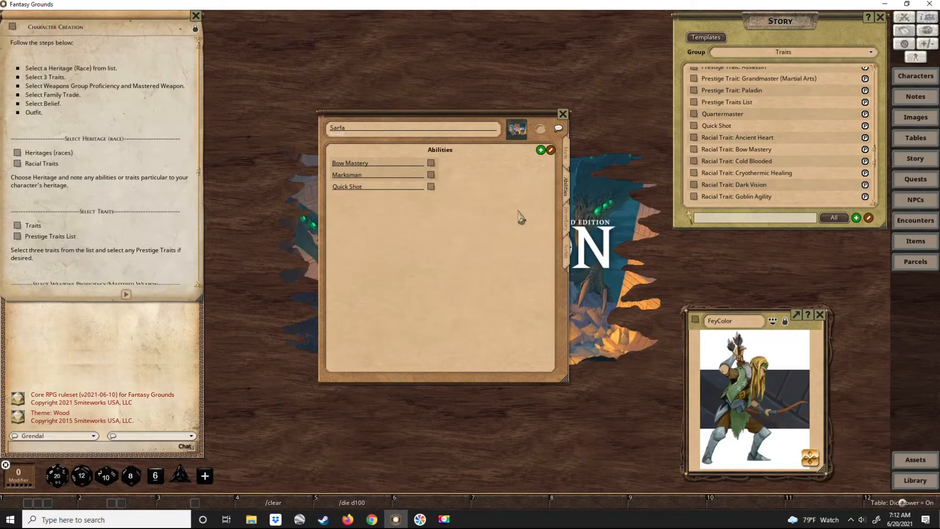
# Scroll the Traits list to Tough and close its description after reading
pyautogui.scroll(-3)
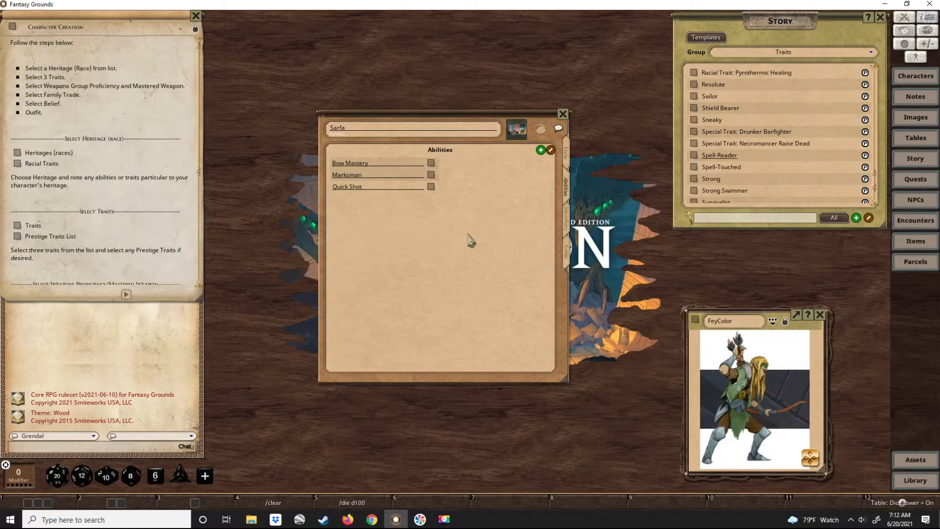
pyautogui.scroll(-3)
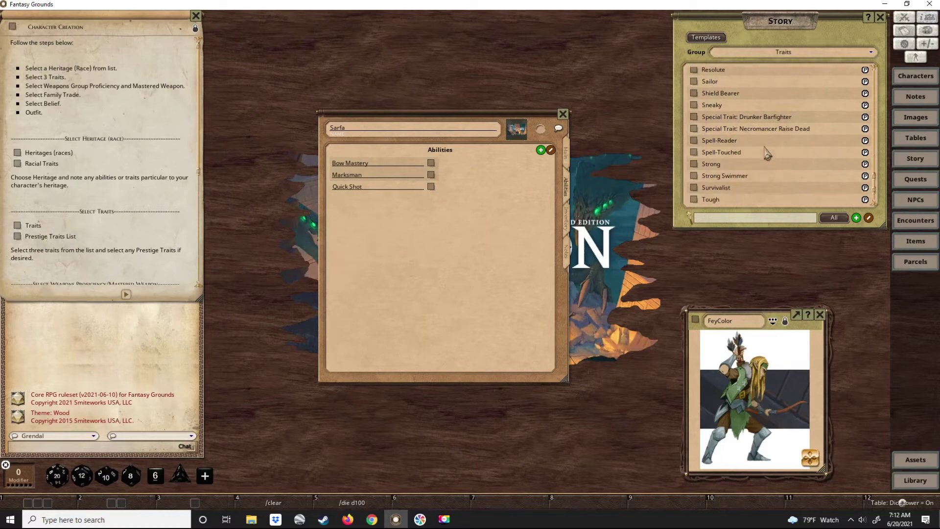
pyautogui.scroll(-3)
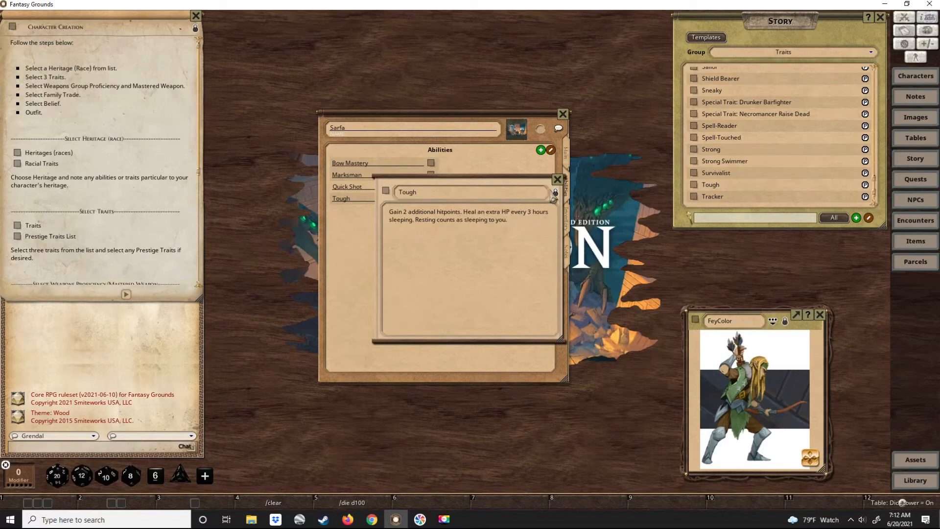
pyautogui.moveTo(520, 239)
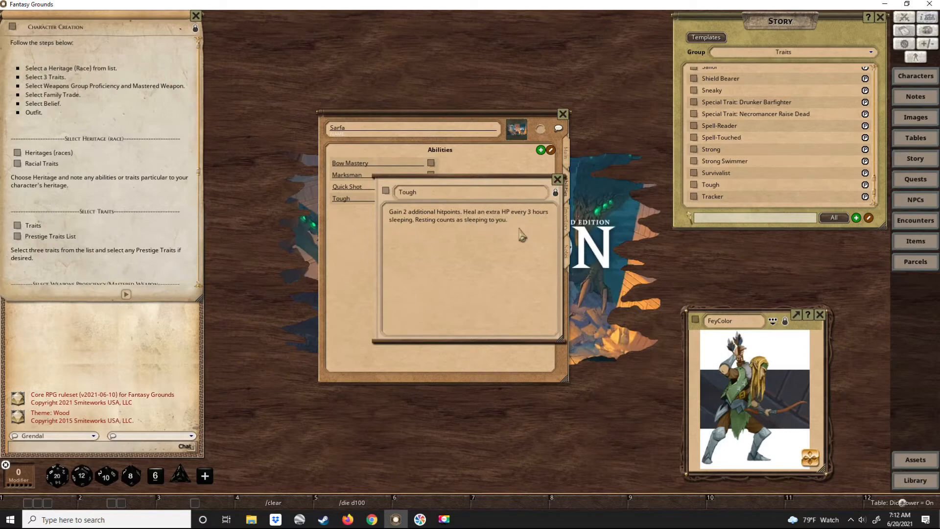
pyautogui.moveTo(536, 224)
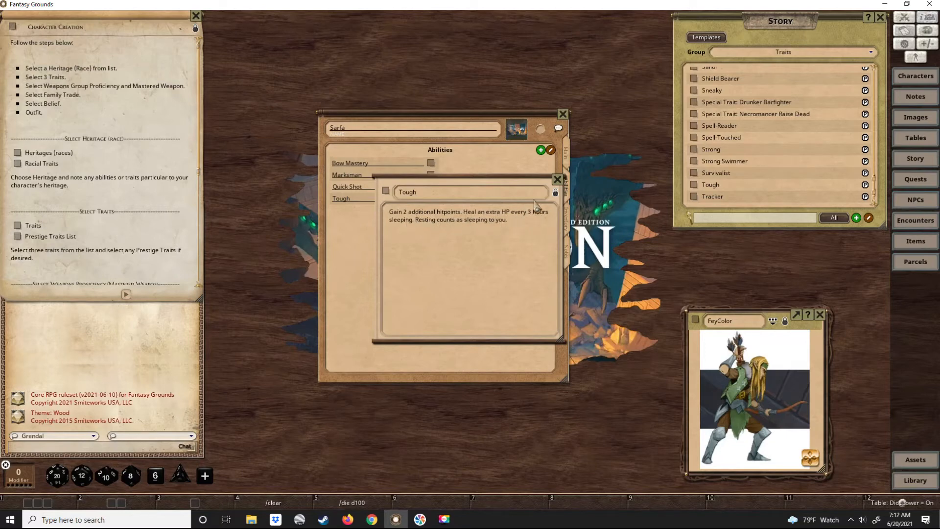
pyautogui.click(557, 179)
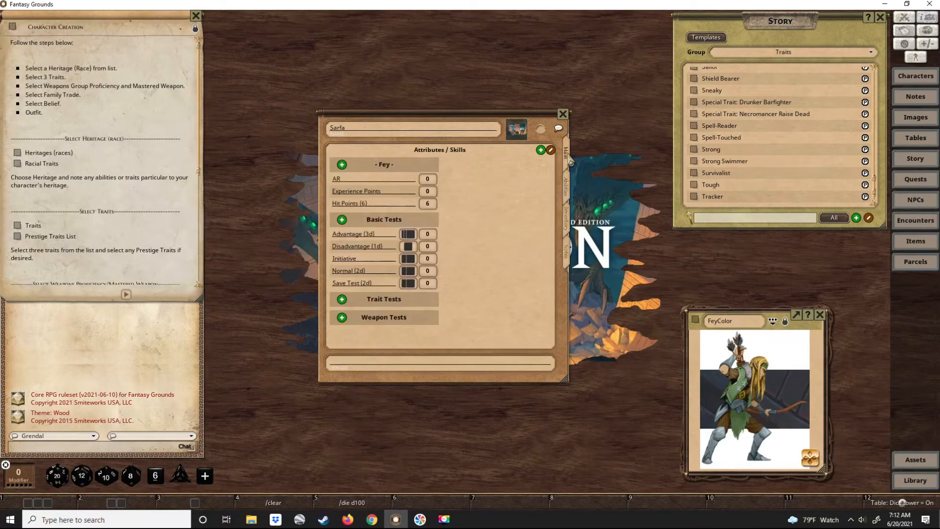
pyautogui.moveTo(575, 175)
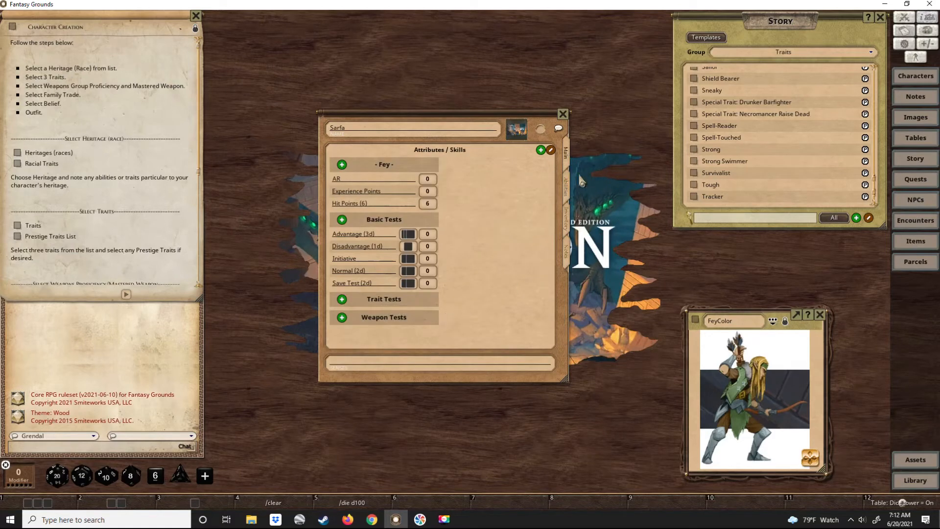
pyautogui.moveTo(564, 190)
pyautogui.write('8')
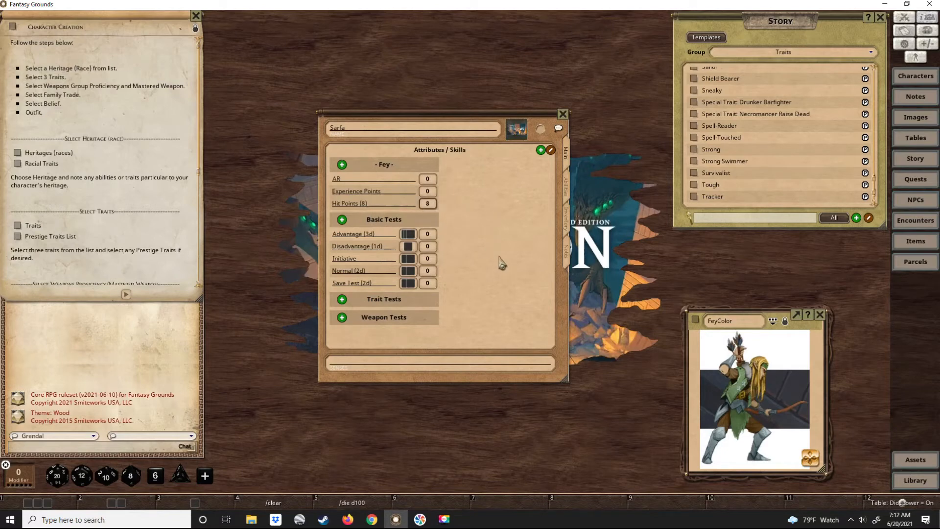
pyautogui.moveTo(508, 284)
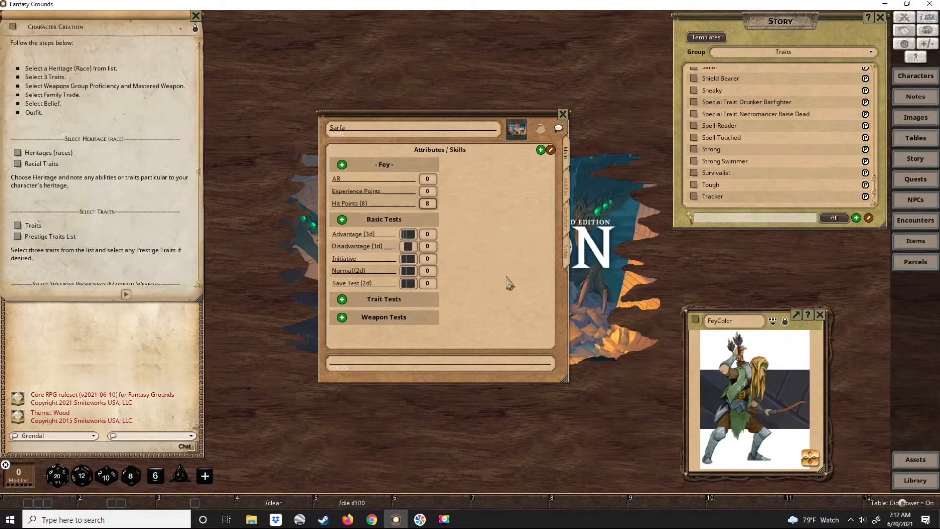
pyautogui.moveTo(53, 135)
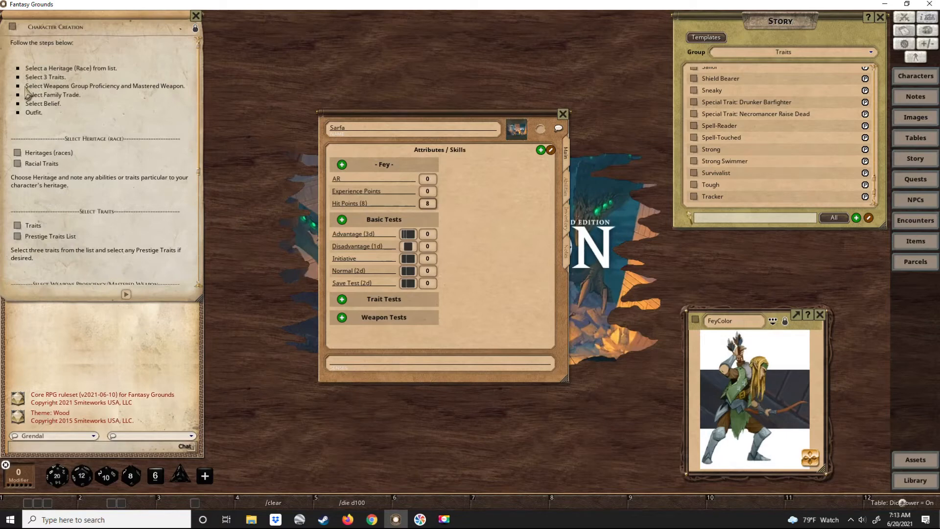
pyautogui.moveTo(534, 247)
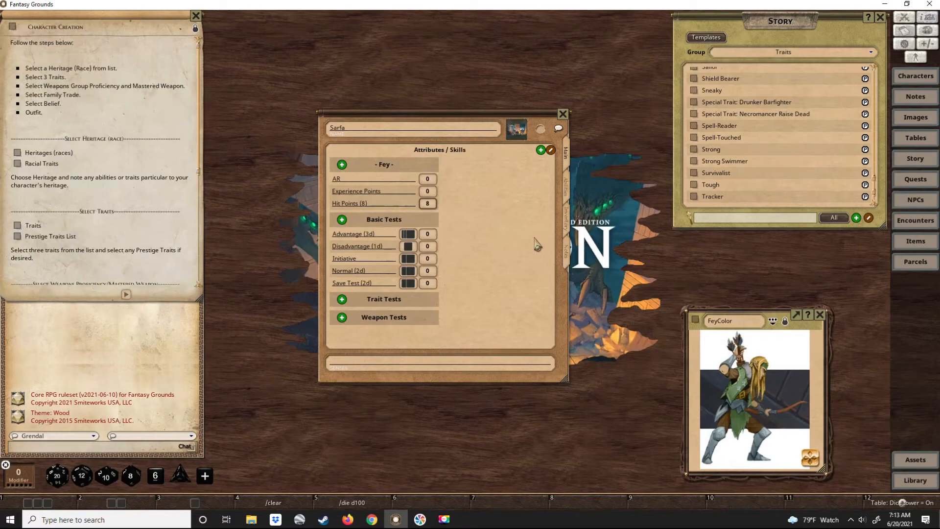
pyautogui.moveTo(496, 238)
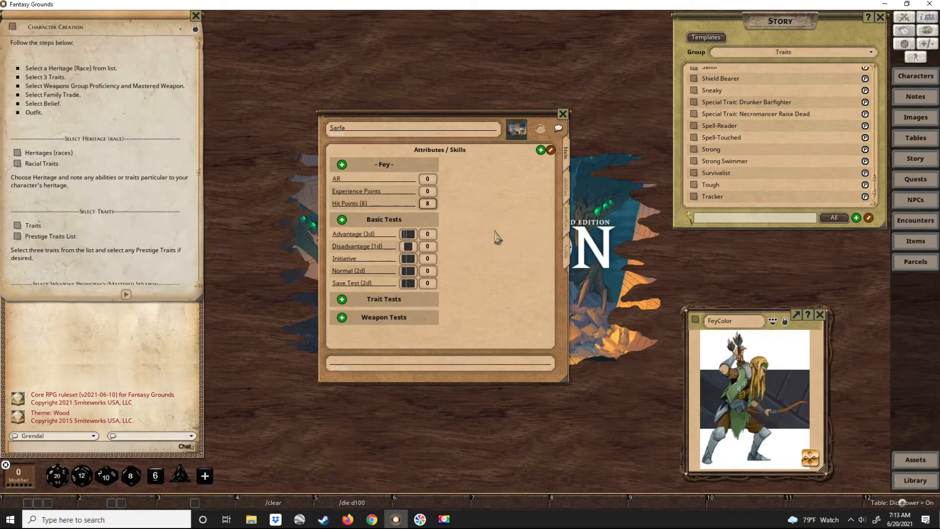
pyautogui.moveTo(513, 277)
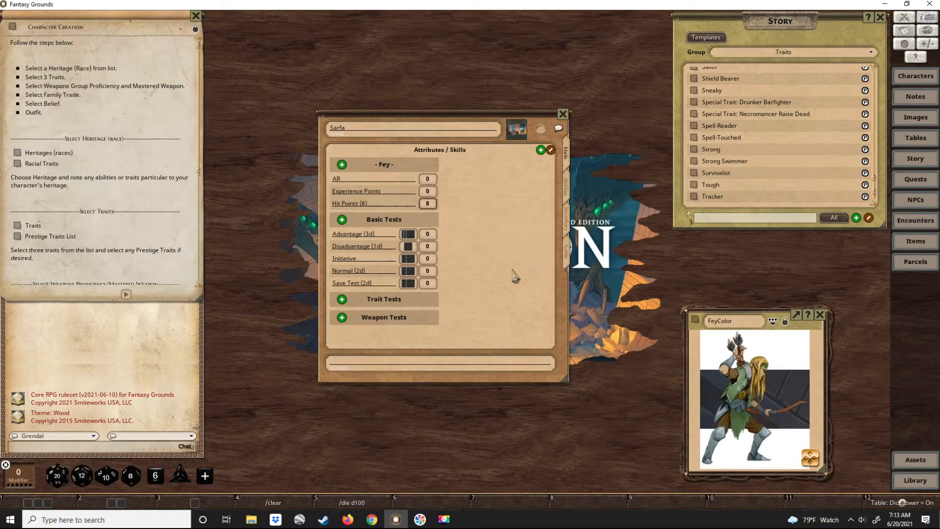
pyautogui.moveTo(525, 238)
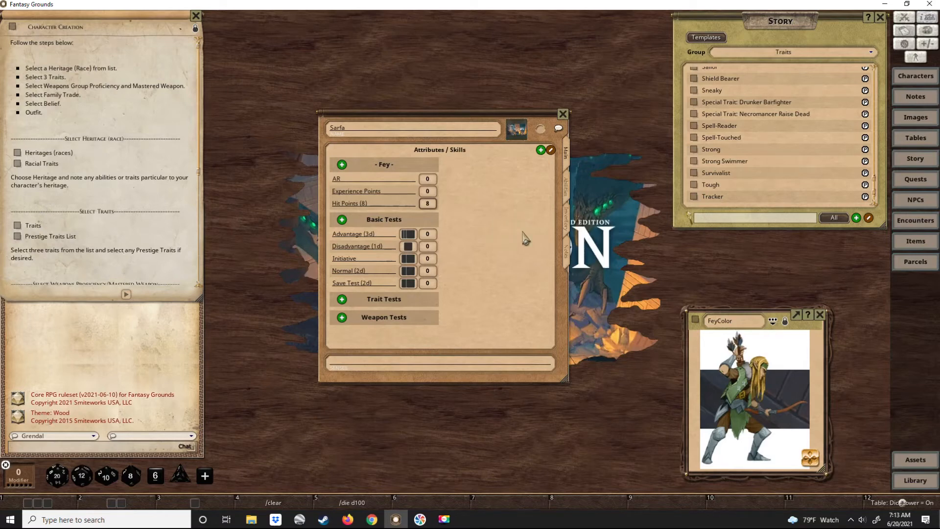
pyautogui.moveTo(510, 284)
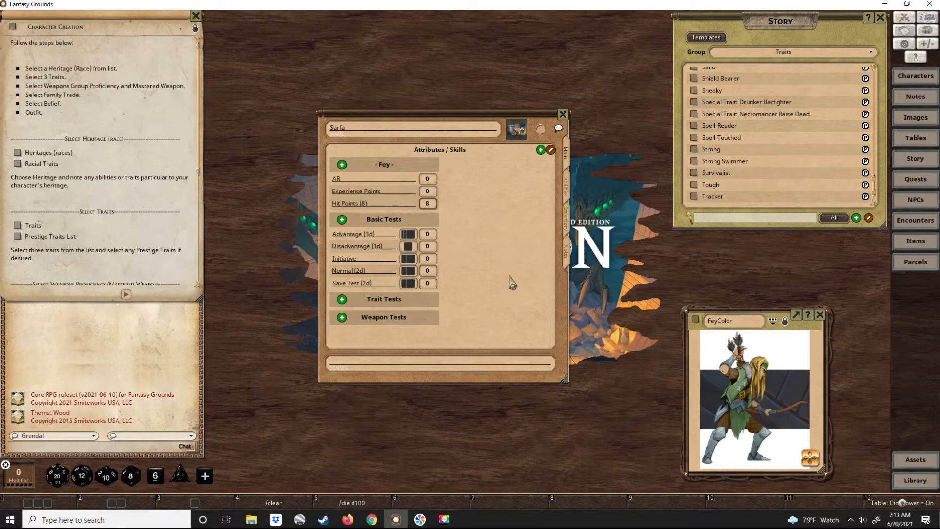
pyautogui.moveTo(507, 223)
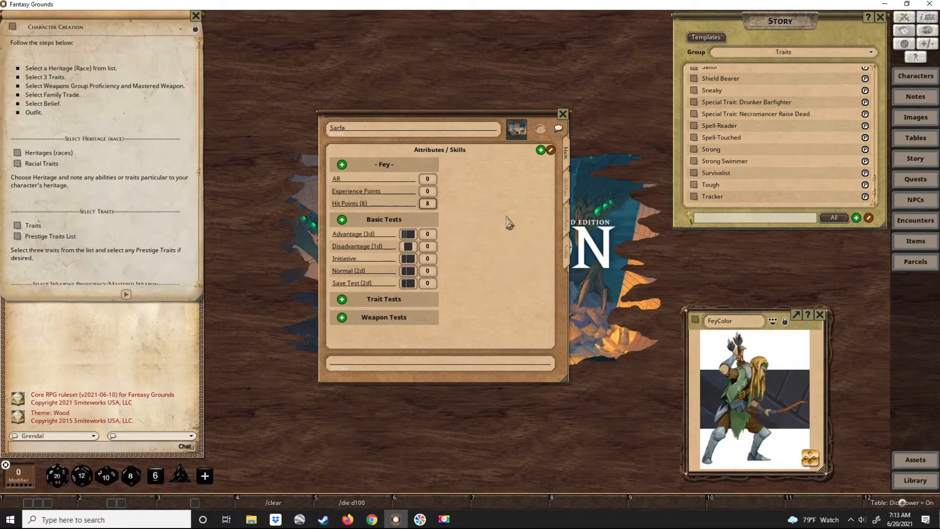
pyautogui.moveTo(564, 182)
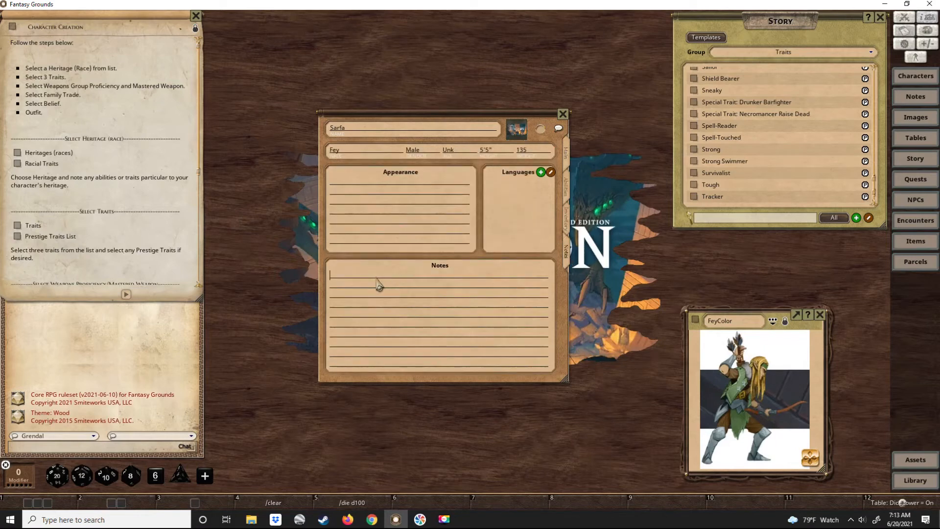
# Write 'Weapon Proficiency: Light Weapons: Shortsword' in Sarfa's Notes field
pyautogui.write('Weapon Profic')
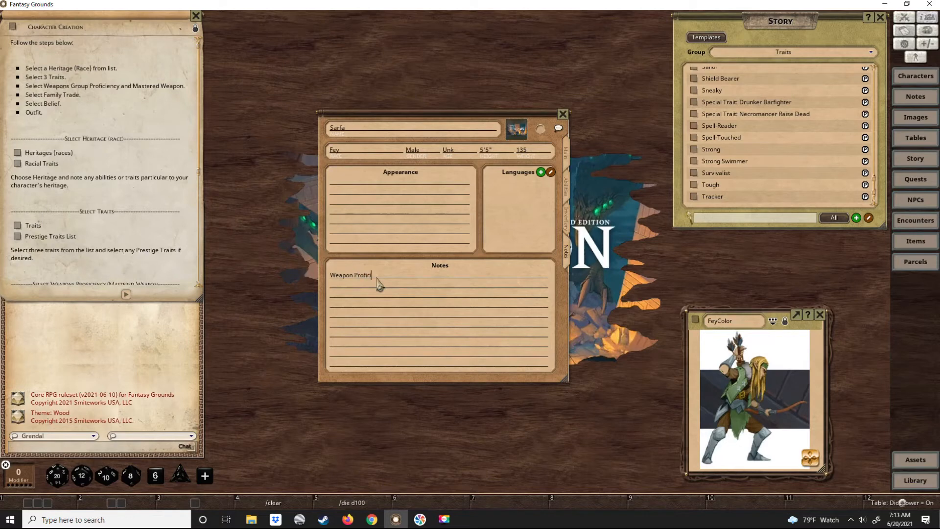
pyautogui.write('ien')
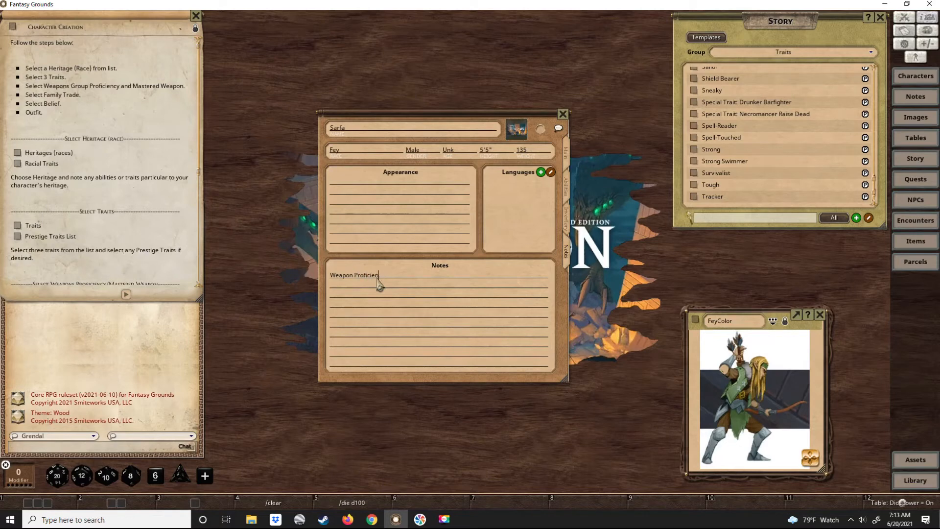
pyautogui.write('y: Light Weapo')
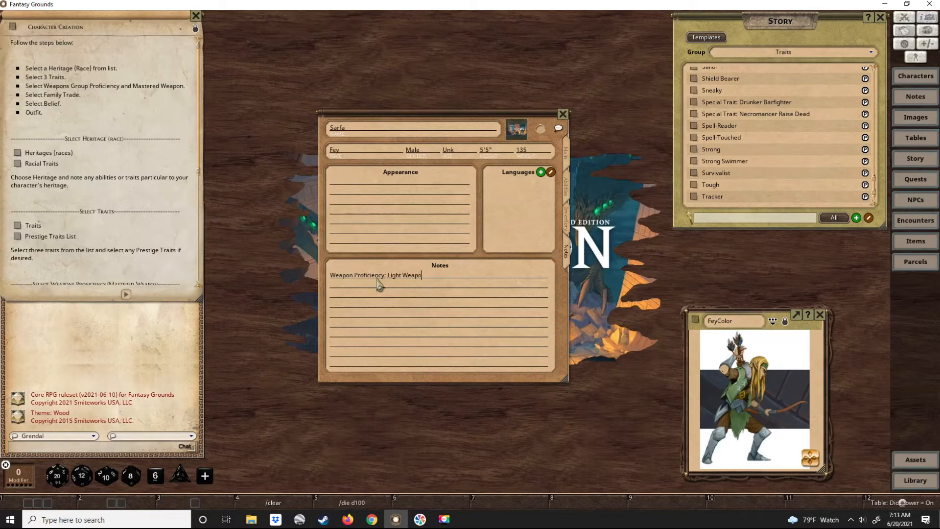
pyautogui.write('ns:')
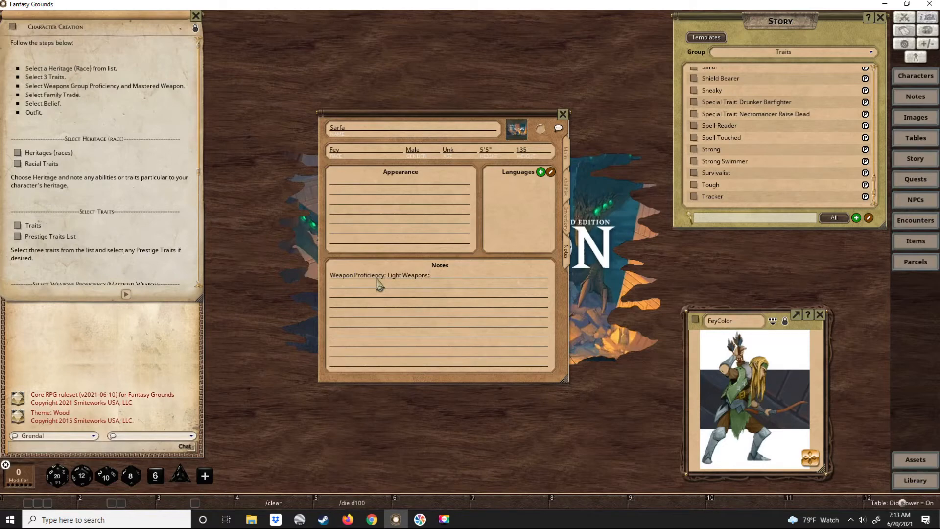
pyautogui.write('Shorts')
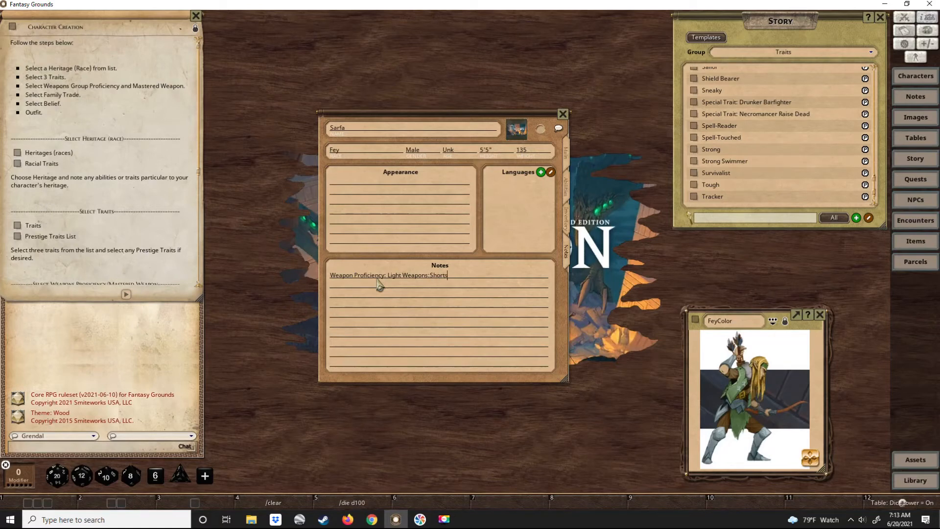
pyautogui.write('word')
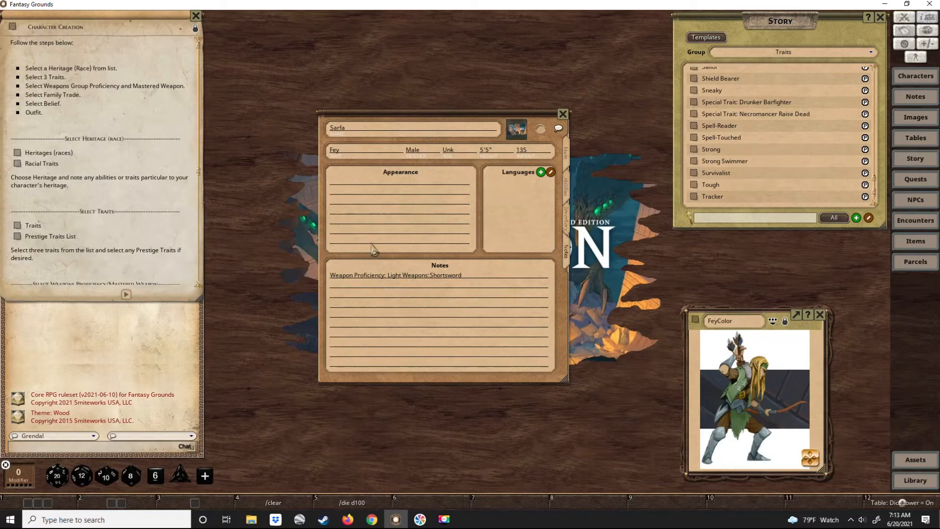
pyautogui.moveTo(565, 172)
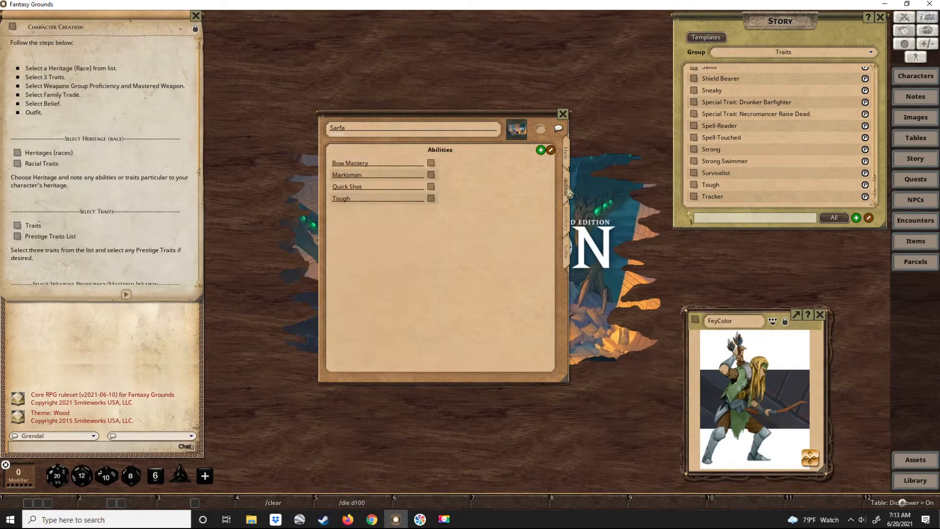
# Return the sheet to the Main attributes and tests page
pyautogui.click(565, 147)
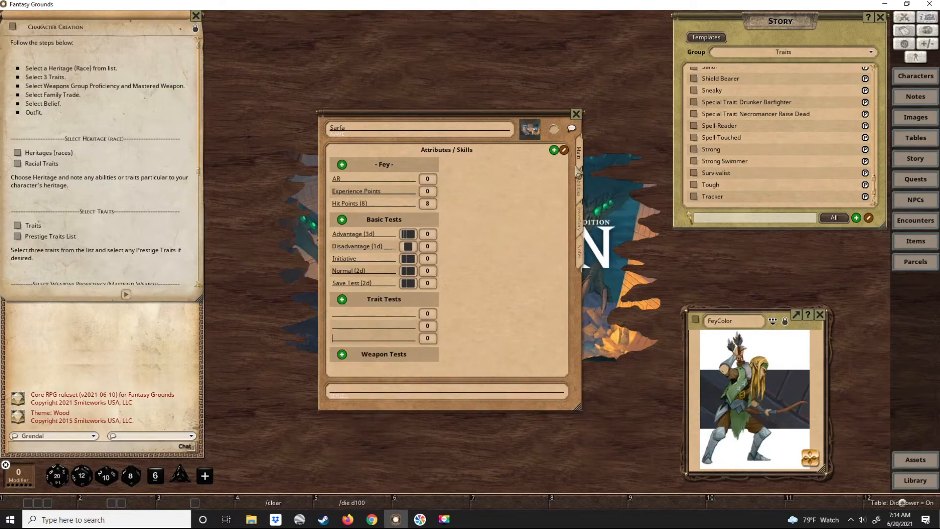
pyautogui.moveTo(426, 259)
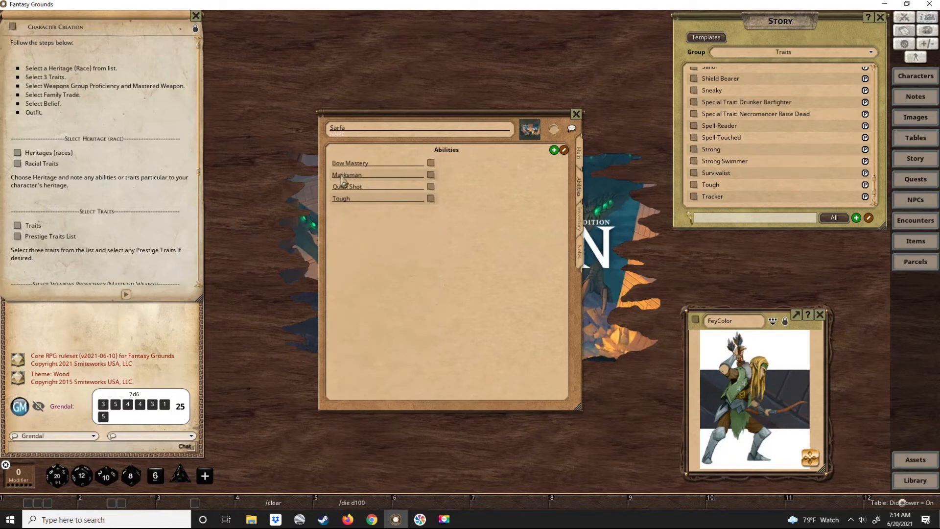
pyautogui.moveTo(442, 194)
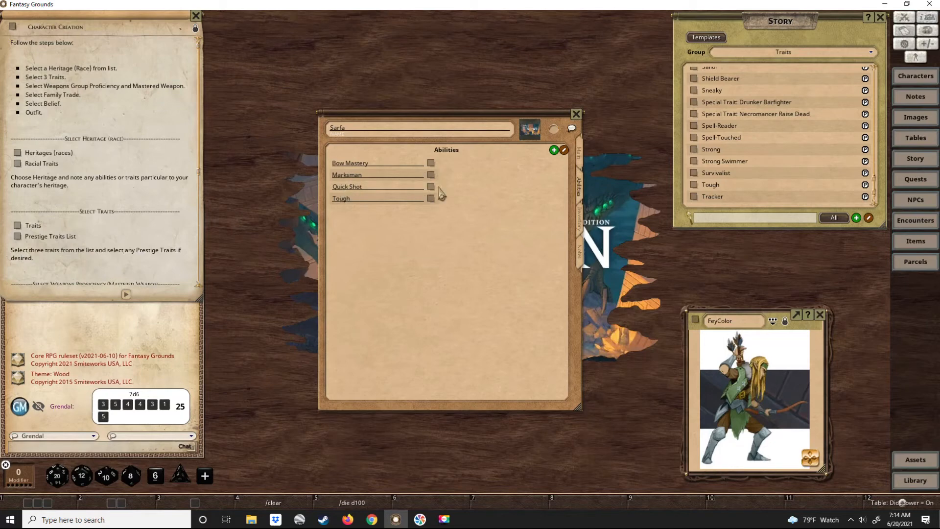
pyautogui.moveTo(505, 185)
pyautogui.write('Bow Mastery')
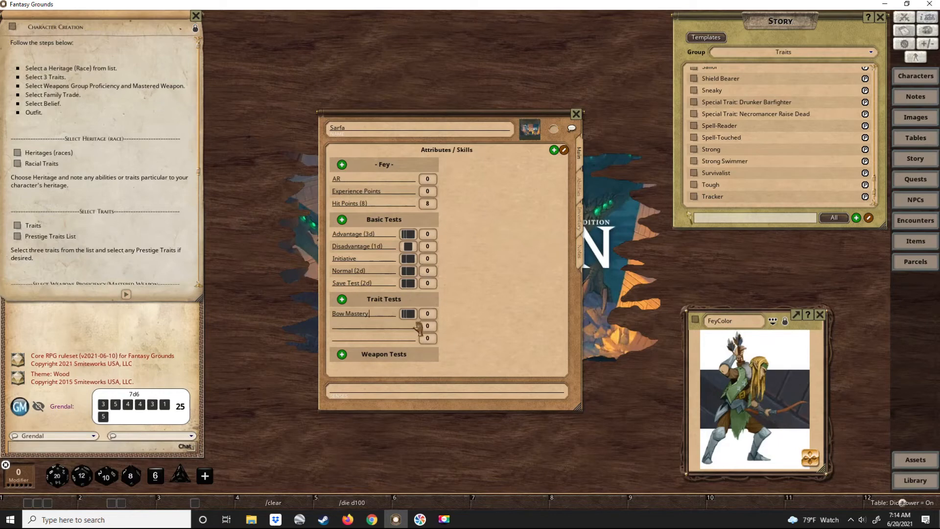
pyautogui.moveTo(540, 177)
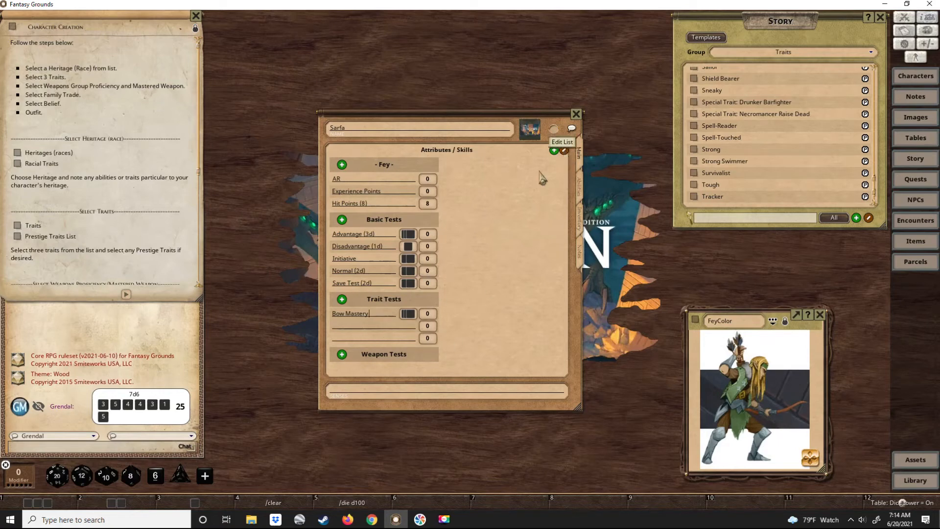
# Finish list editing to clear empty trait rows and add a Shortsword weapon test
pyautogui.click(564, 149)
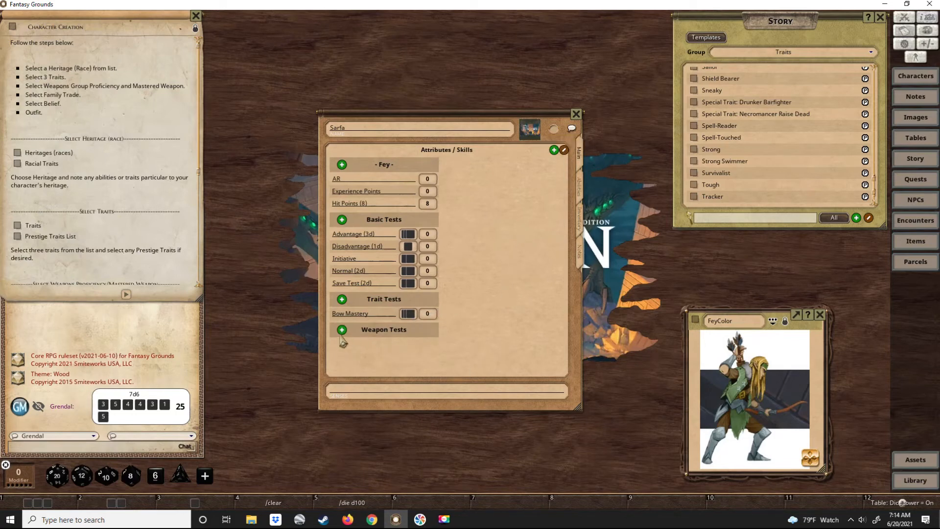
pyautogui.click(342, 329)
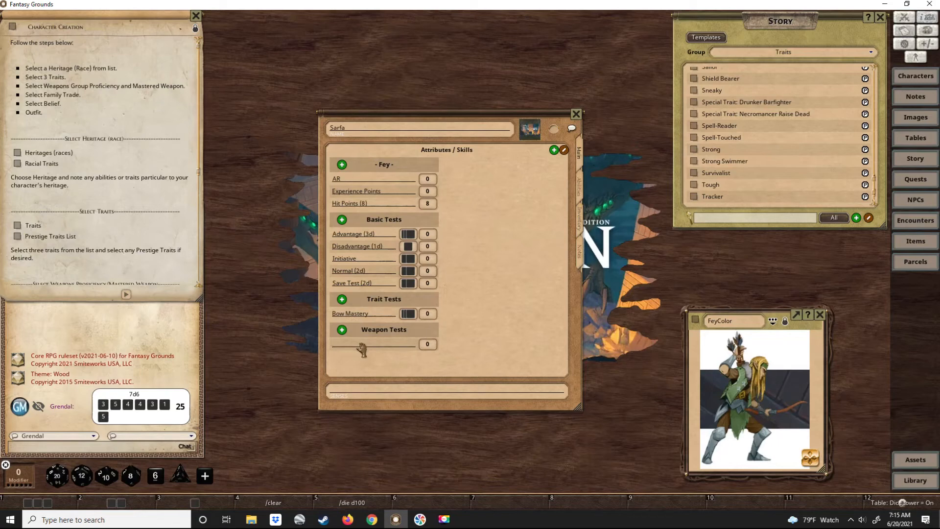
pyautogui.write('Shortsword')
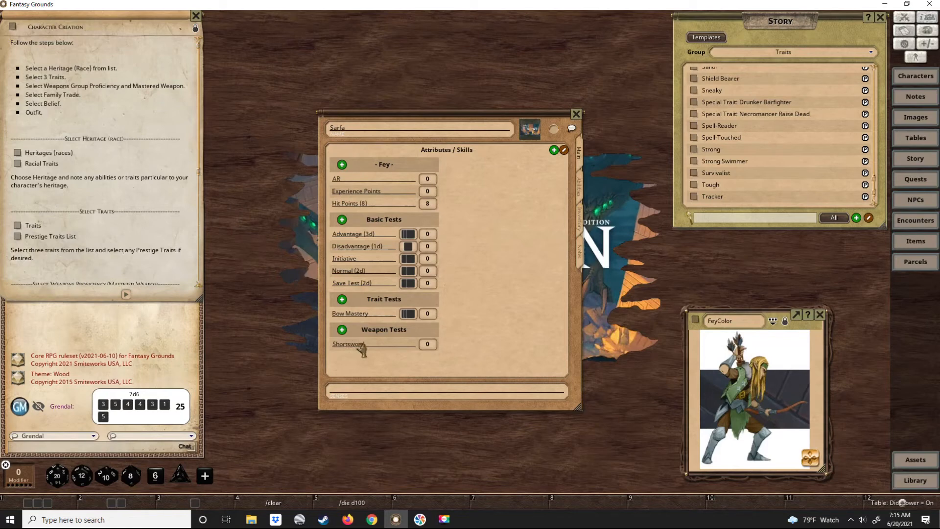
pyautogui.click(349, 344)
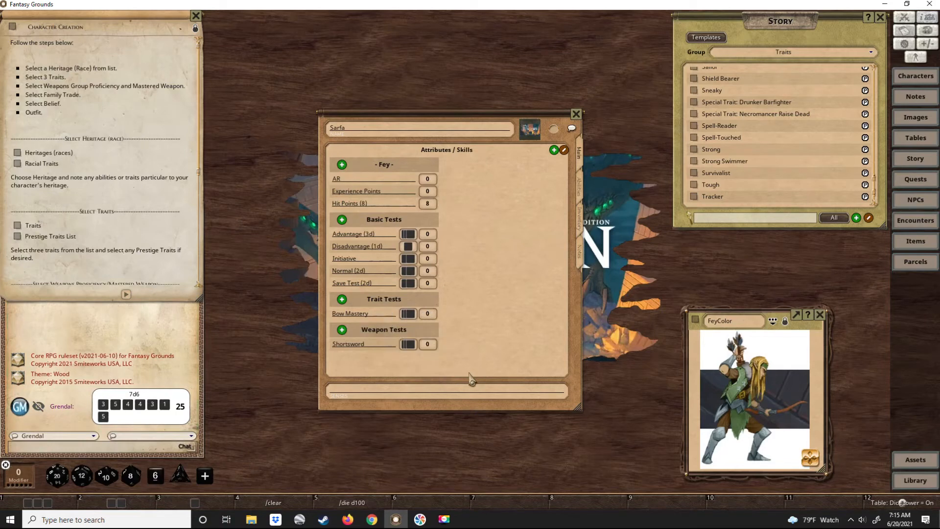
pyautogui.moveTo(475, 343)
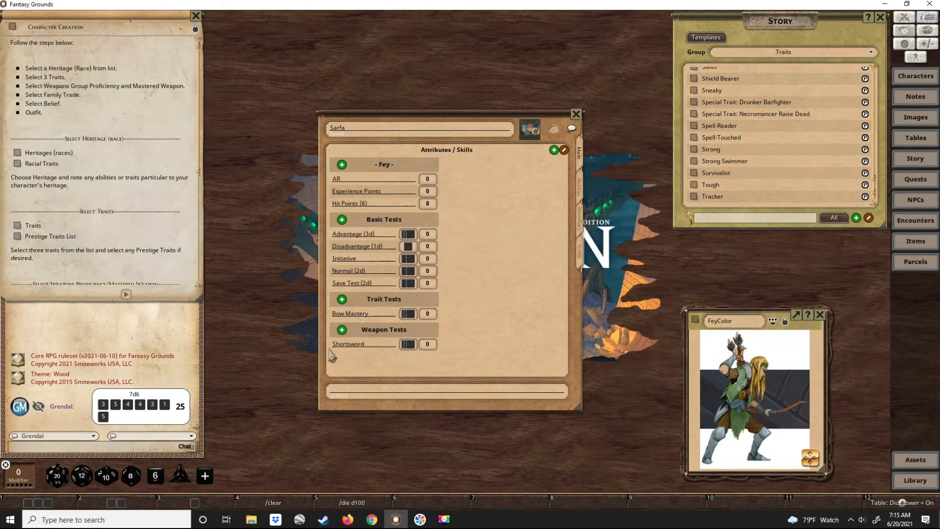
pyautogui.moveTo(434, 371)
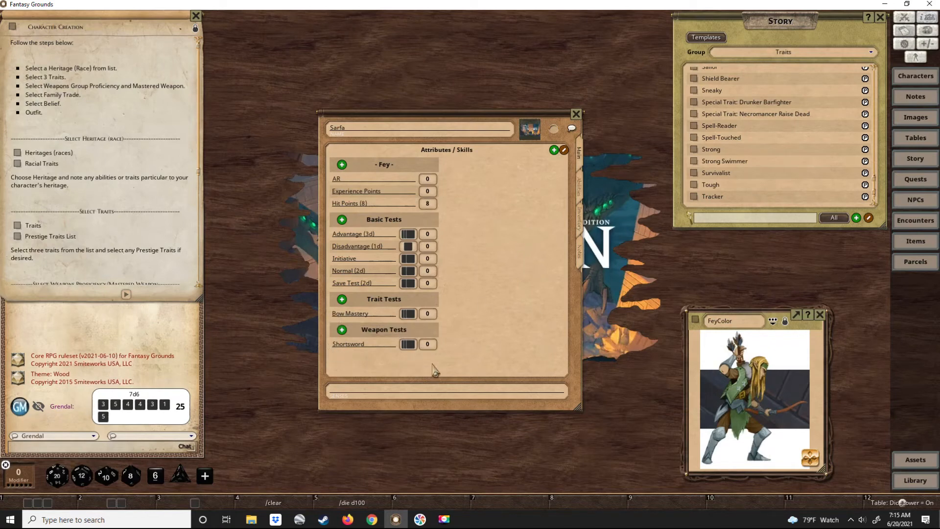
pyautogui.moveTo(503, 217)
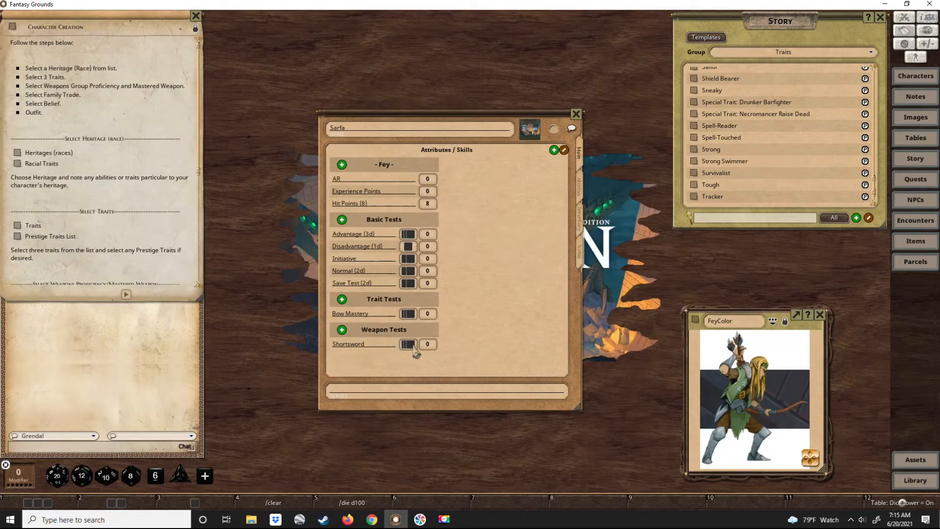
# Roll the Shortsword test for 11 and a d6 for 1, then show Sarfa's abilities
pyautogui.click(408, 344)
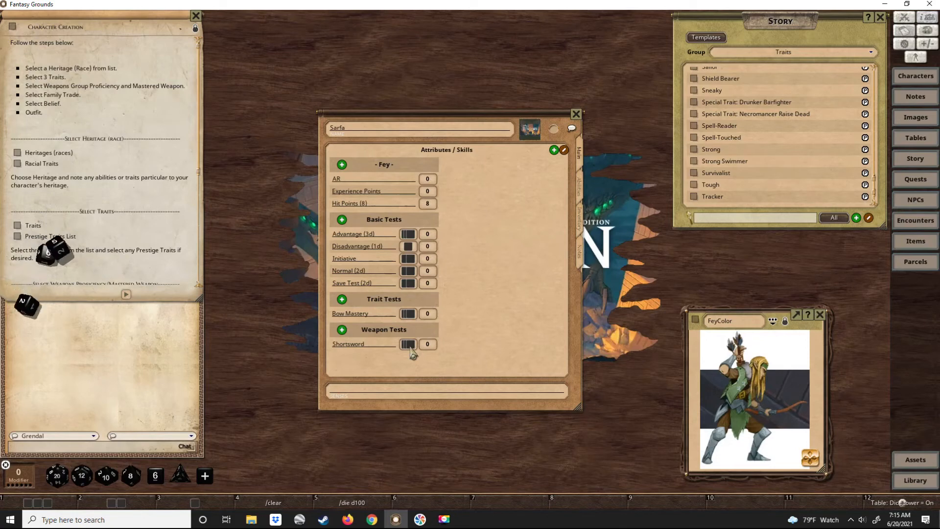
pyautogui.click(408, 343)
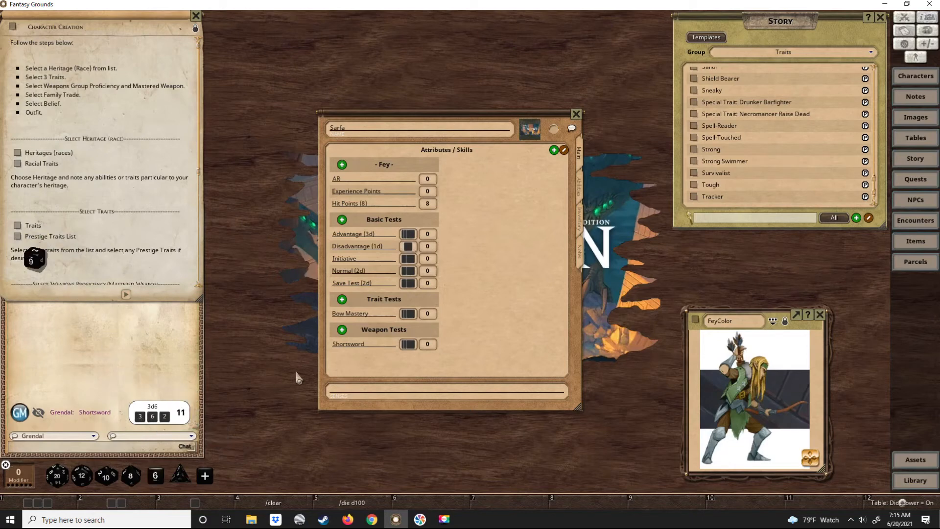
pyautogui.click(155, 476)
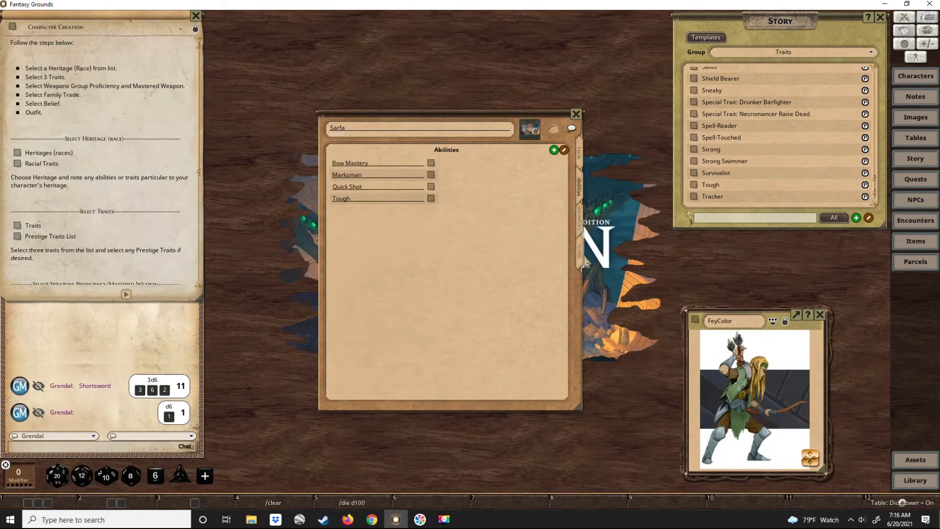
# Add the quote 'Every living thing is special, except those that aren't' to Sarfa's notes
pyautogui.click(576, 217)
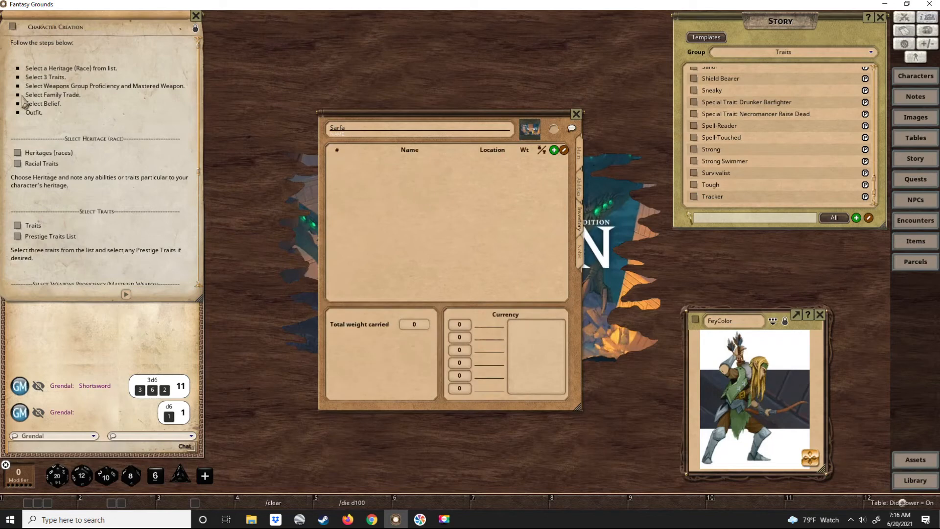
pyautogui.moveTo(60, 121)
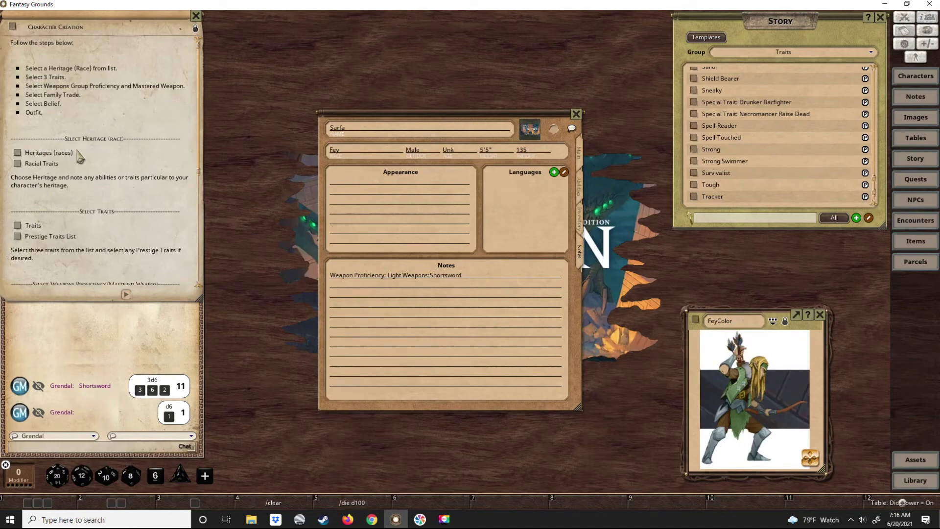
pyautogui.scroll(-3)
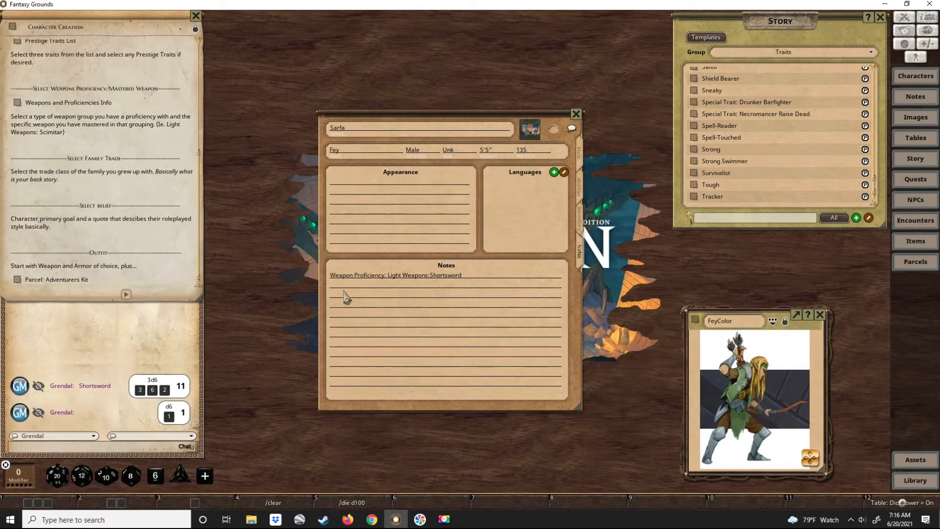
pyautogui.click(349, 295)
pyautogui.write('Treeheader turned adventurer.')
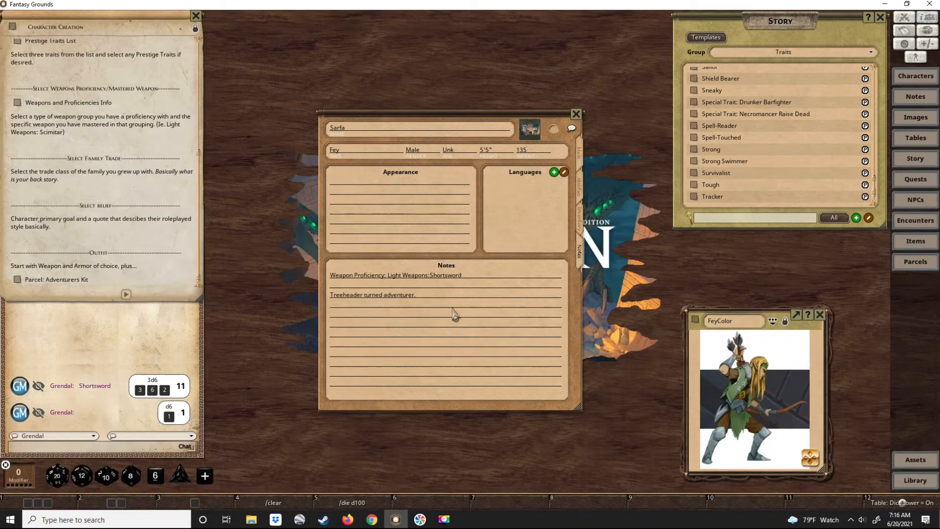
pyautogui.moveTo(91, 222)
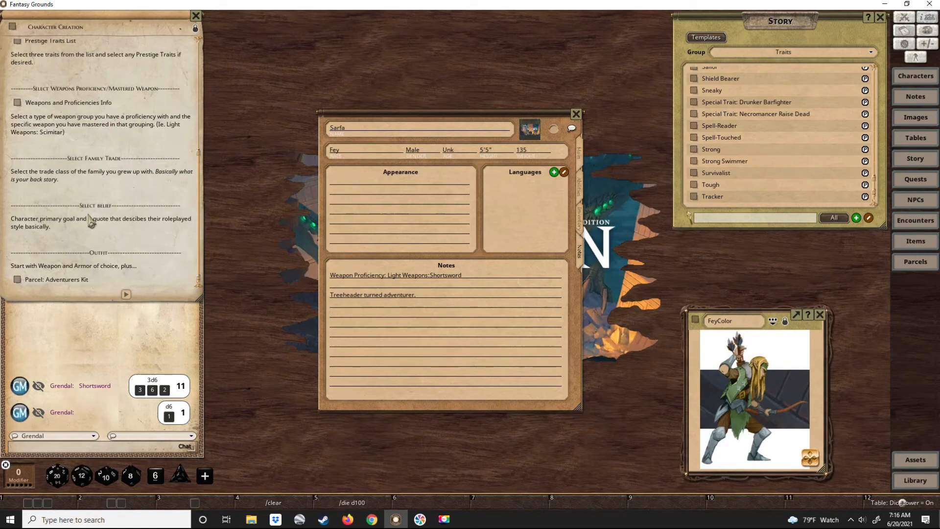
pyautogui.moveTo(377, 317)
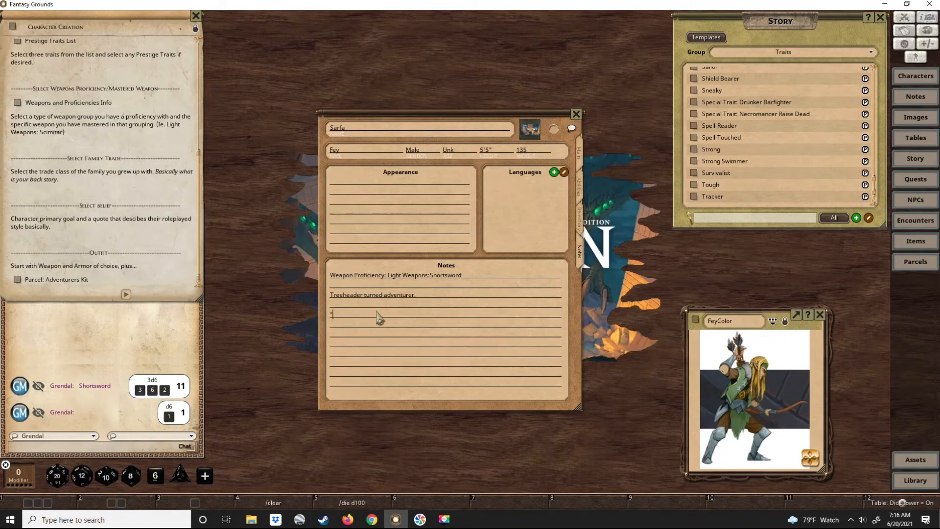
pyautogui.write('"E')
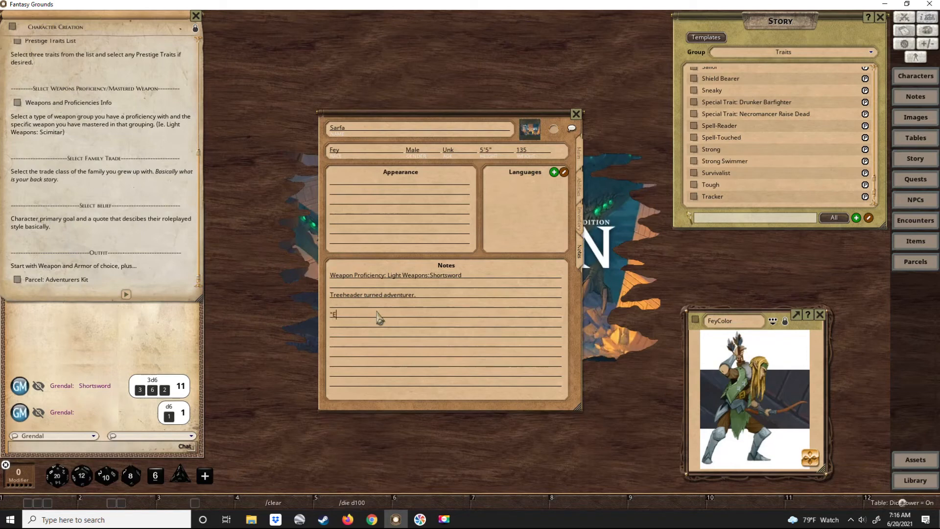
pyautogui.write('very')
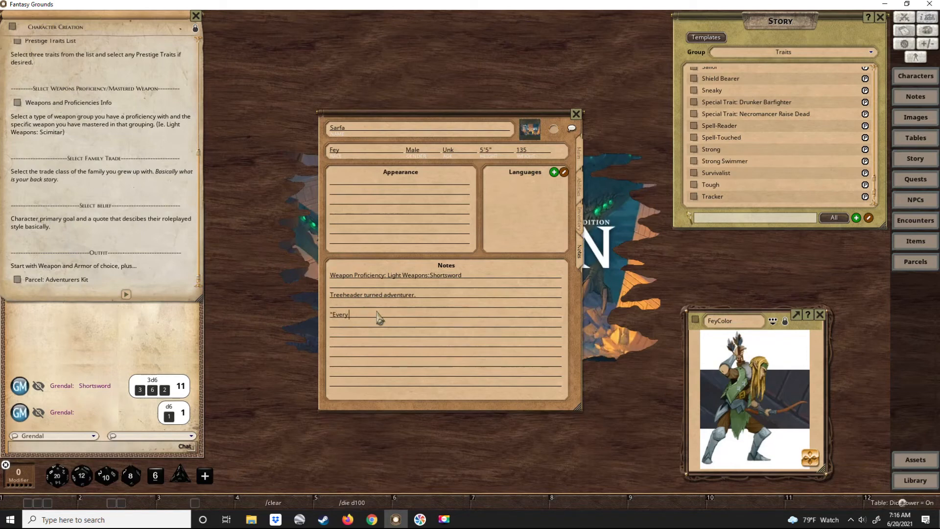
pyautogui.write('living th')
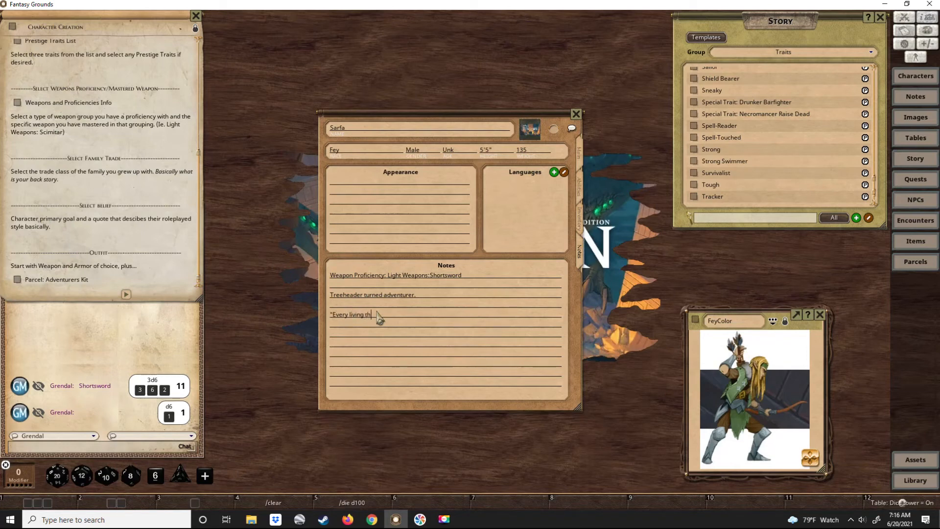
pyautogui.write('ing is special')
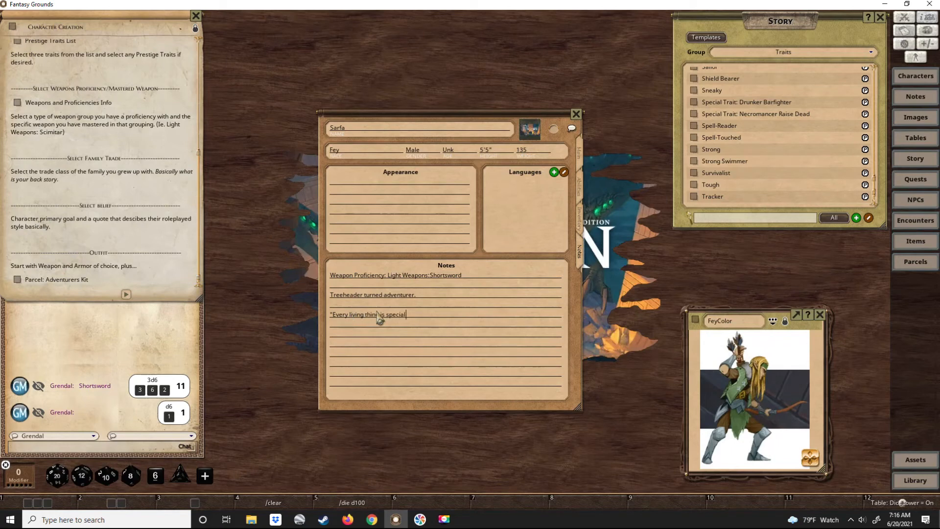
pyautogui.write(', ec')
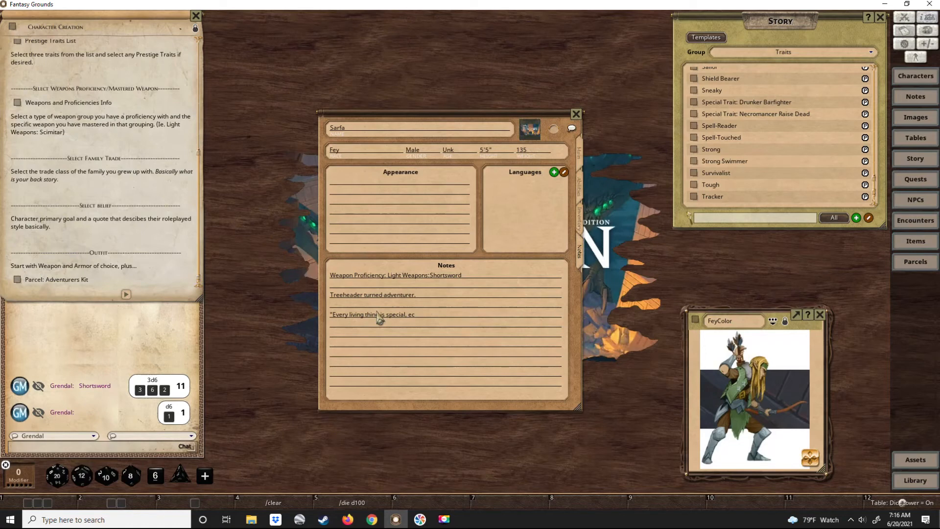
pyautogui.write('ept th')
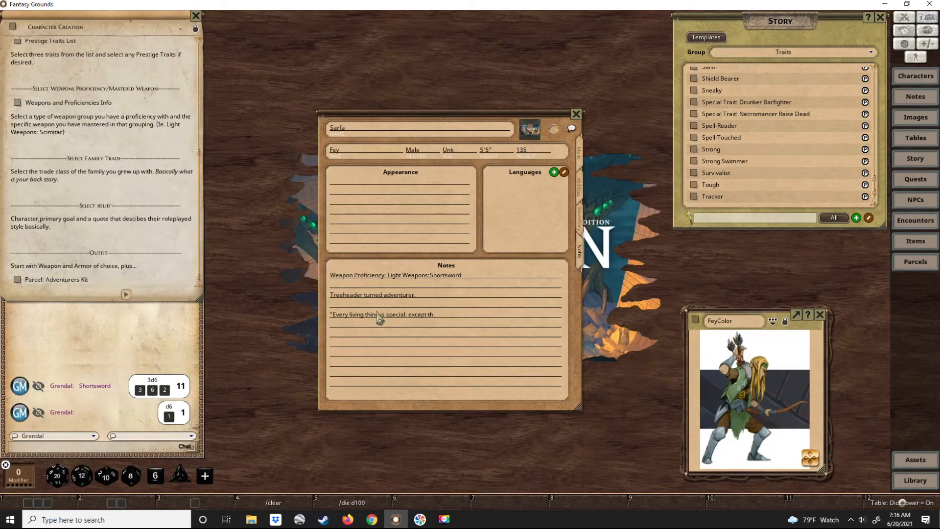
pyautogui.write("ose that aren't")
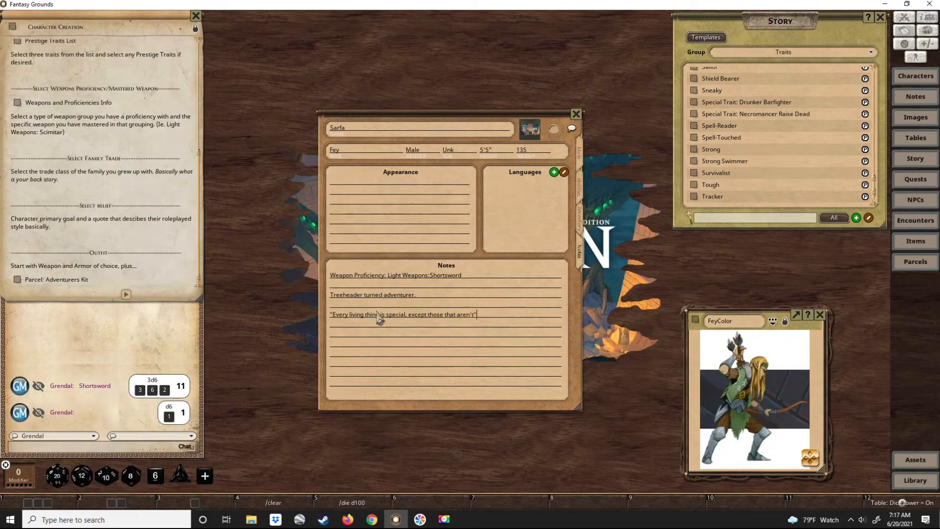
pyautogui.moveTo(403, 344)
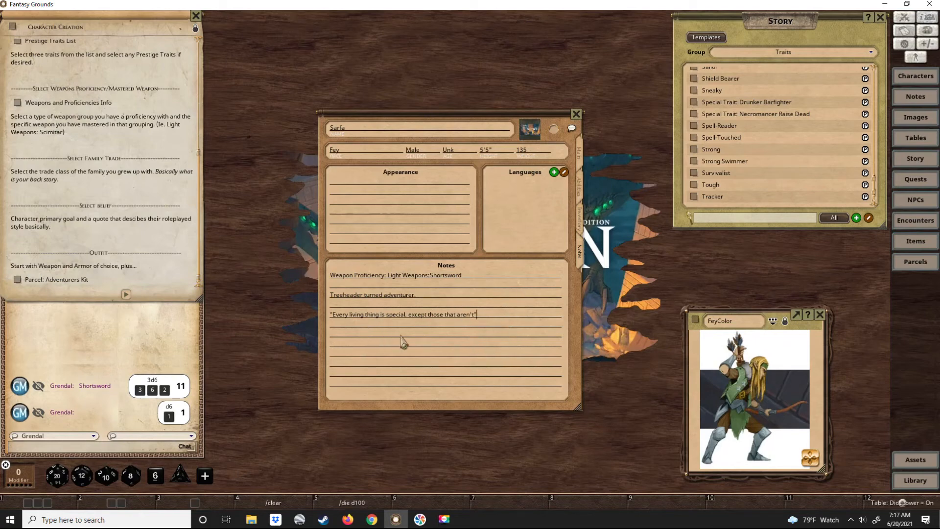
pyautogui.moveTo(463, 366)
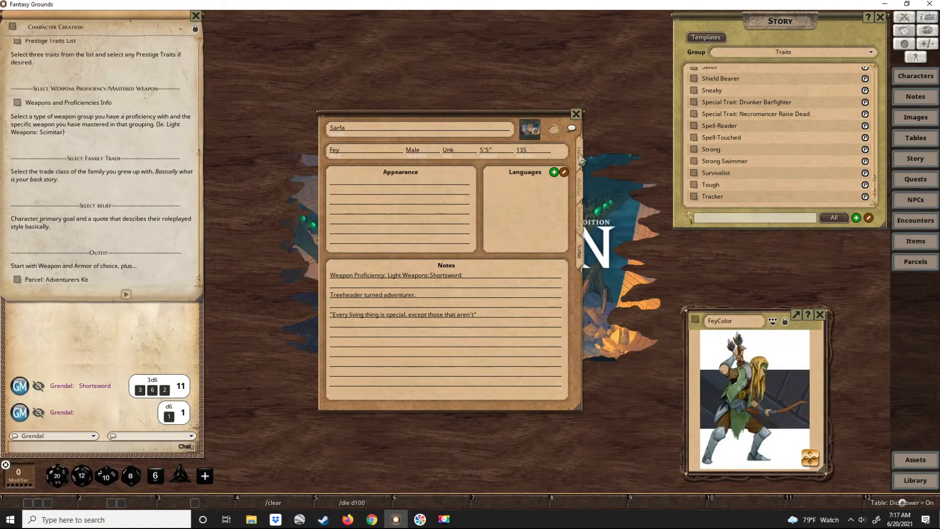
pyautogui.moveTo(379, 352)
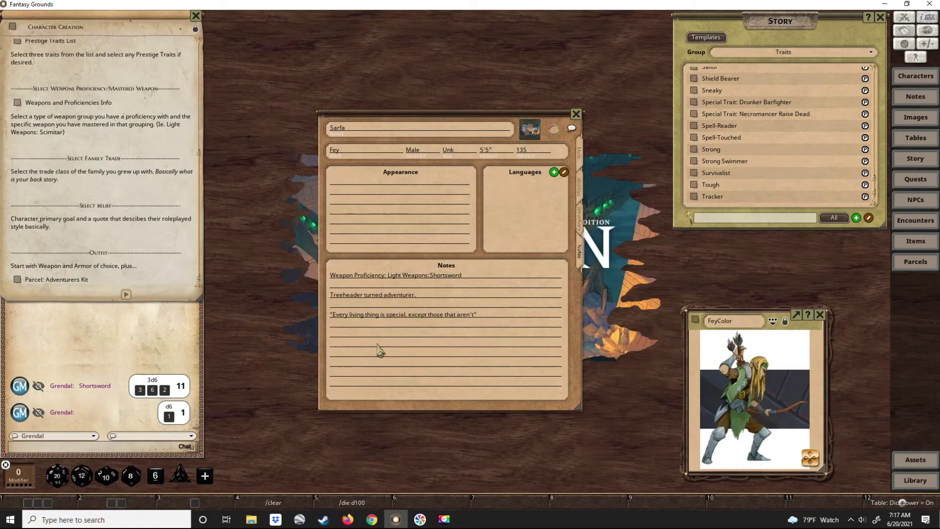
pyautogui.moveTo(415, 324)
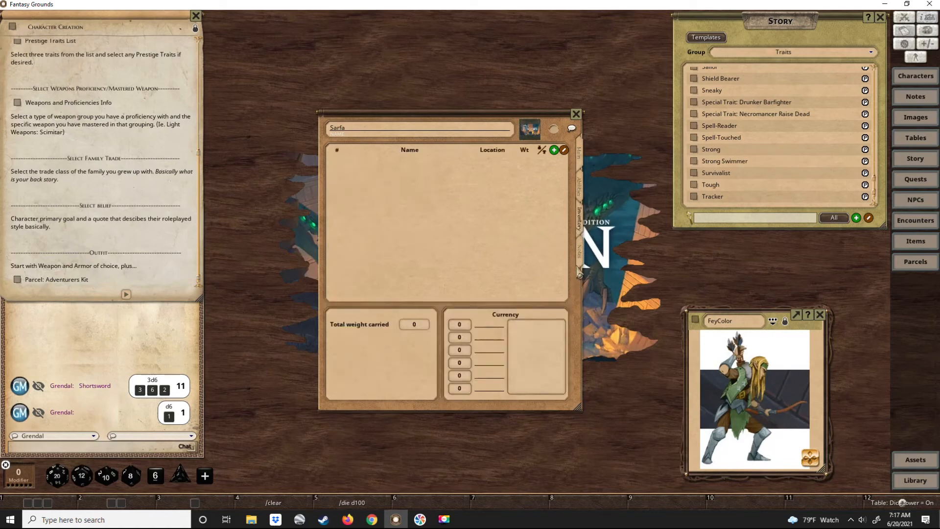
# Add the Adventurers Kit parcel and 10 Gold to inventory, storing gear in the Backpack
pyautogui.click(915, 261)
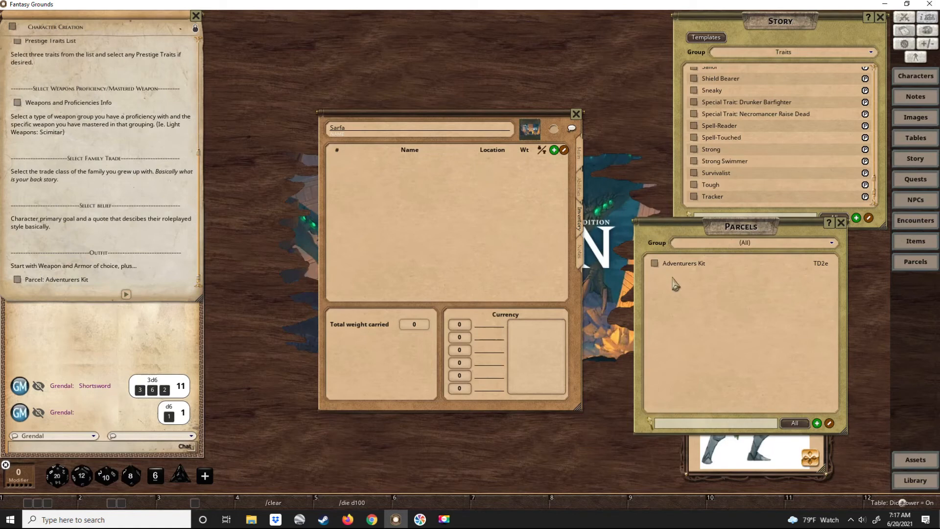
pyautogui.moveTo(656, 270)
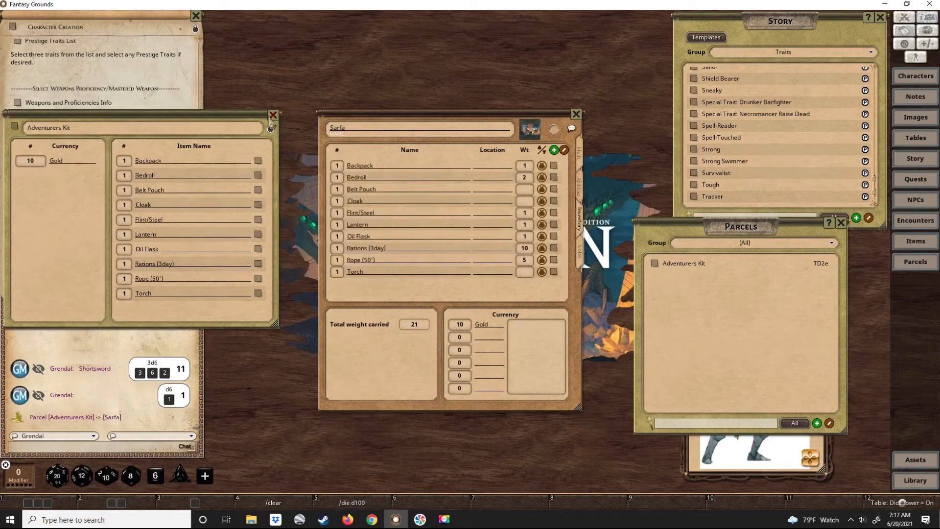
pyautogui.click(272, 114)
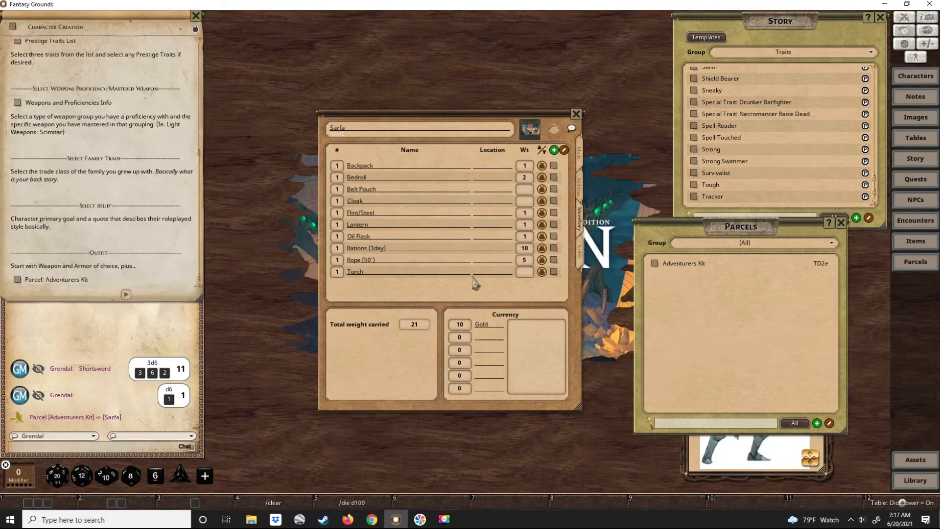
pyautogui.moveTo(555, 212)
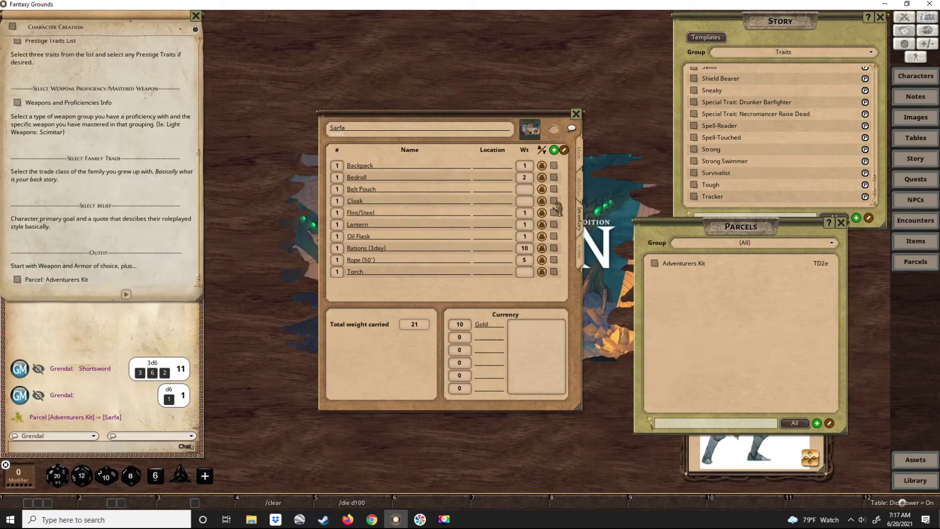
pyautogui.moveTo(391, 190)
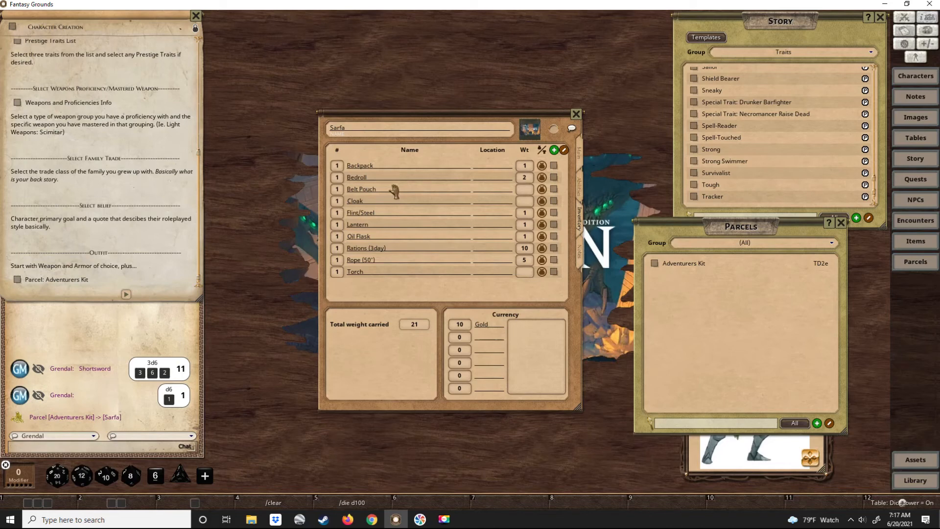
pyautogui.moveTo(481, 179)
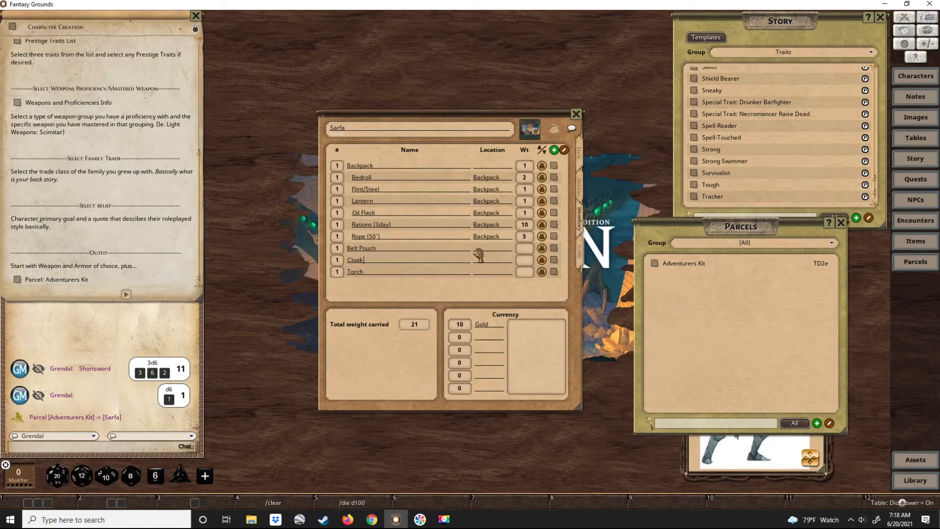
pyautogui.moveTo(584, 264)
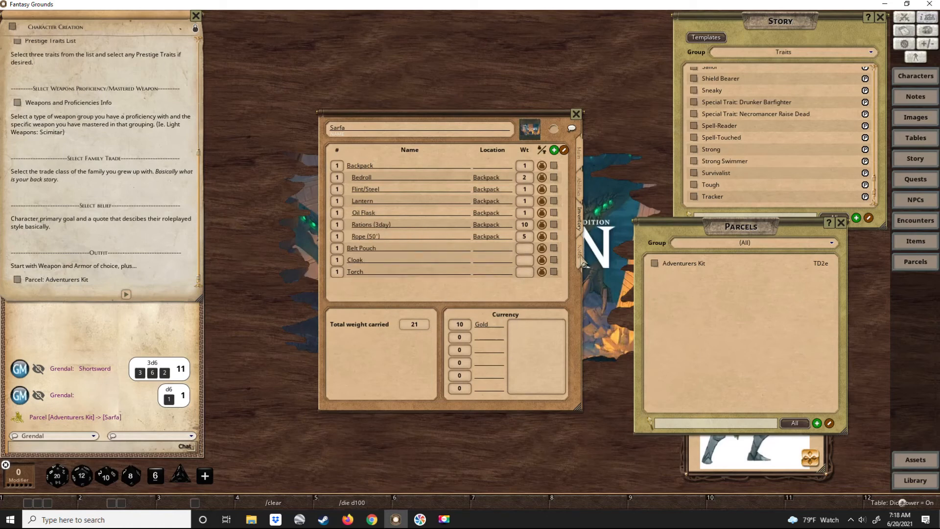
pyautogui.moveTo(915, 241)
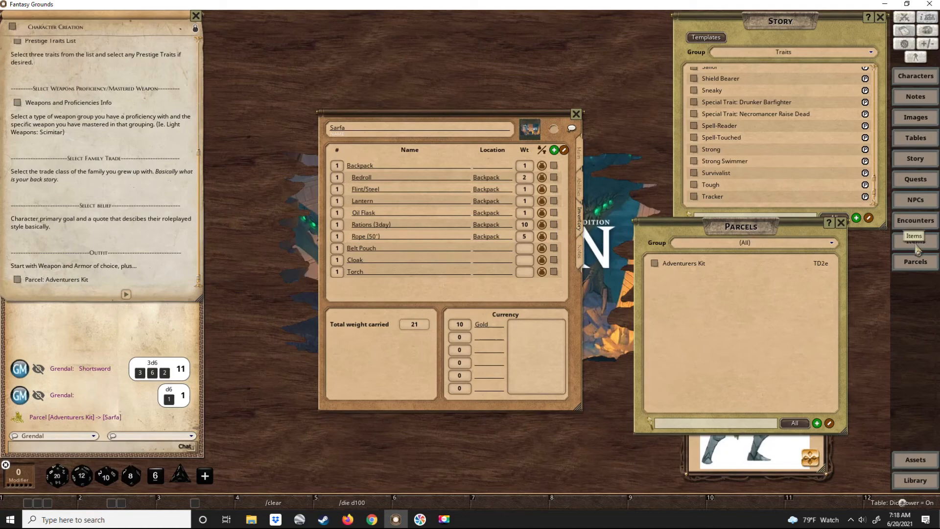
pyautogui.click(915, 241)
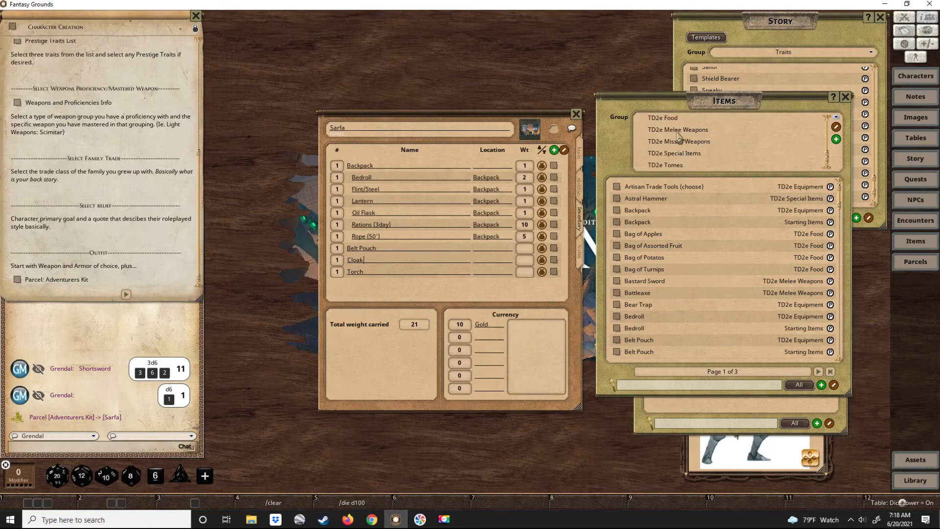
# Add the Short Sword from TD2e Melee Weapons and the Fey Bow from Missile Weapons
pyautogui.click(677, 129)
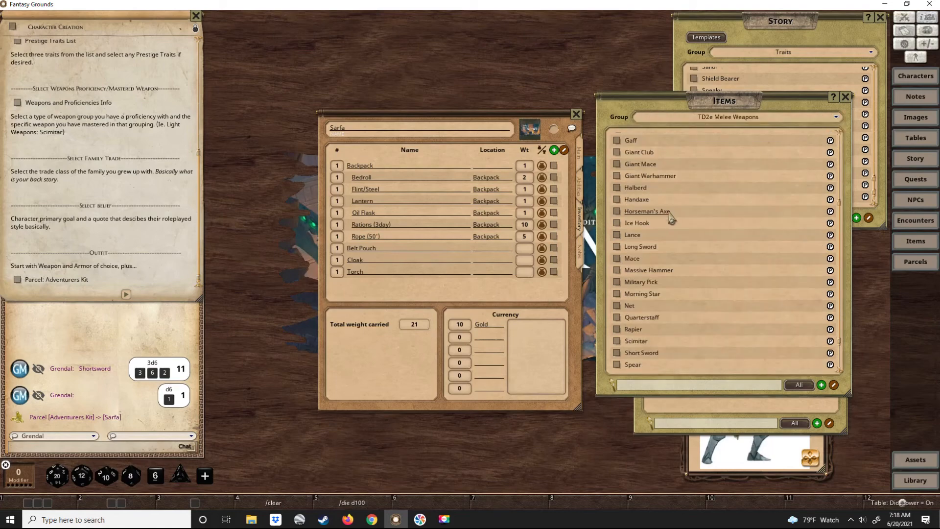
pyautogui.scroll(-3)
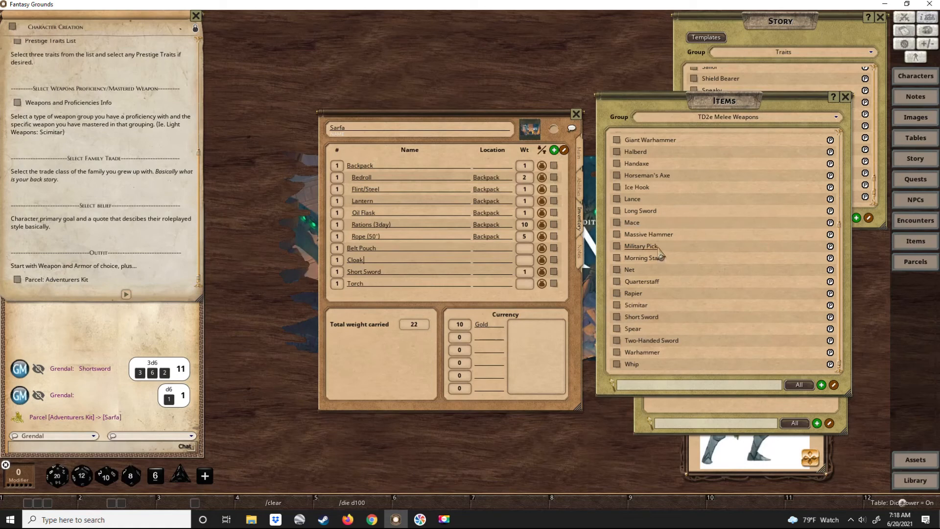
pyautogui.click(835, 116)
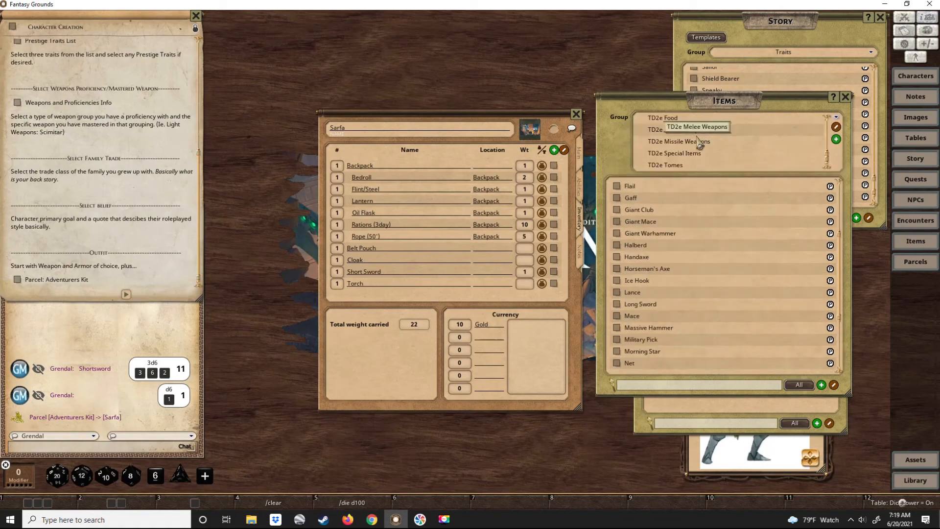
pyautogui.click(680, 141)
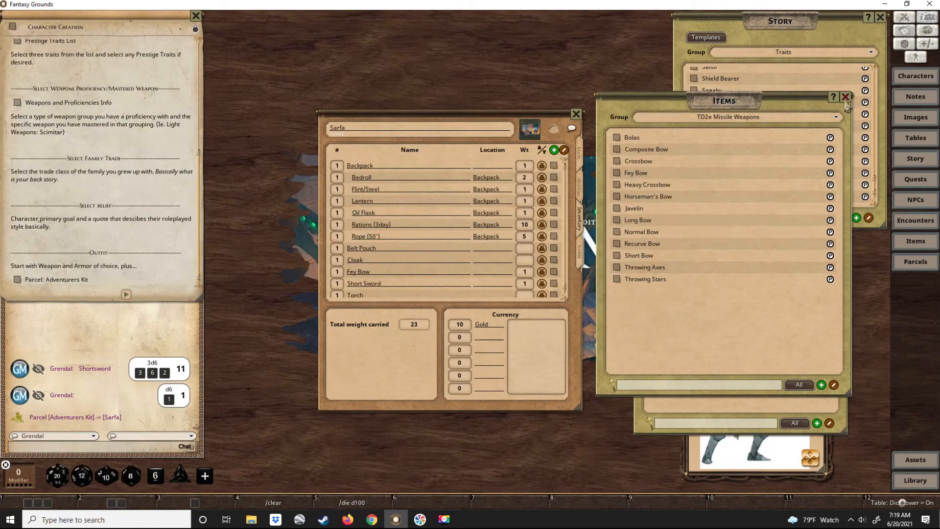
pyautogui.click(845, 98)
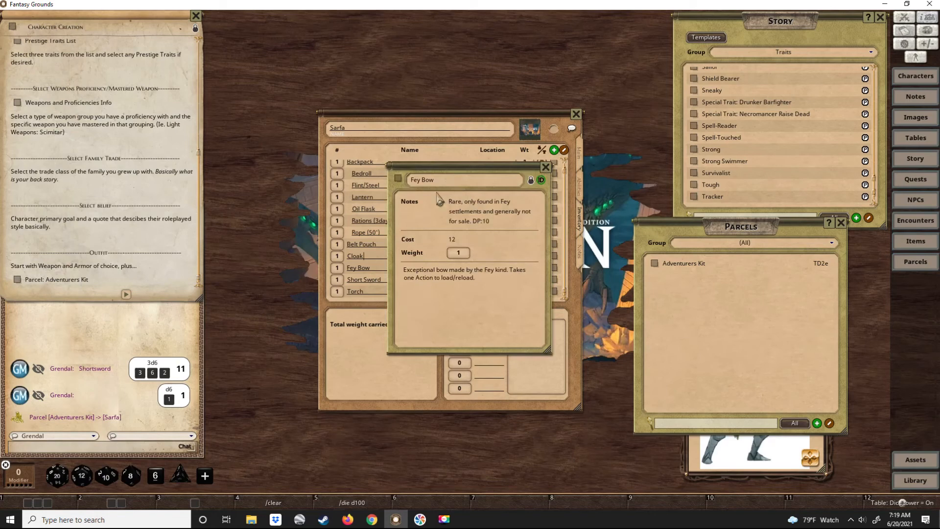
pyautogui.moveTo(504, 217)
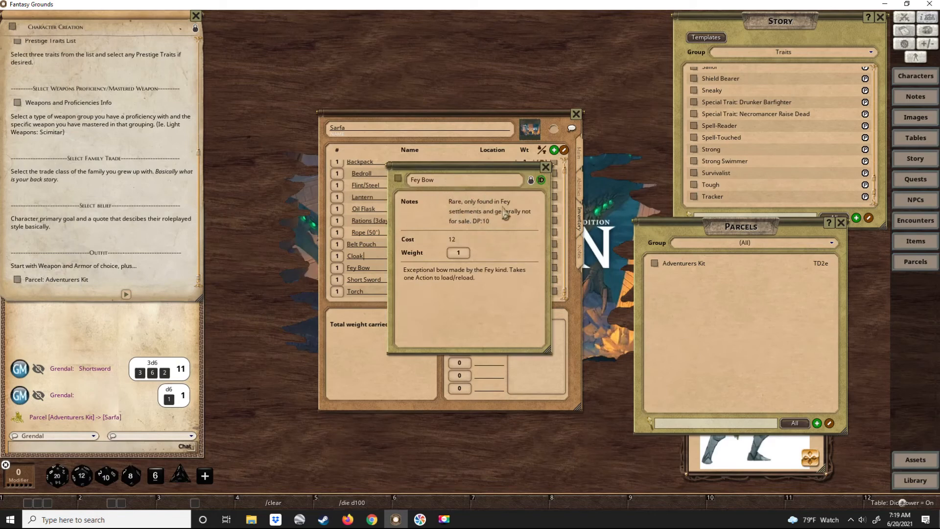
pyautogui.moveTo(466, 230)
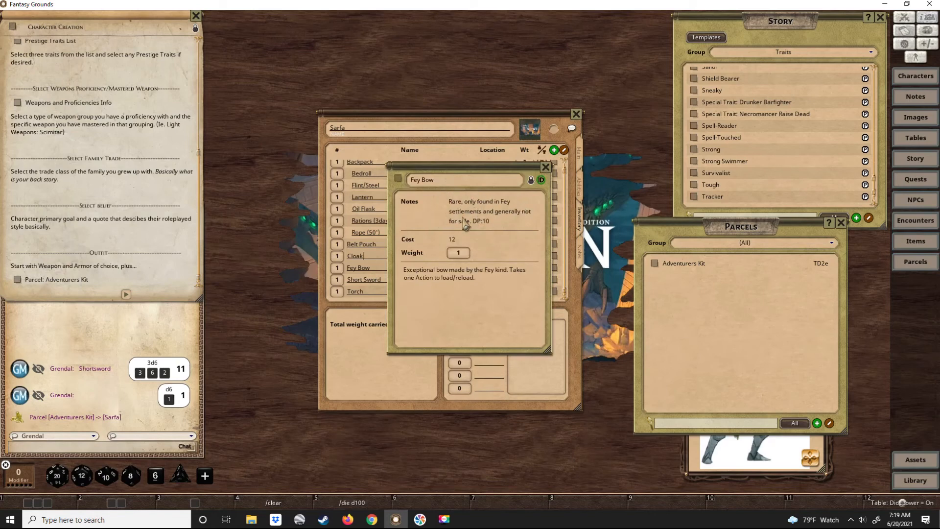
pyautogui.moveTo(513, 236)
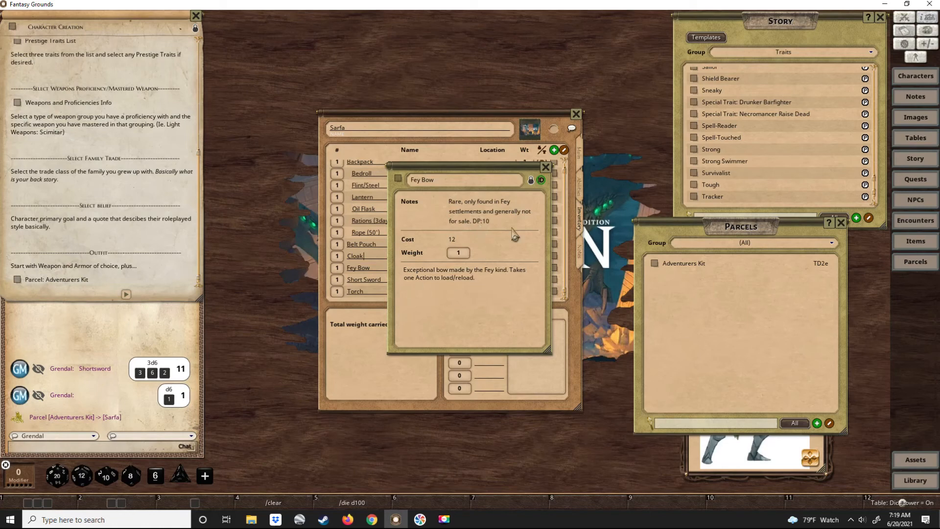
# Review the Fey Bow and Short Sword item details
pyautogui.click(545, 167)
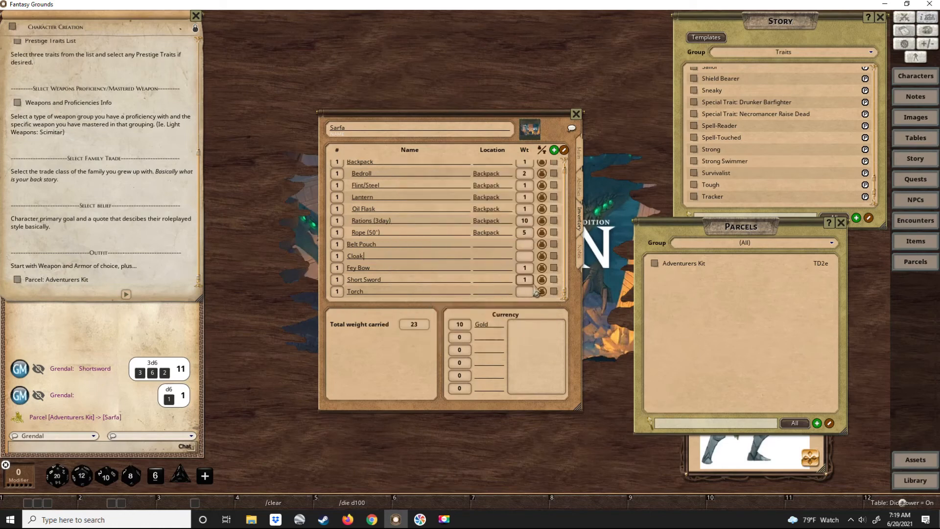
pyautogui.click(364, 280)
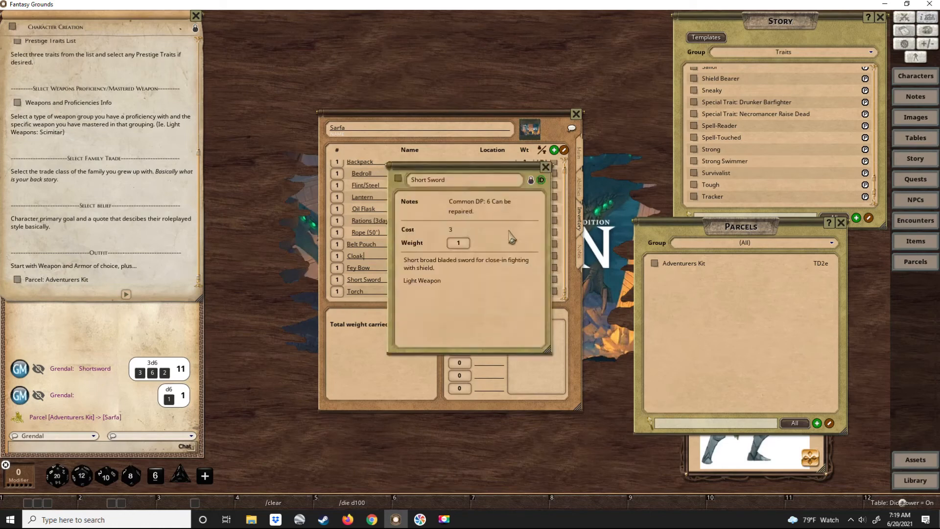
pyautogui.moveTo(541, 220)
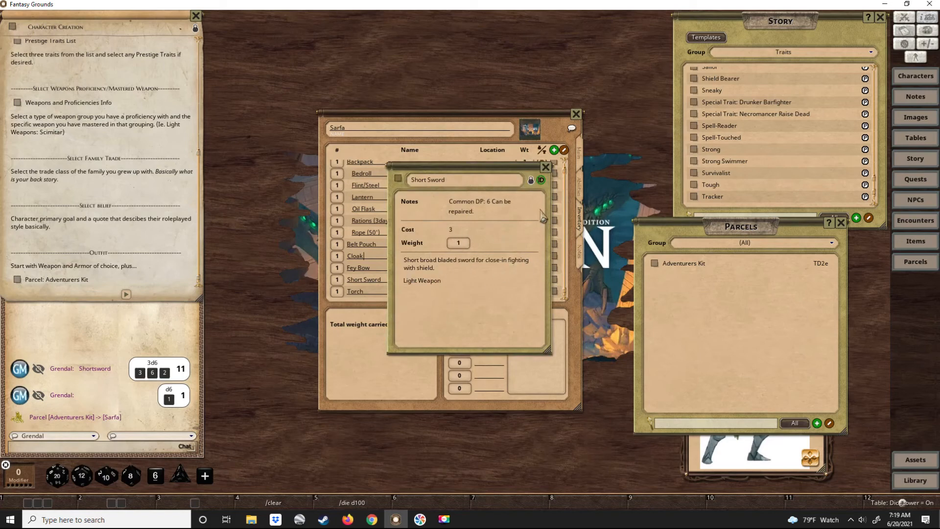
pyautogui.click(546, 167)
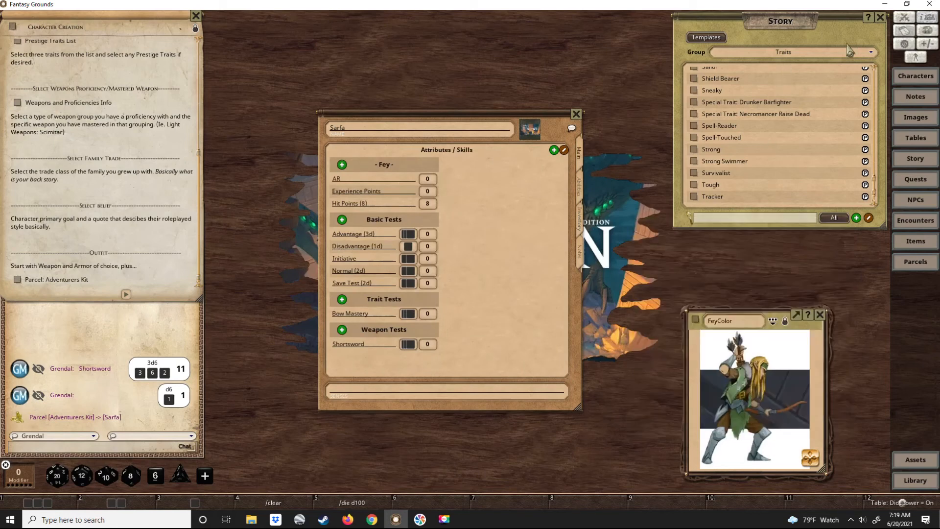
# Give Sarfa a Fey token from the Tiny Dungeon 2e Basics TD2eTokens asset collection
pyautogui.click(870, 51)
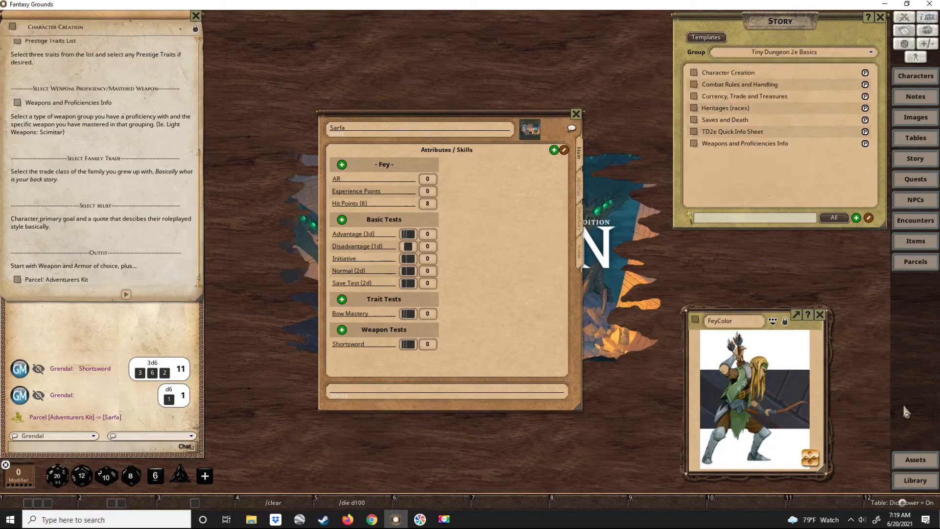
pyautogui.click(915, 459)
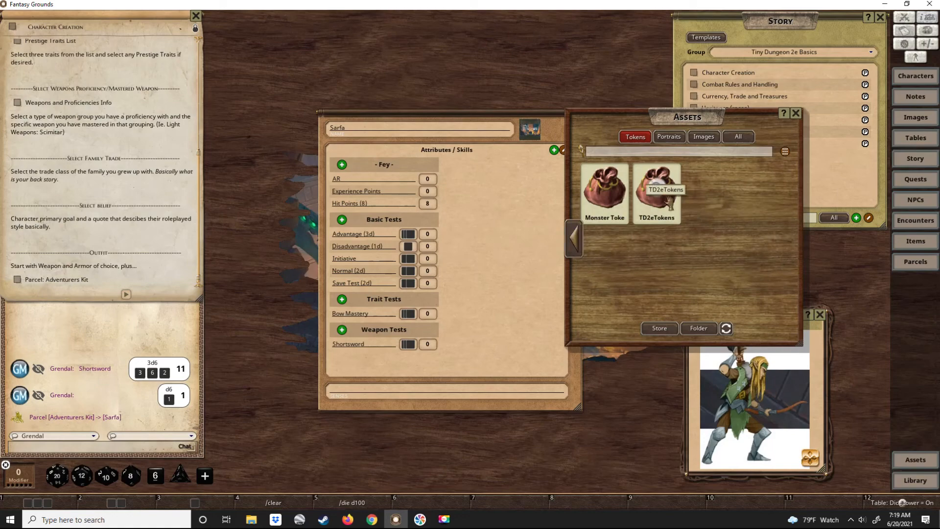
pyautogui.doubleClick(657, 193)
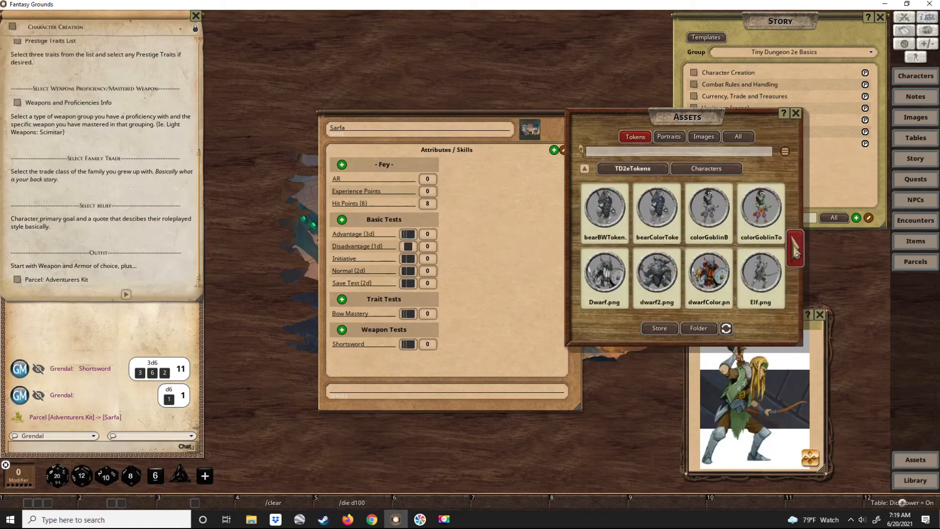
pyautogui.click(795, 249)
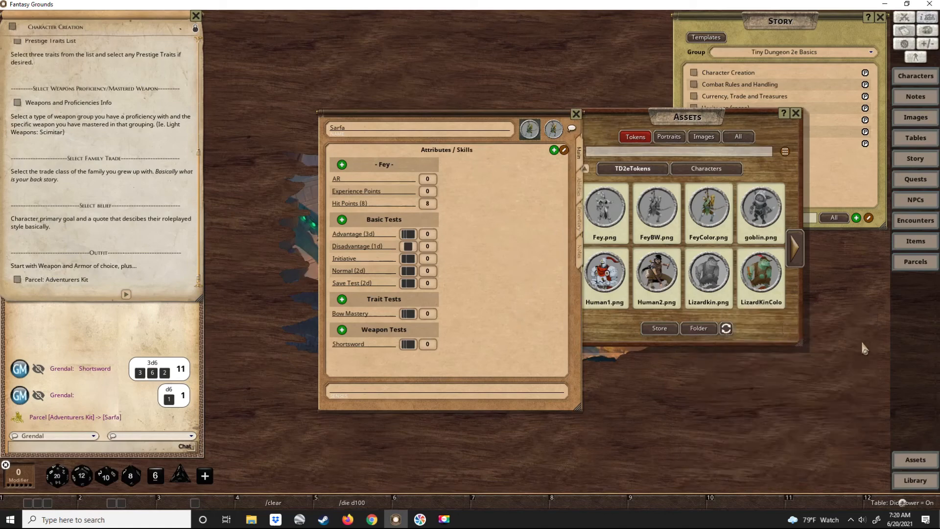
pyautogui.moveTo(446, 154)
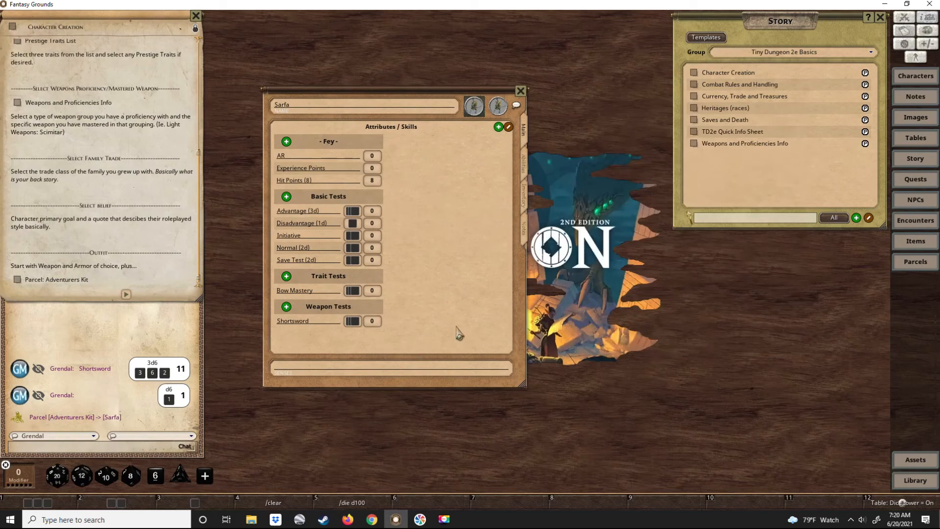
pyautogui.moveTo(645, 121)
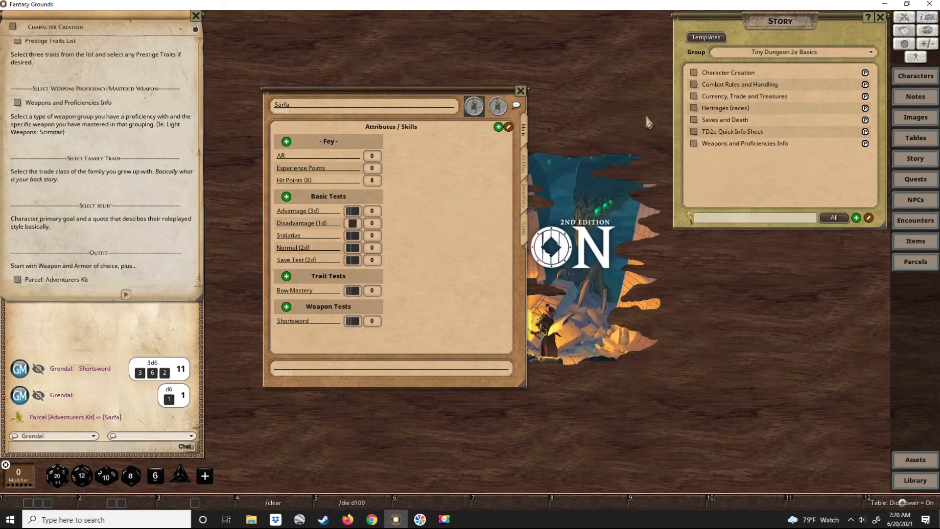
pyautogui.moveTo(457, 296)
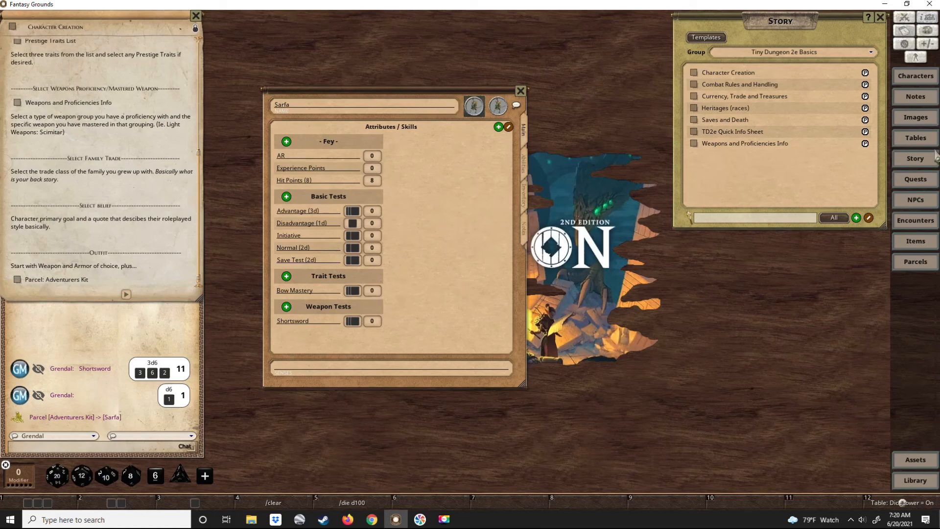
pyautogui.moveTo(505, 236)
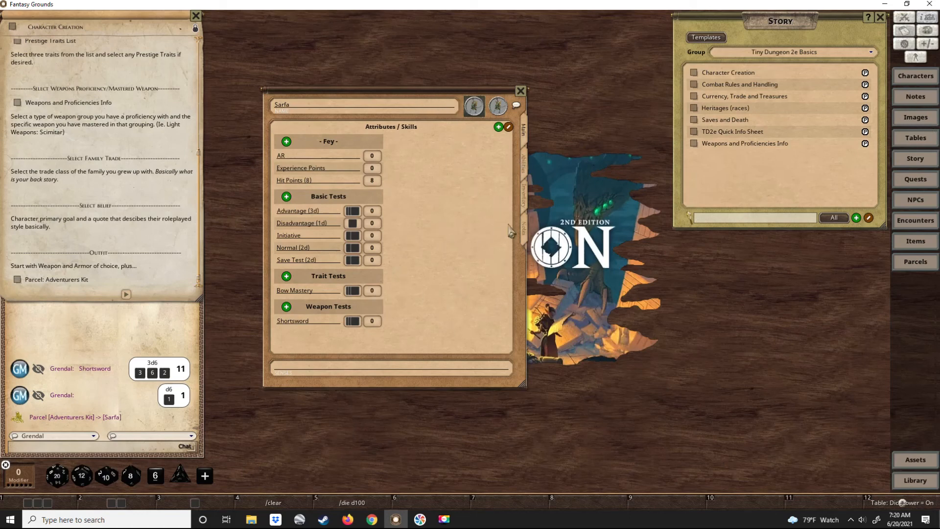
pyautogui.moveTo(352, 218)
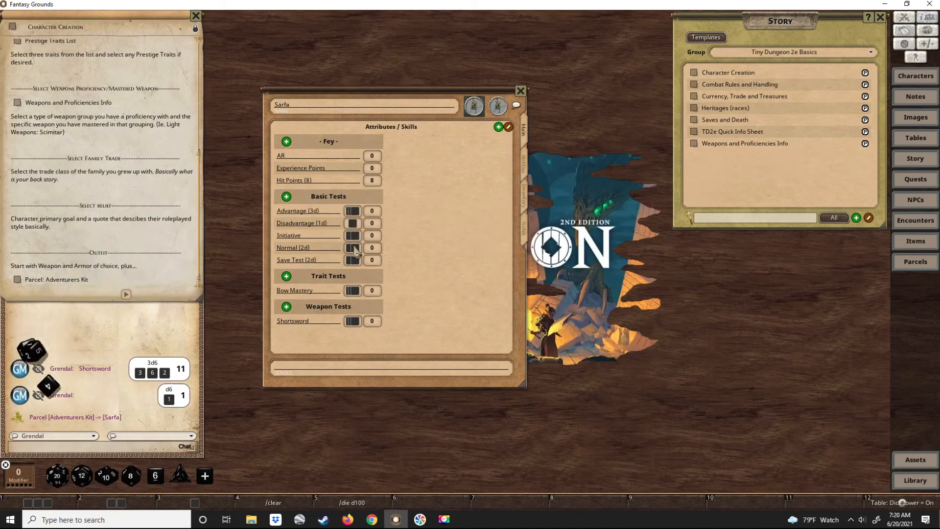
# Roll Sarfa's basic tests, including Normal for 9, and read the Marksman ability details
pyautogui.click(352, 211)
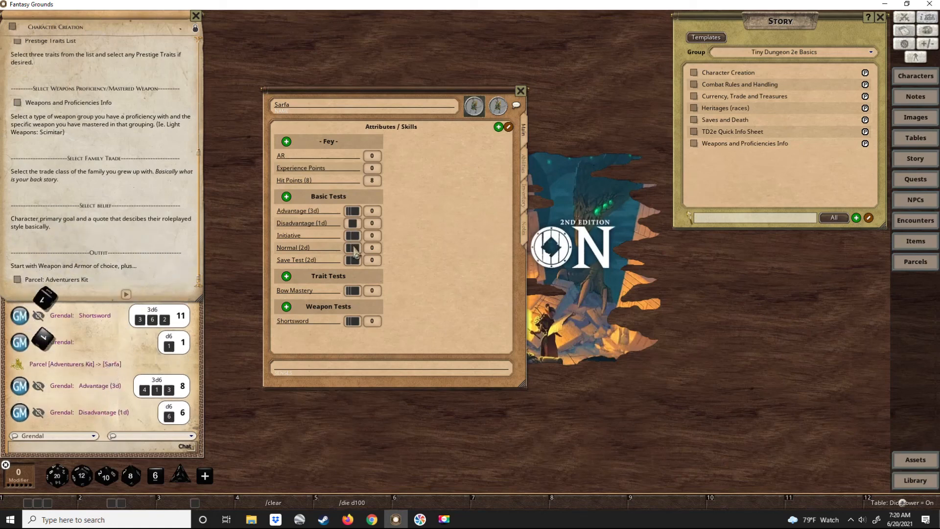
pyautogui.click(352, 235)
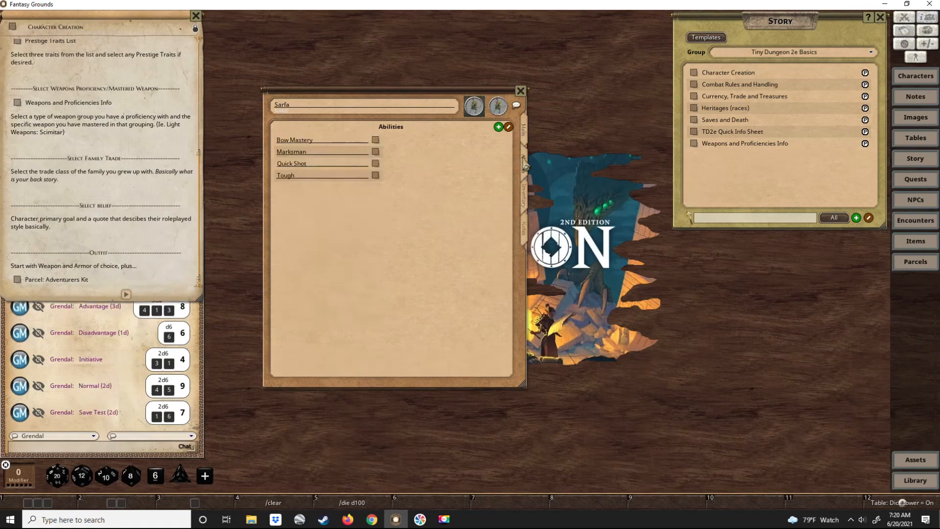
pyautogui.click(291, 151)
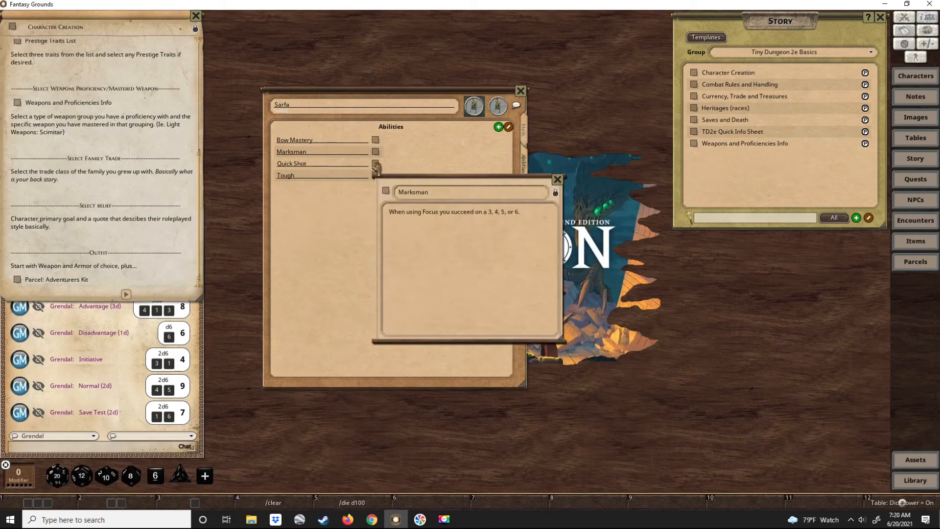
pyautogui.click(559, 191)
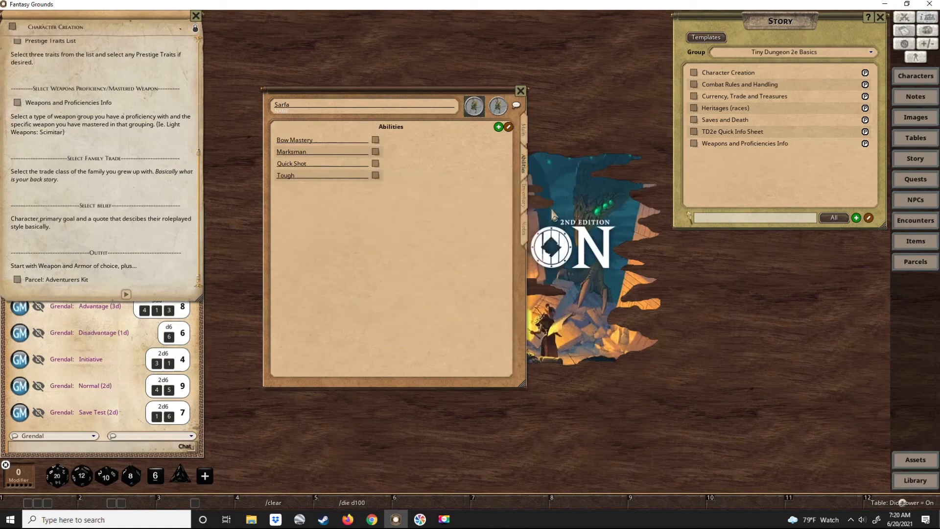
pyautogui.click(521, 191)
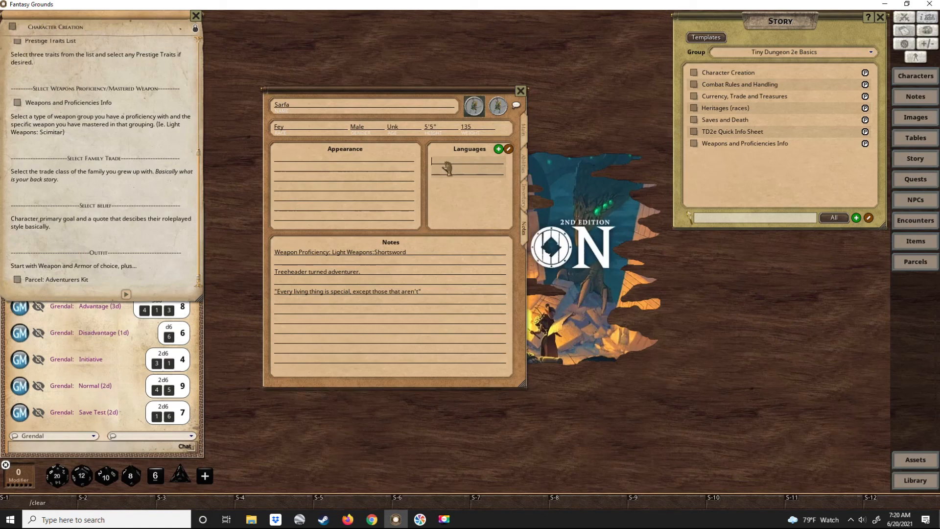
# Add Fey (4) to Sarfa's languages alongside Common (3)
pyautogui.write('Fey')
pyautogui.write('Common')
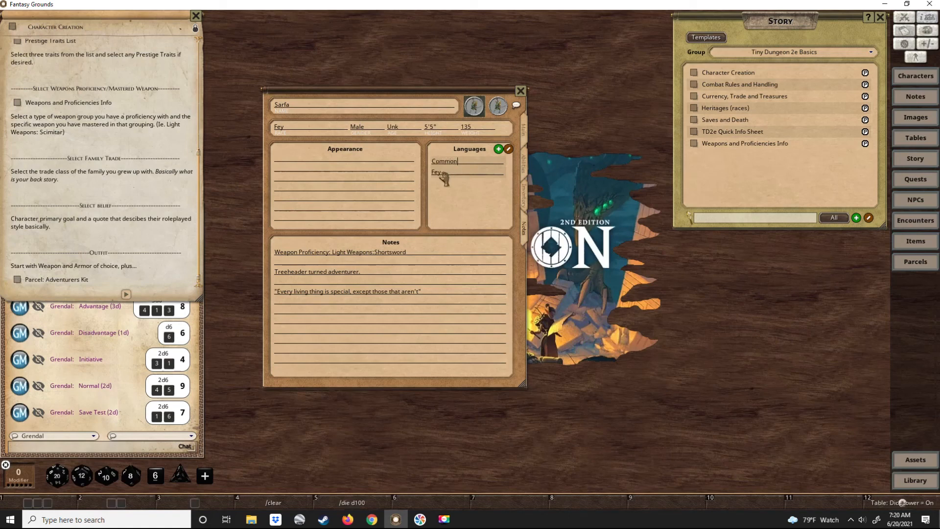
pyautogui.moveTo(463, 163)
pyautogui.write(' (3)')
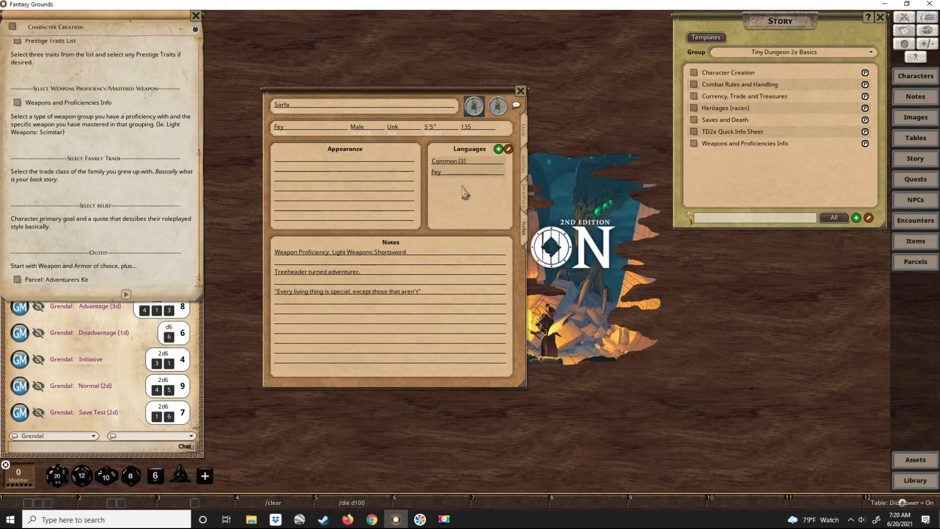
pyautogui.click(445, 171)
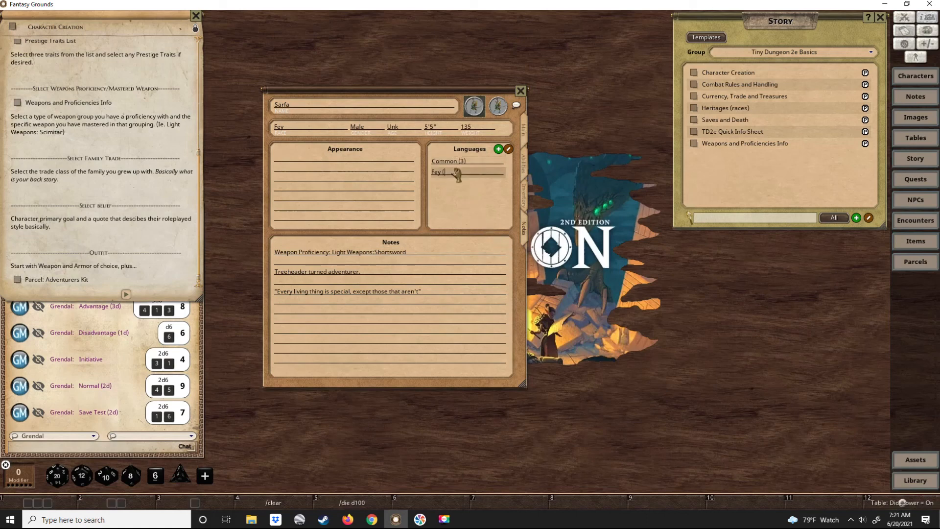
pyautogui.write('4)')
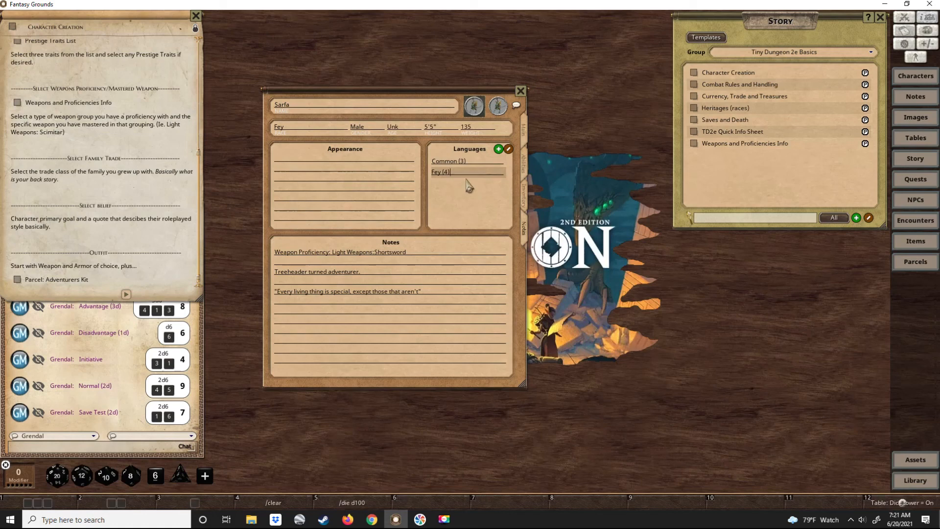
pyautogui.moveTo(463, 174)
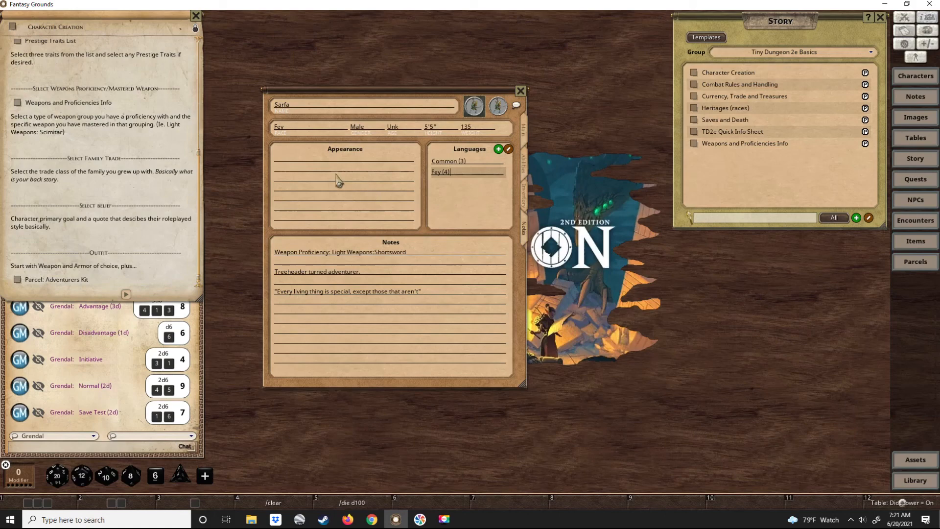
pyautogui.moveTo(335, 174)
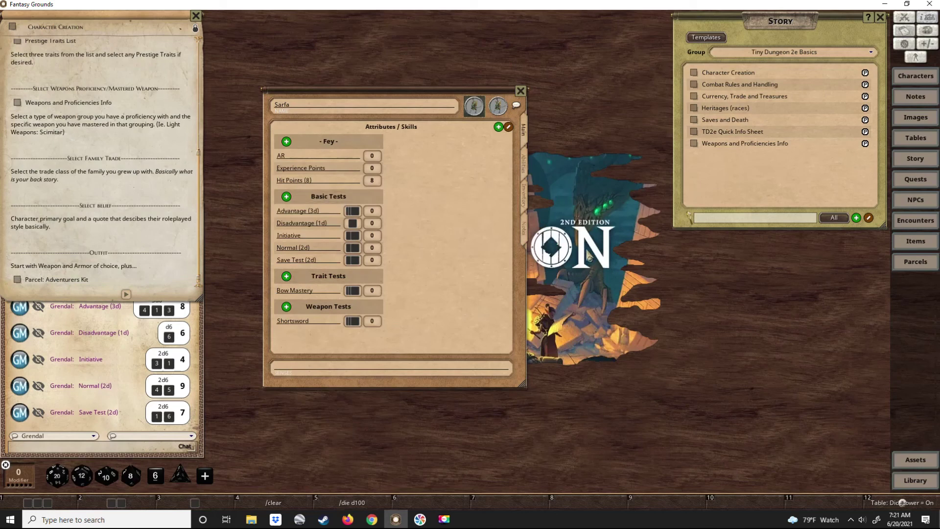
pyautogui.moveTo(585, 217)
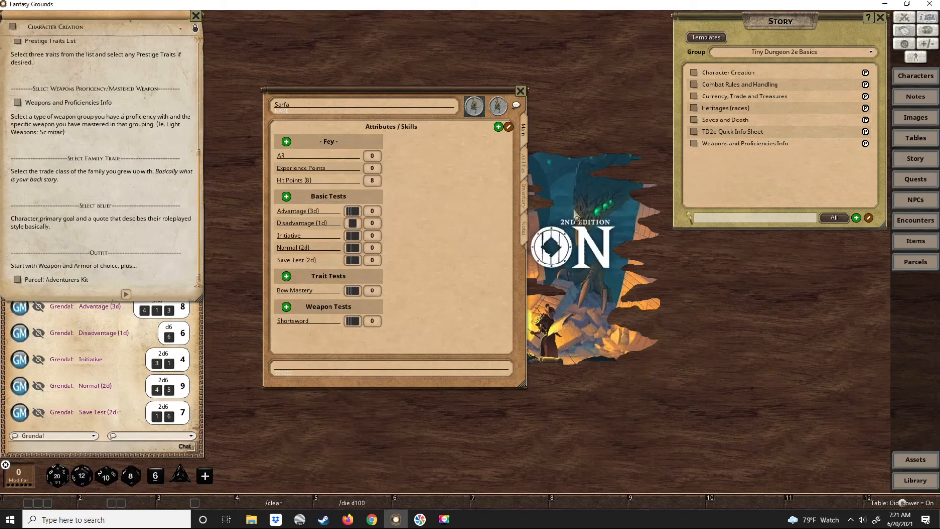
pyautogui.moveTo(600, 254)
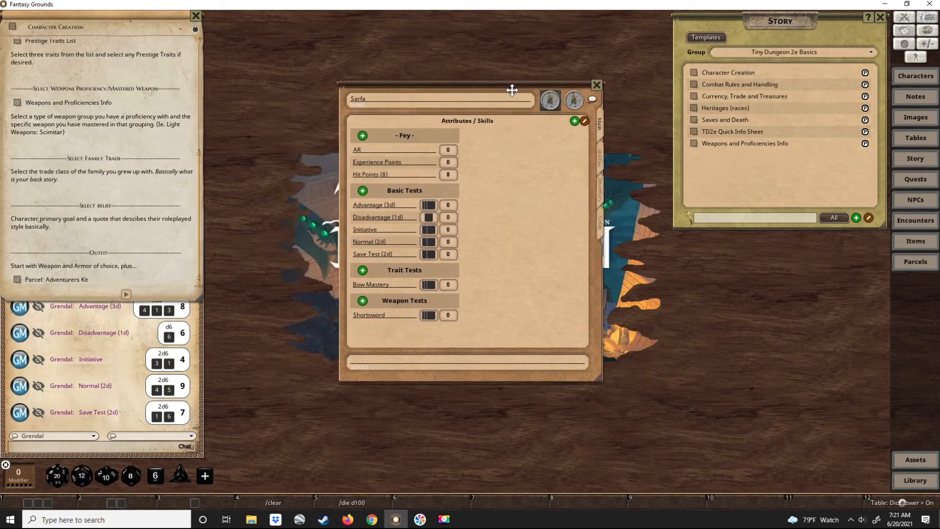
pyautogui.moveTo(511, 89); pyautogui.dragTo(489, 77)
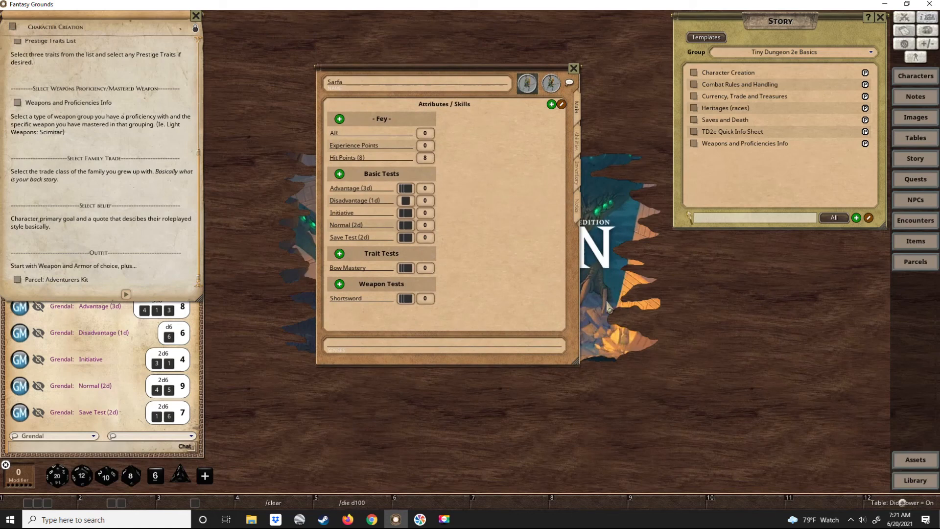
pyautogui.moveTo(465, 221)
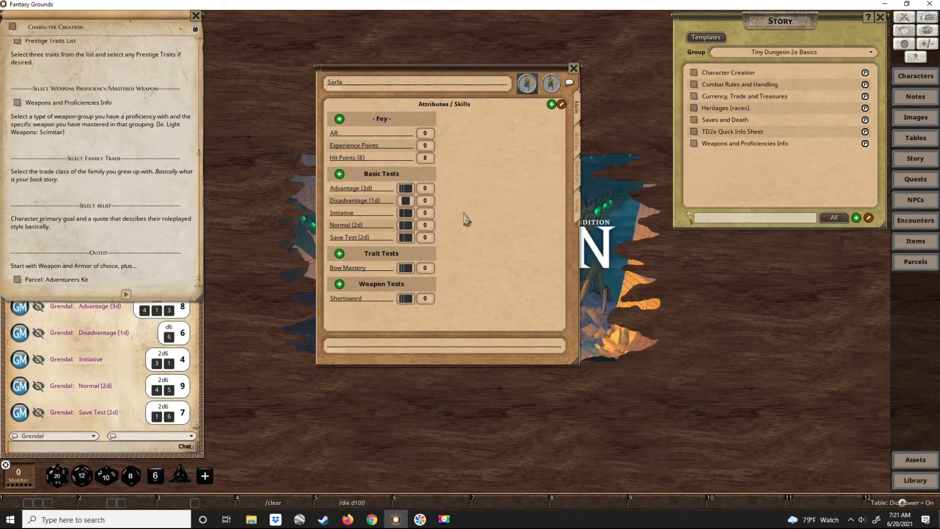
pyautogui.moveTo(478, 242)
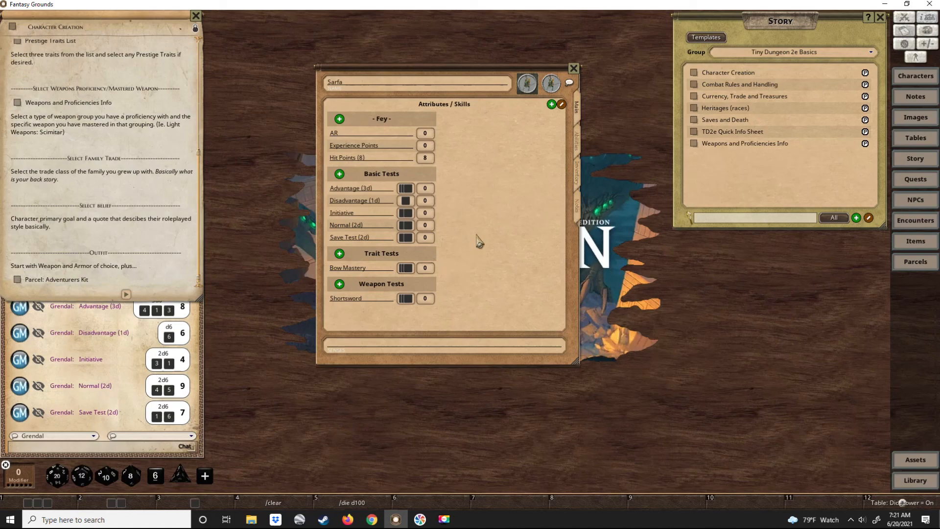
pyautogui.moveTo(442, 443)
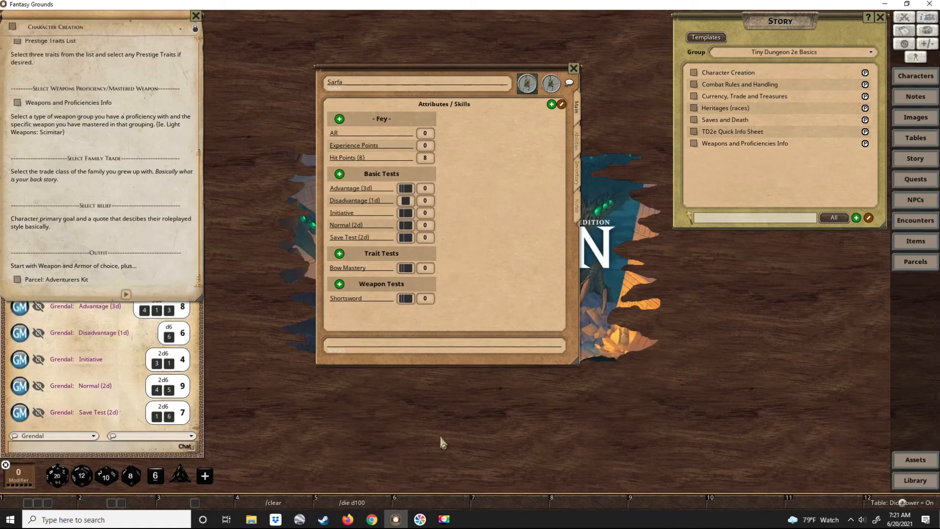